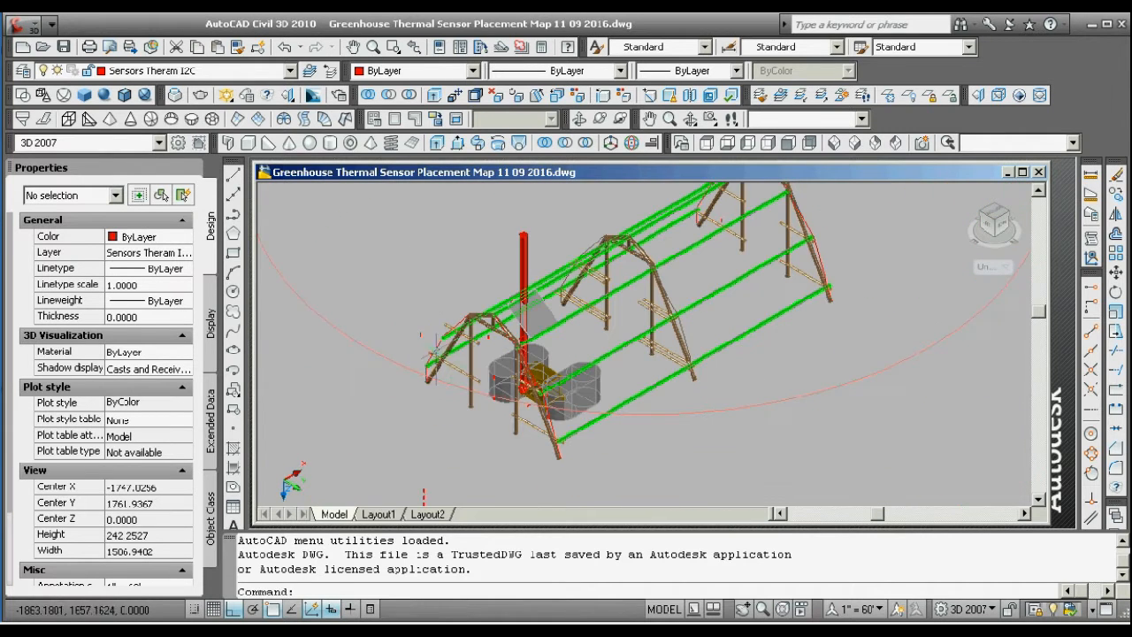
- Zoom and pan around the 3D greenhouse drawing to inspect the thermal sensor placement
{"action": "scroll", "scroll_direction": "up", "scroll_amount": 3}
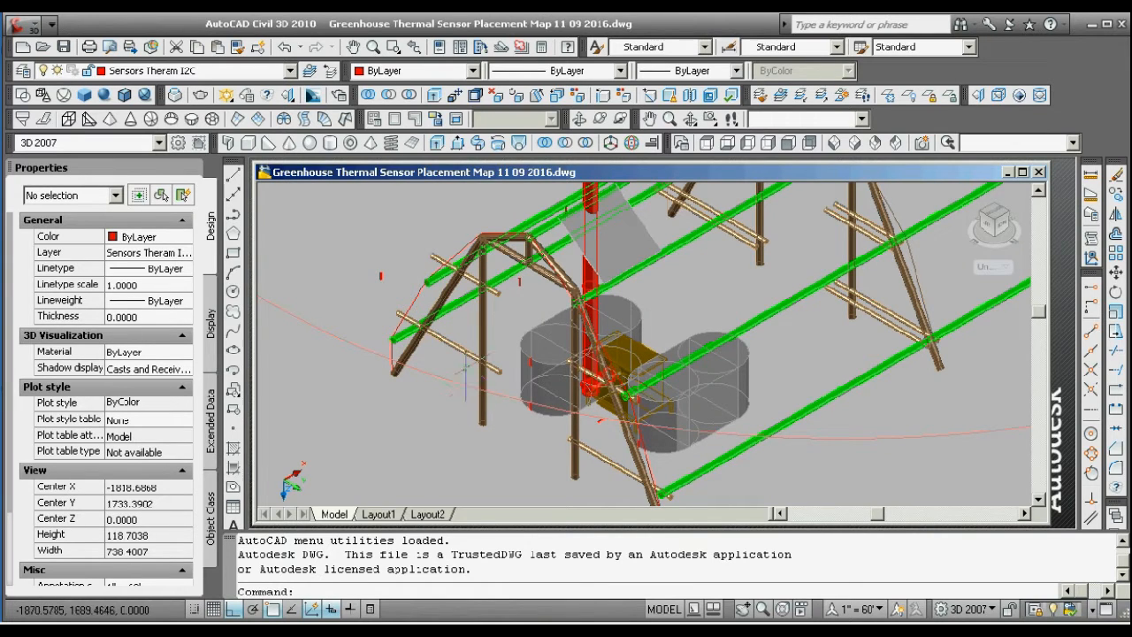
{"action": "left_click", "coordinate": [380, 276]}
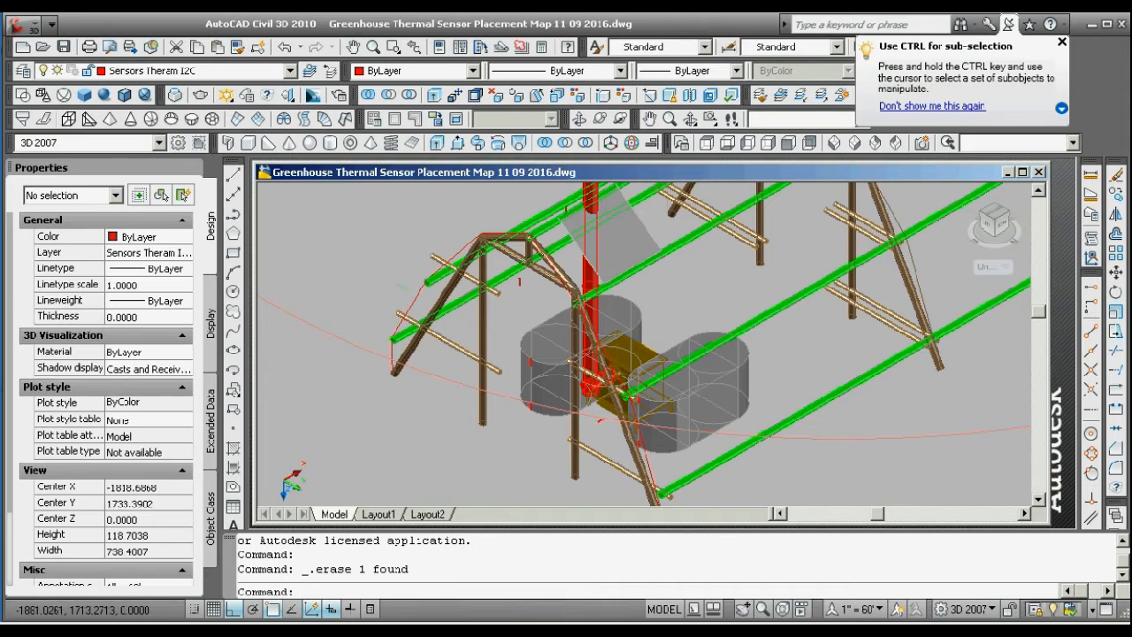
{"action": "scroll", "scroll_direction": "up", "scroll_amount": 3}
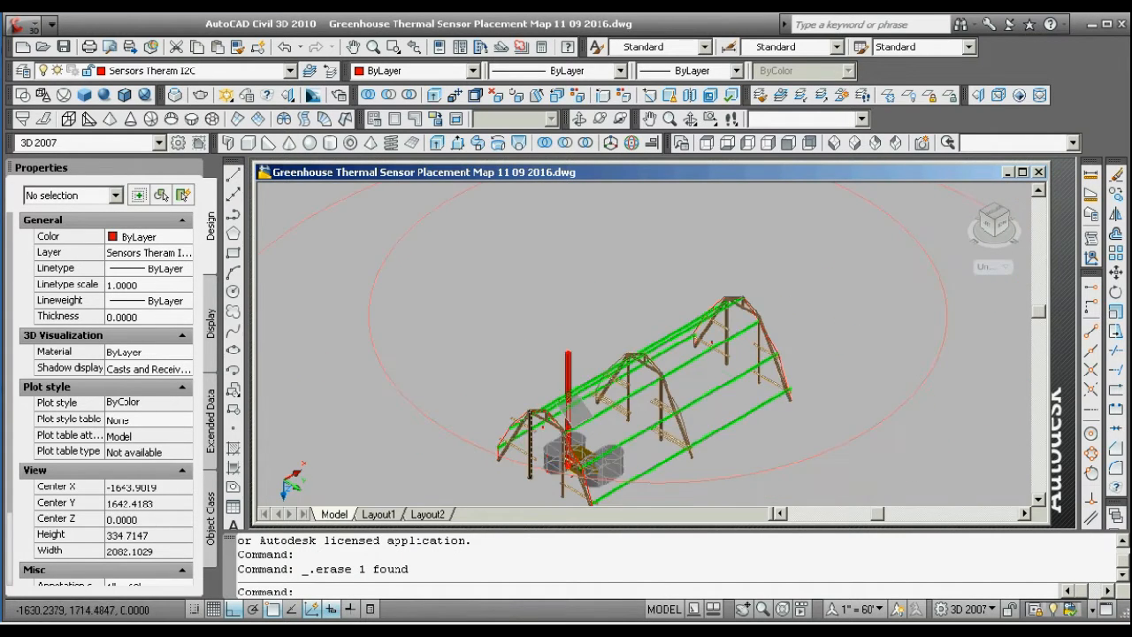
{"action": "scroll", "scroll_direction": "up", "scroll_amount": 3}
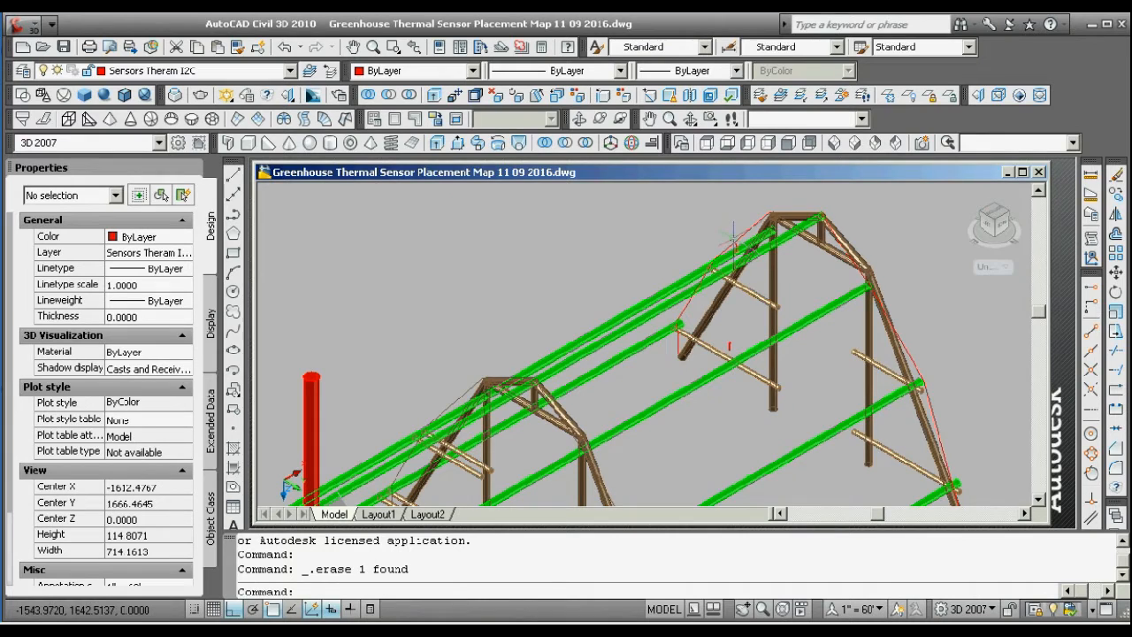
{"action": "mouse_move", "coordinate": [727, 403]}
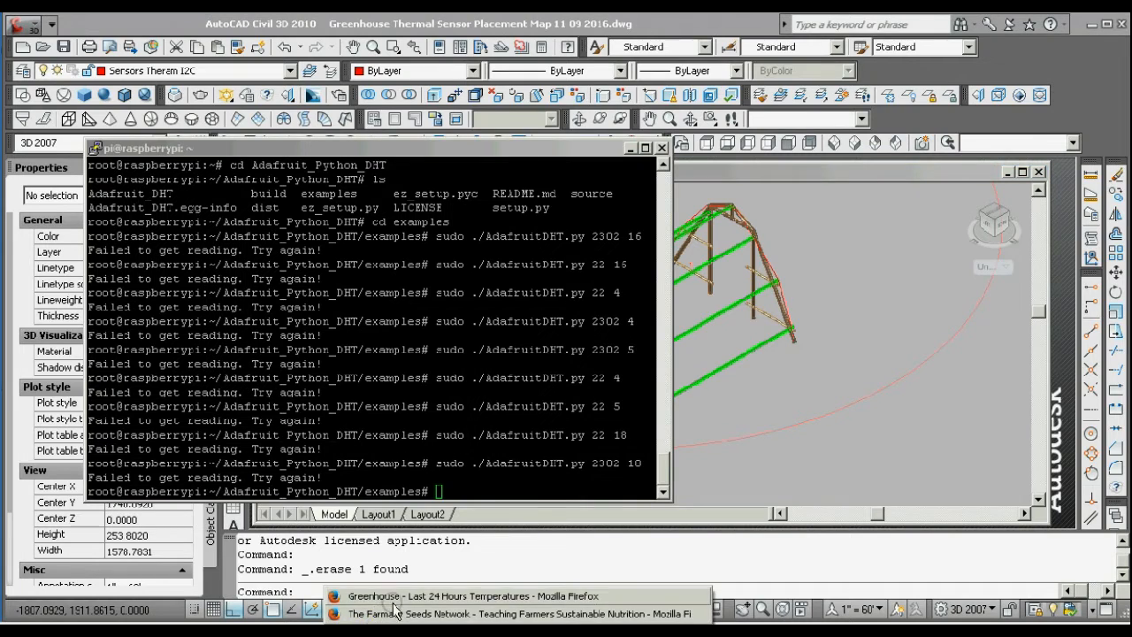
- Bring up the Firefox greenhouse last-24-hours page with timestamped sensor readings
{"action": "left_click", "coordinate": [474, 595]}
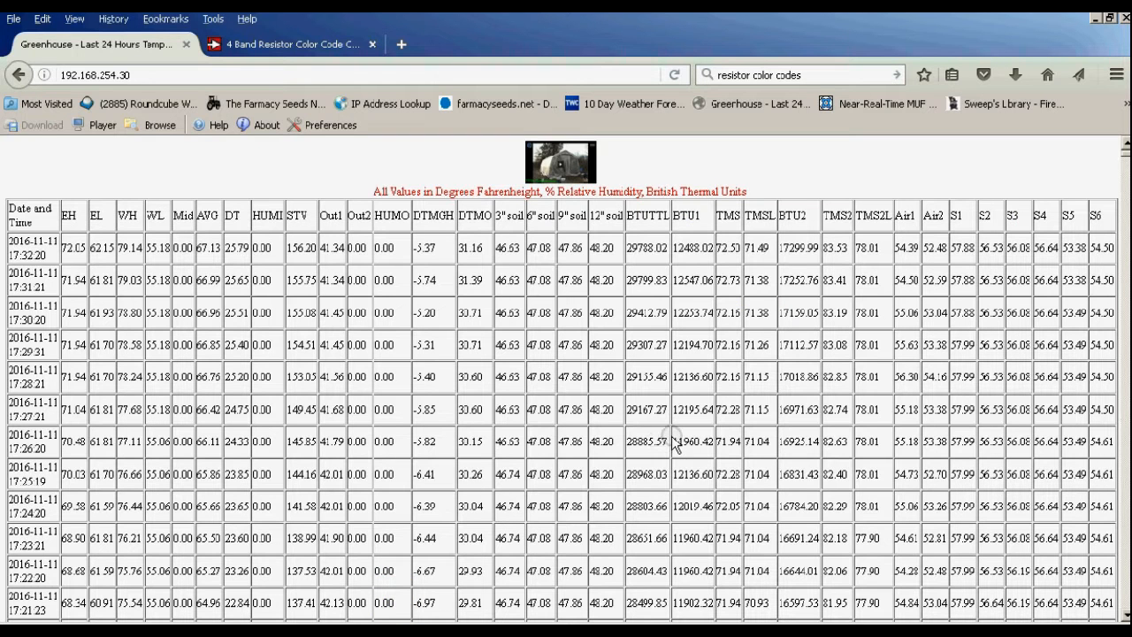
{"action": "mouse_move", "coordinate": [237, 287]}
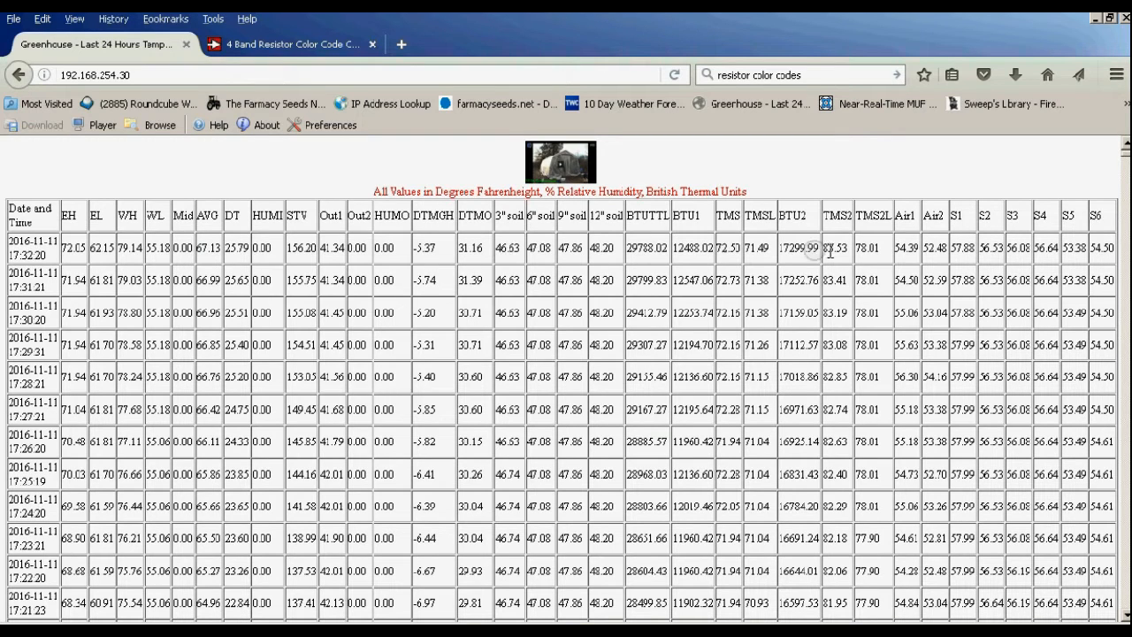
{"action": "mouse_move", "coordinate": [304, 265]}
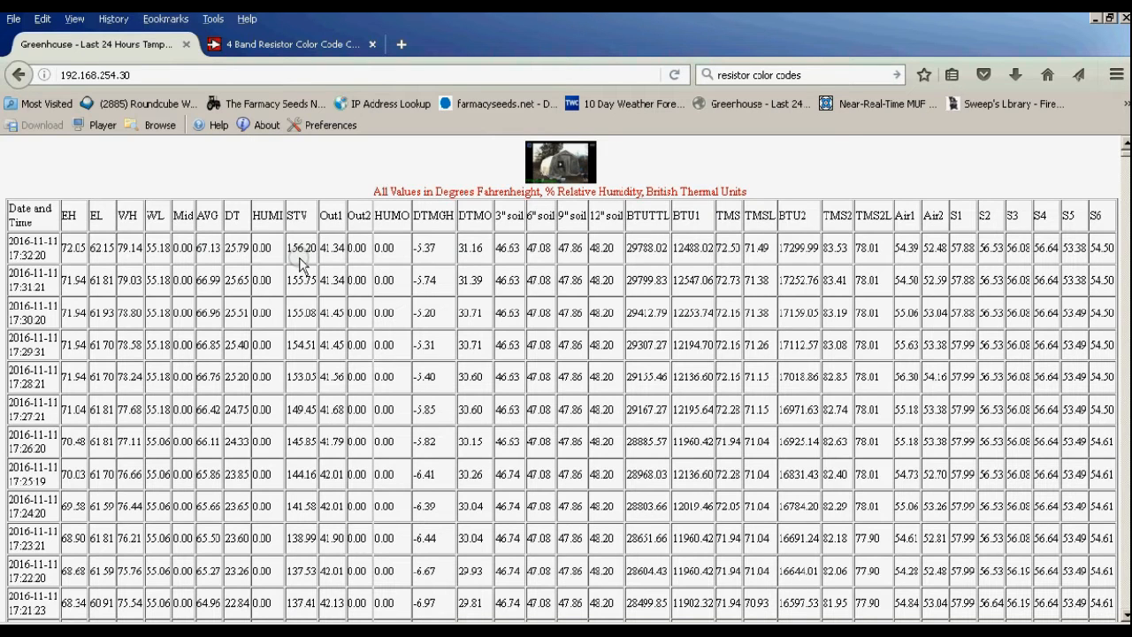
{"action": "mouse_move", "coordinate": [320, 594]}
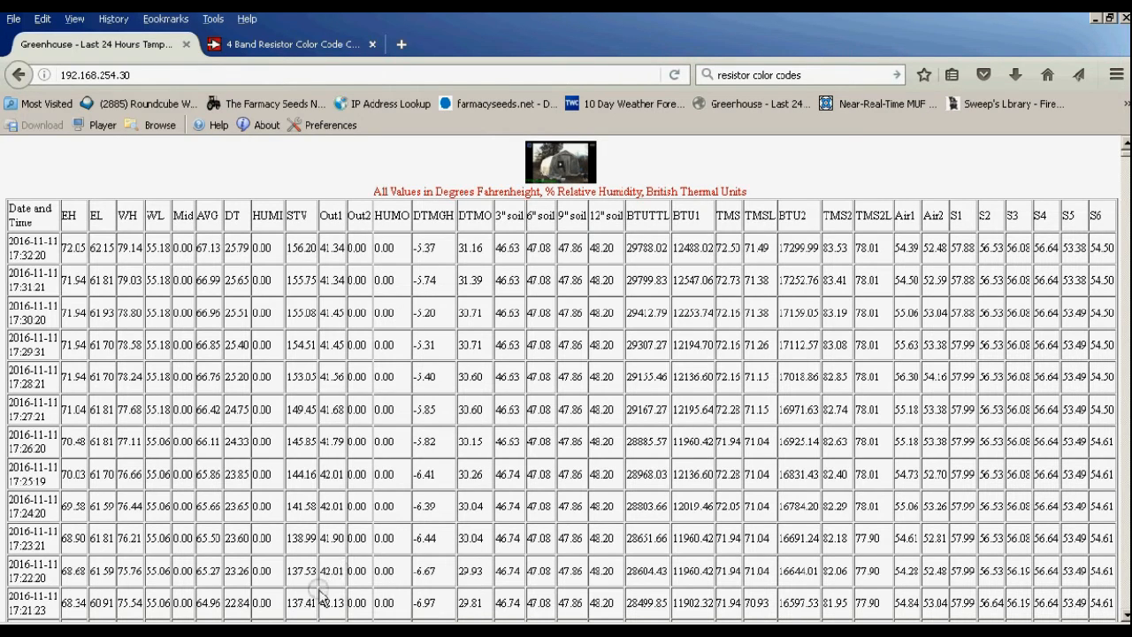
{"action": "mouse_move", "coordinate": [133, 610]}
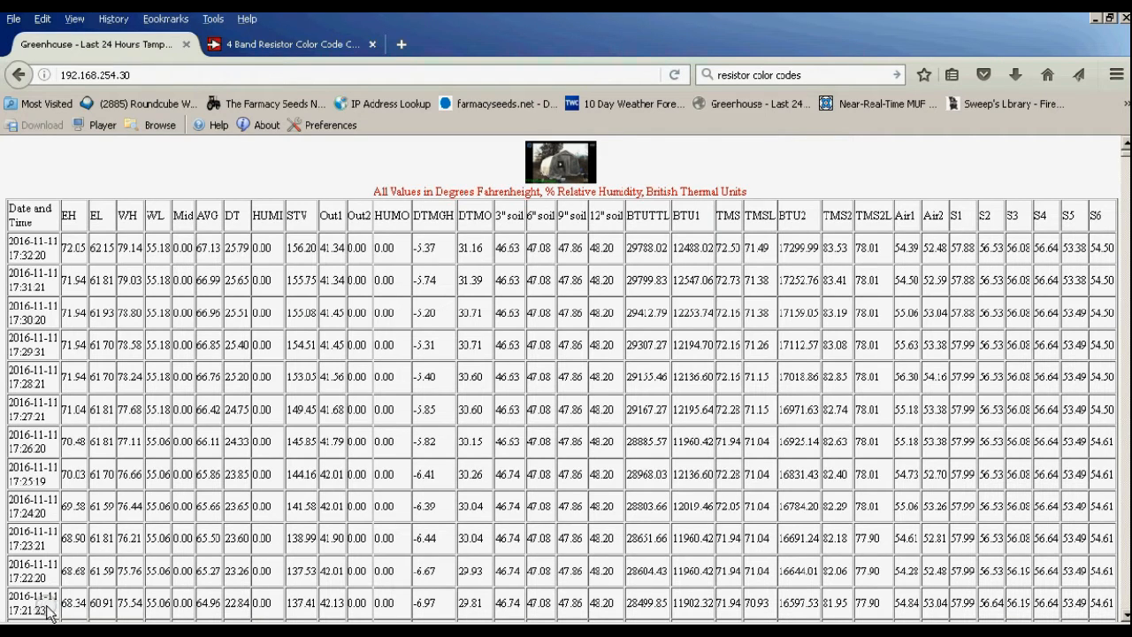
{"action": "mouse_move", "coordinate": [53, 261]}
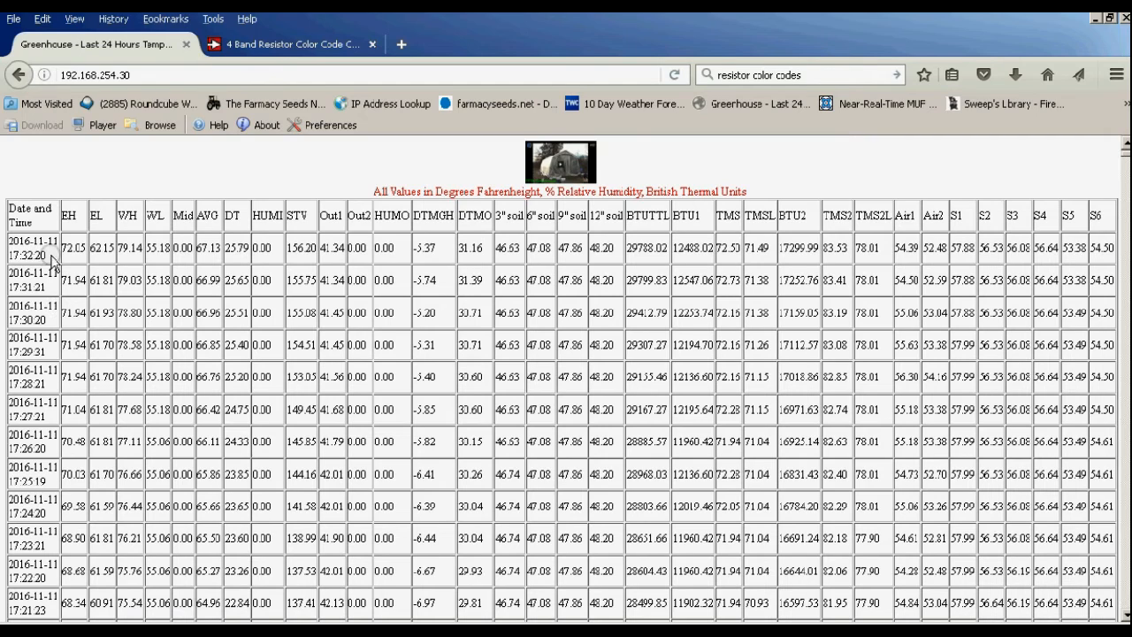
{"action": "mouse_move", "coordinate": [316, 340]}
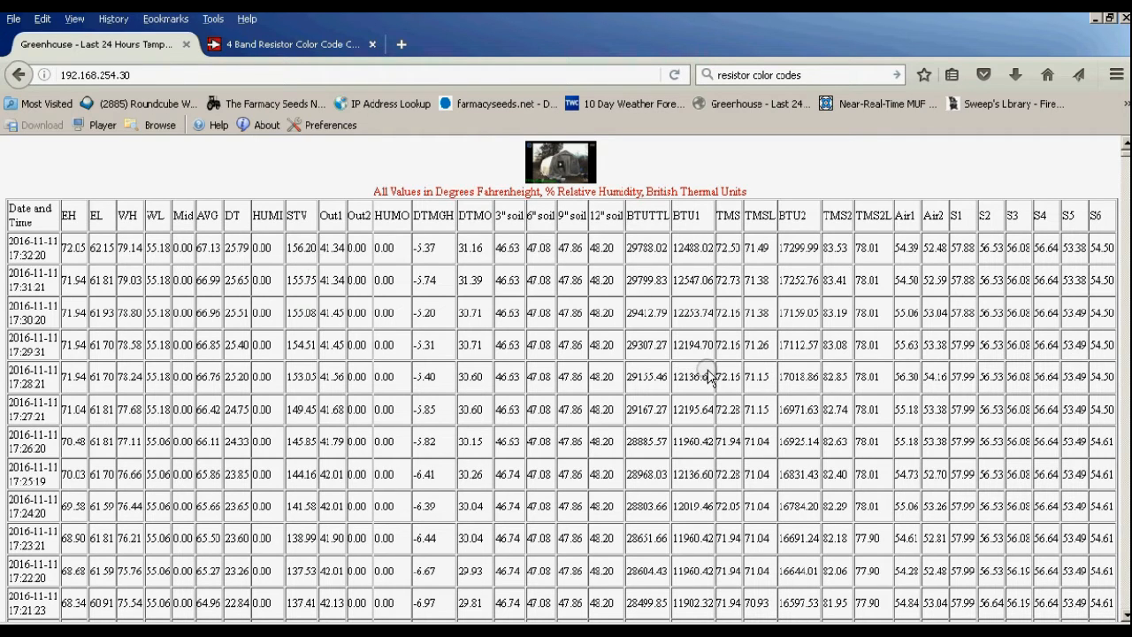
{"action": "mouse_move", "coordinate": [662, 371]}
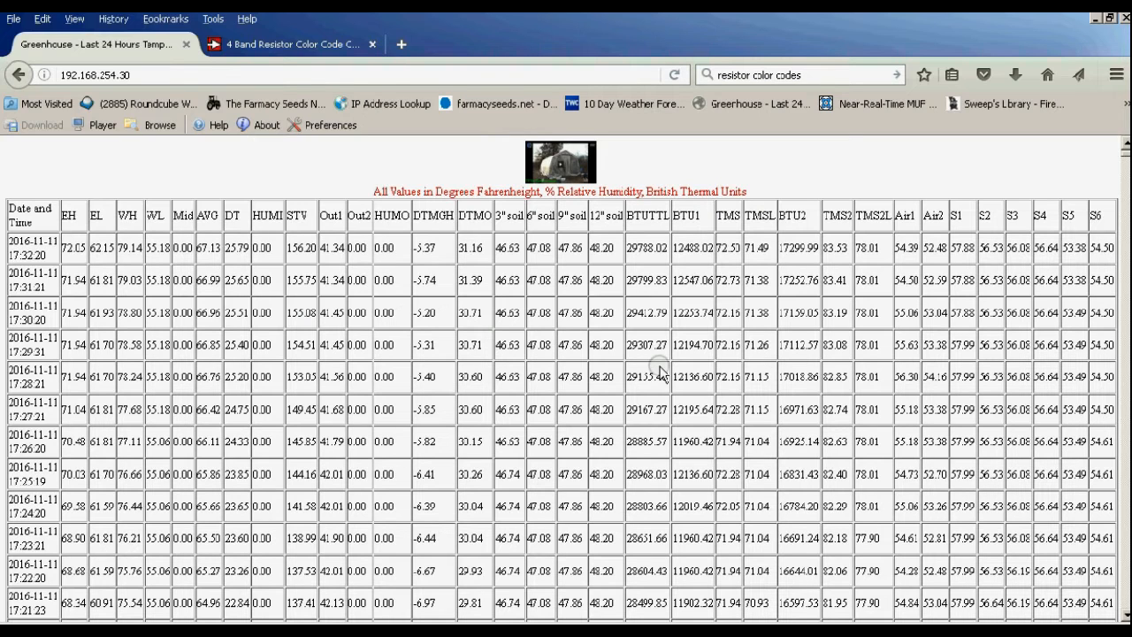
{"action": "mouse_move", "coordinate": [626, 531]}
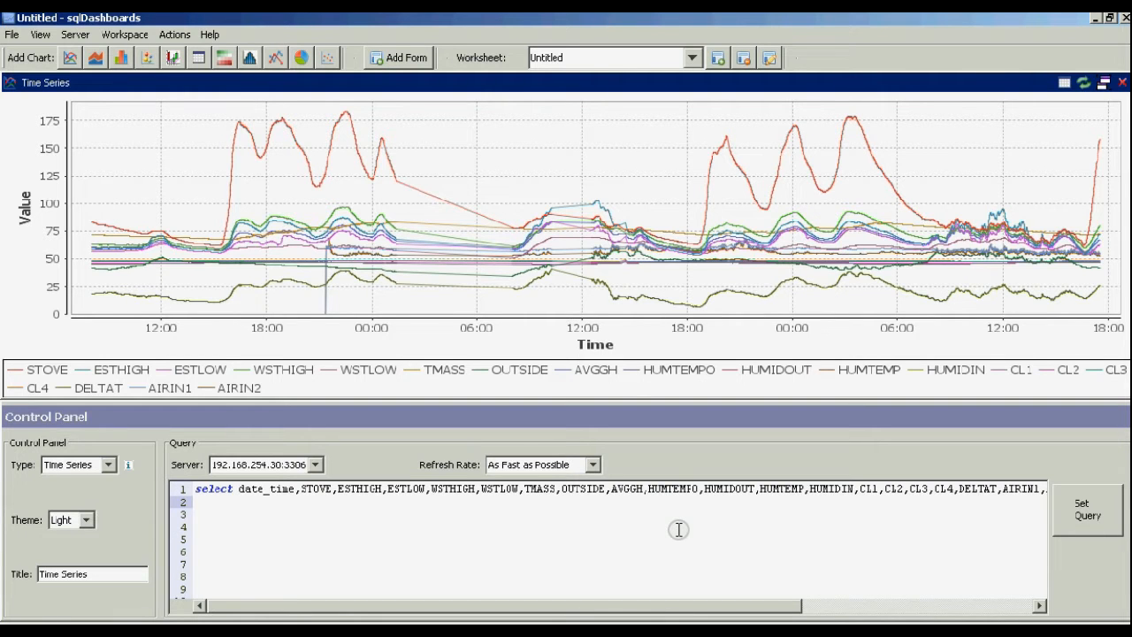
{"action": "mouse_move", "coordinate": [644, 527]}
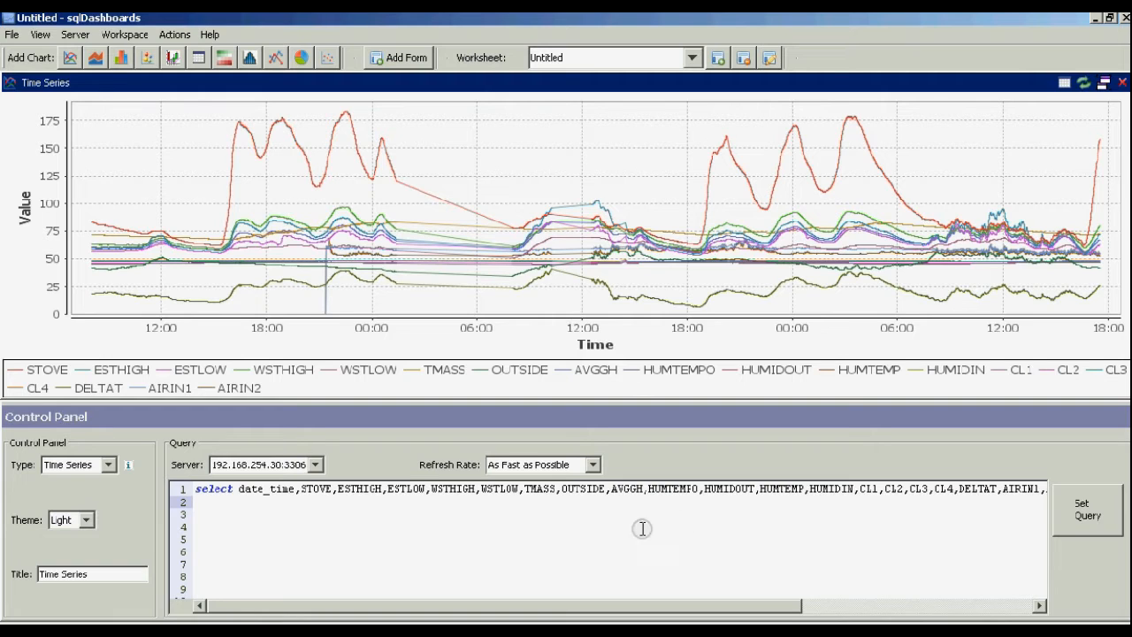
{"action": "mouse_move", "coordinate": [286, 492]}
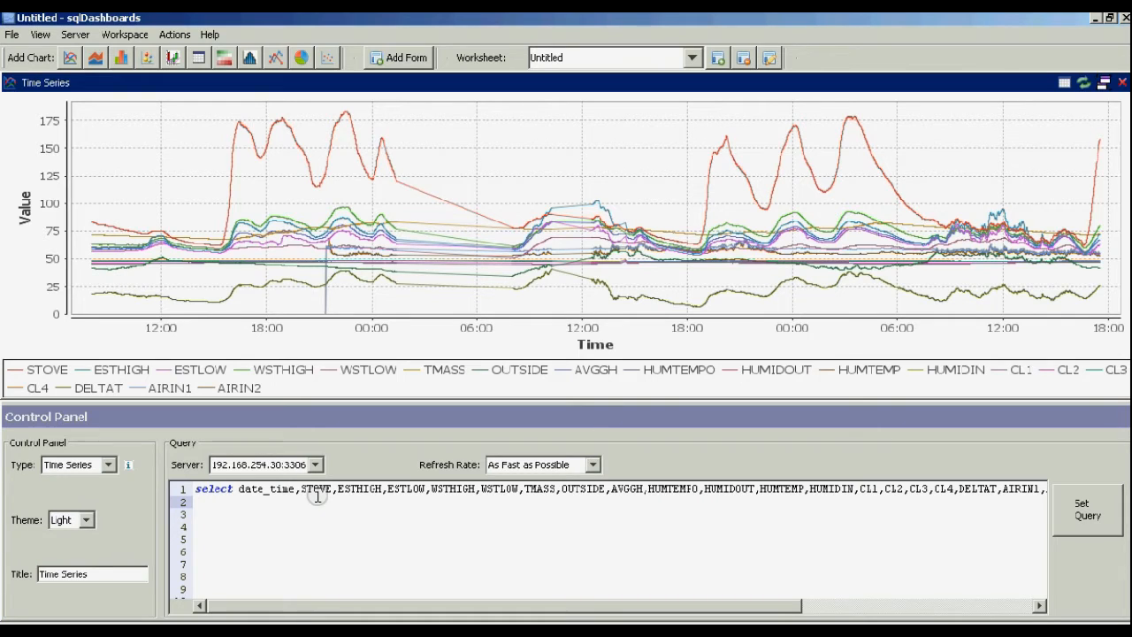
{"action": "mouse_move", "coordinate": [403, 495]}
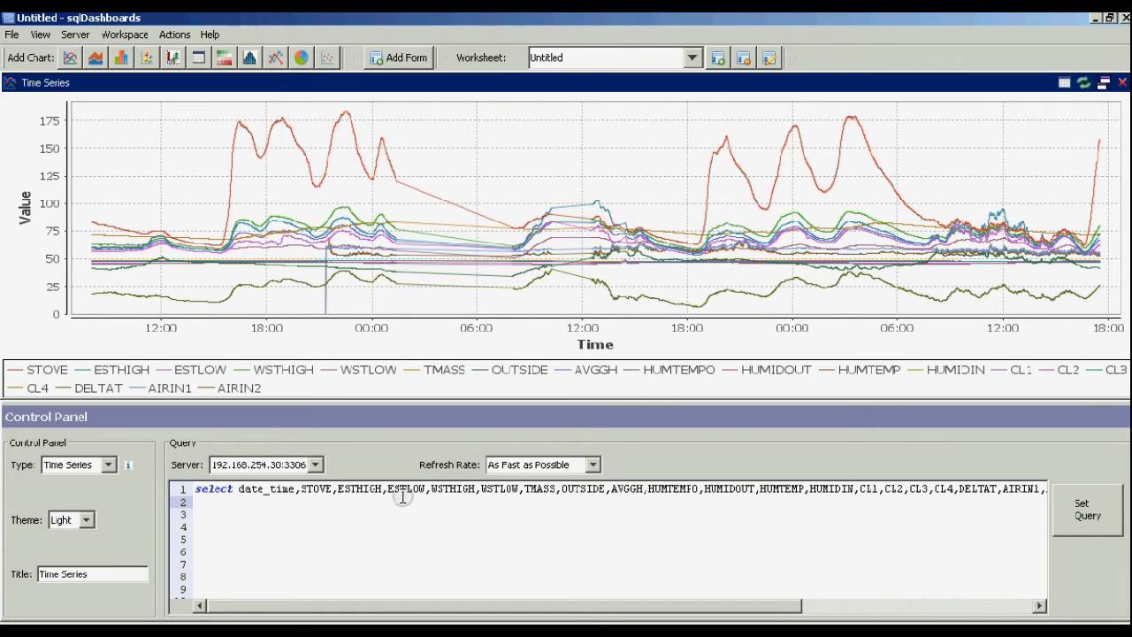
{"action": "mouse_move", "coordinate": [541, 488]}
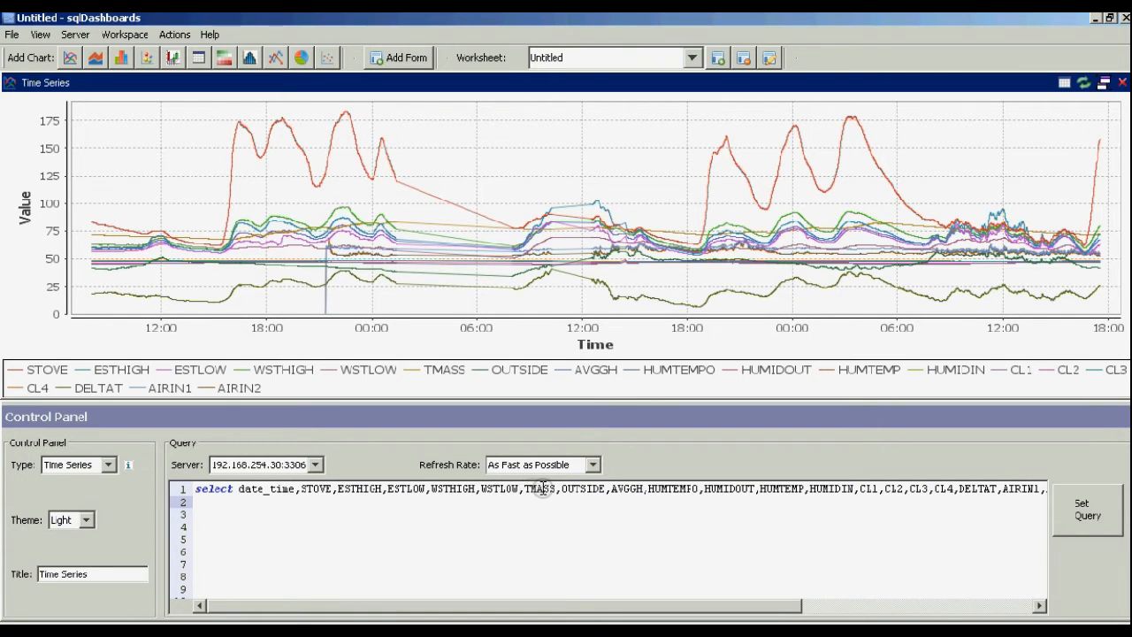
{"action": "mouse_move", "coordinate": [591, 491]}
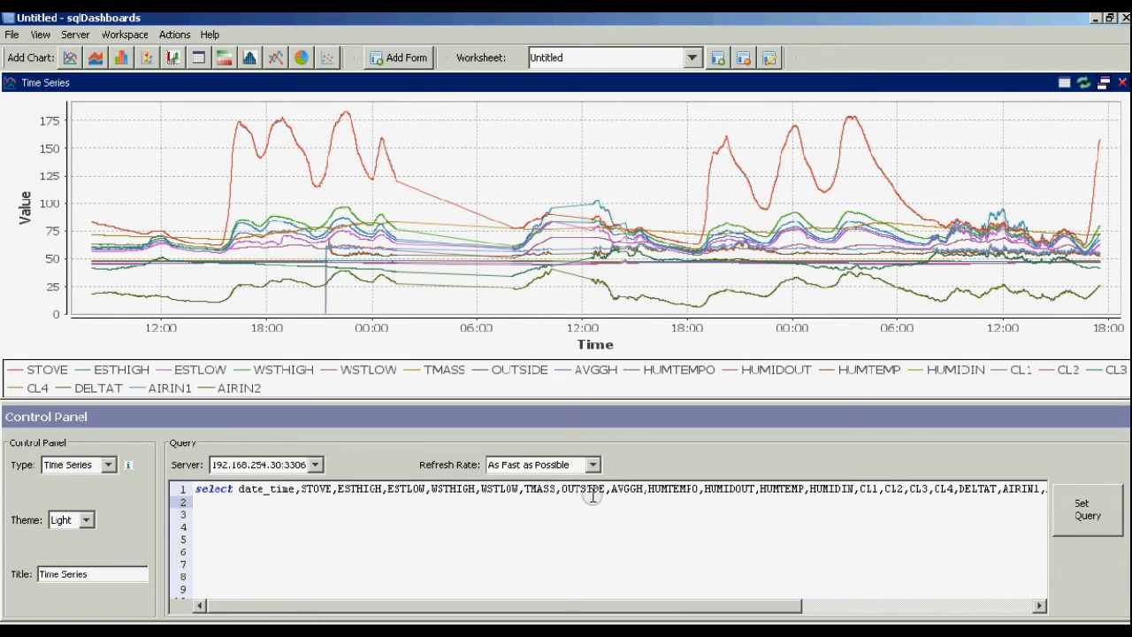
{"action": "mouse_move", "coordinate": [658, 502]}
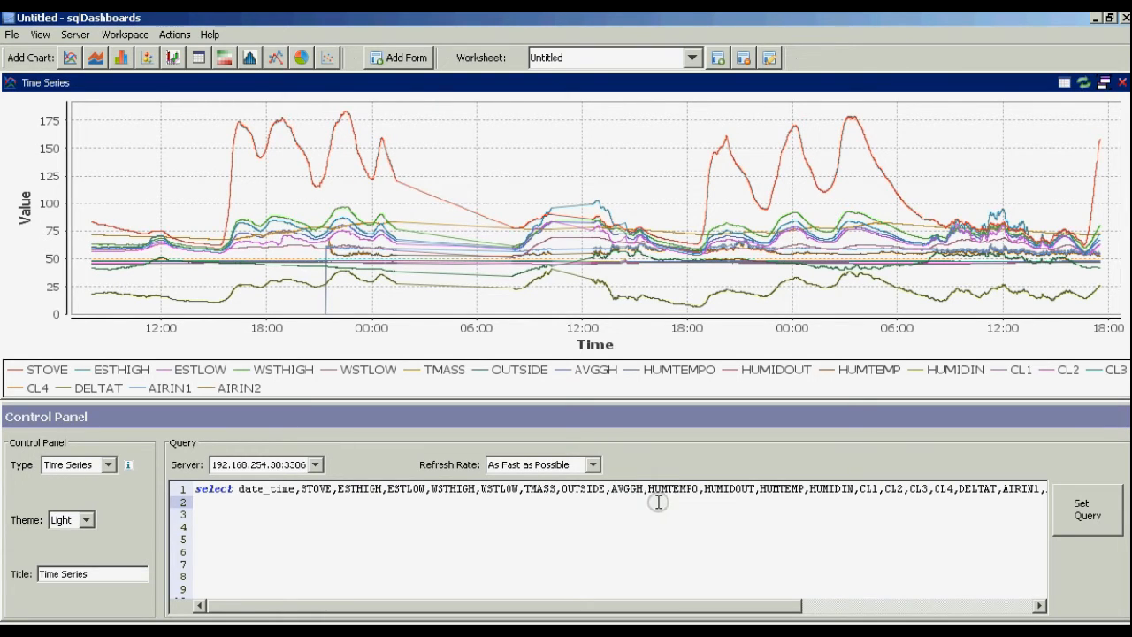
{"action": "double_click", "coordinate": [672, 488]}
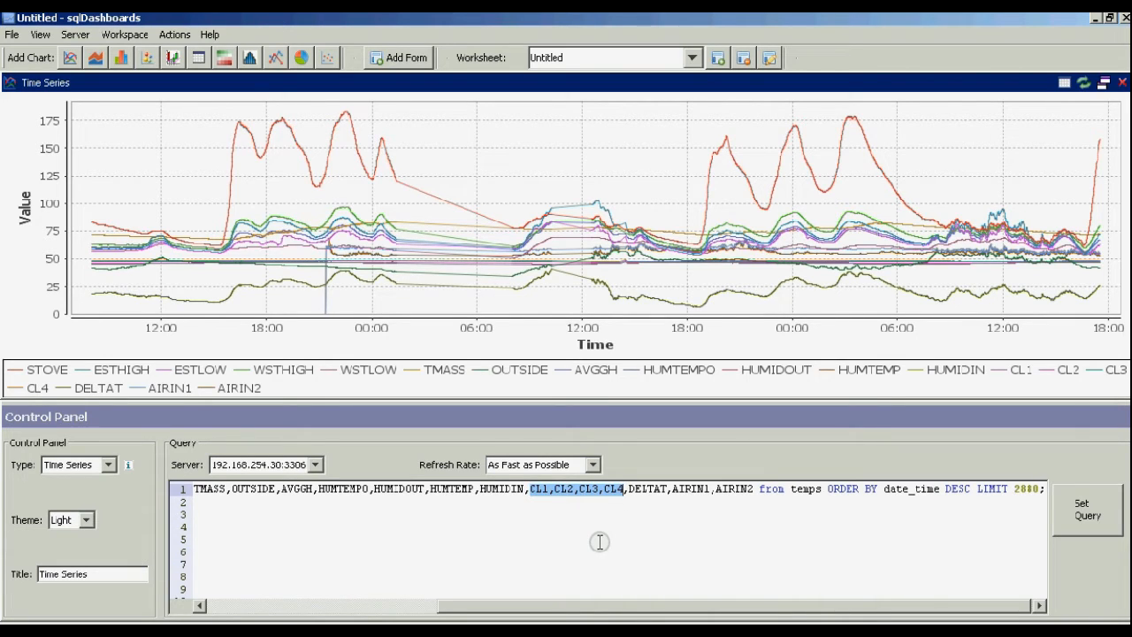
{"action": "mouse_move", "coordinate": [612, 534]}
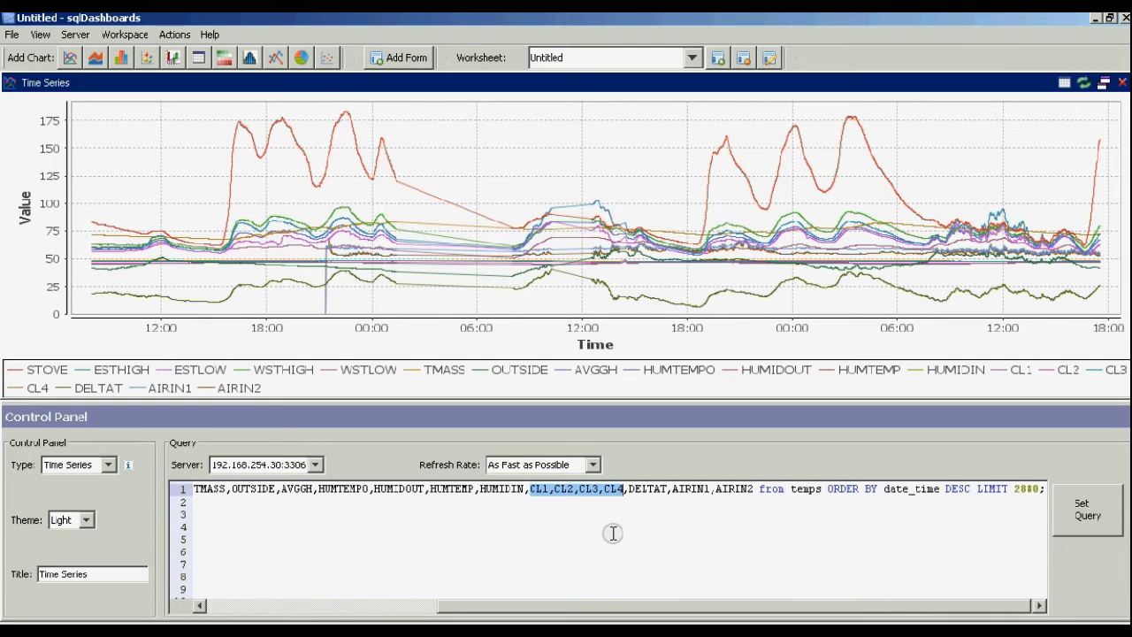
{"action": "mouse_move", "coordinate": [647, 490]}
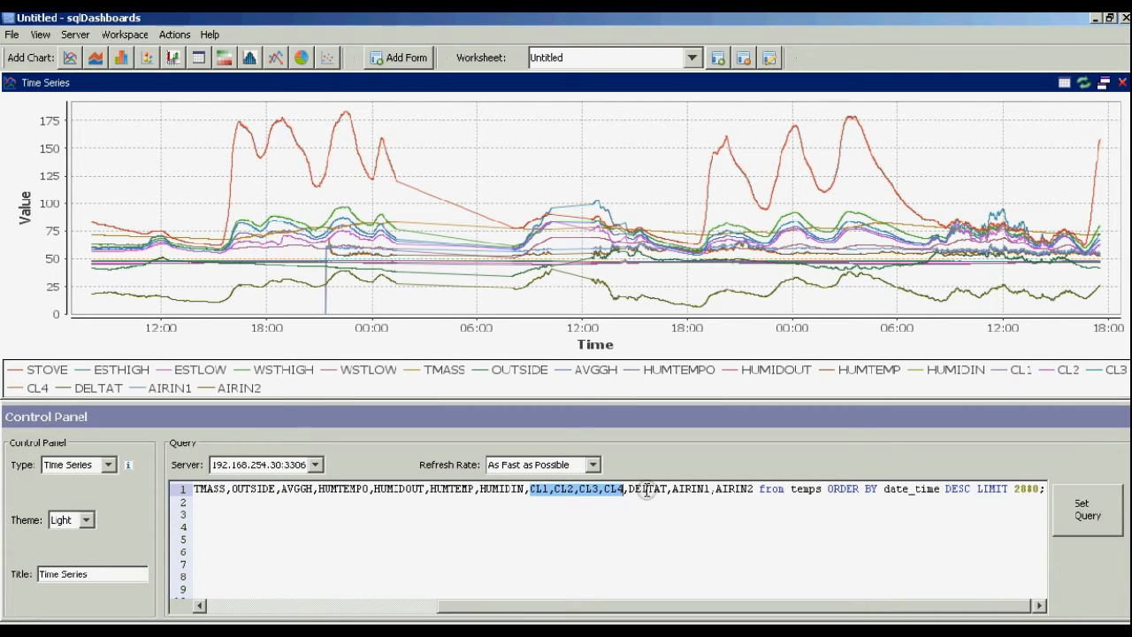
{"action": "left_click", "coordinate": [681, 488]}
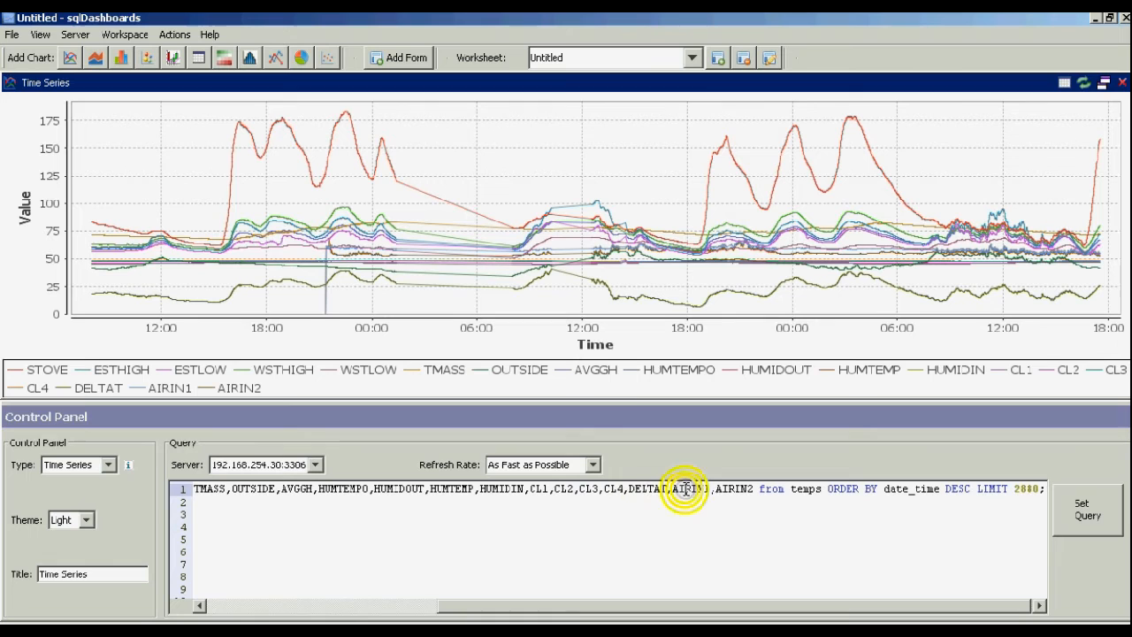
{"action": "mouse_move", "coordinate": [749, 494]}
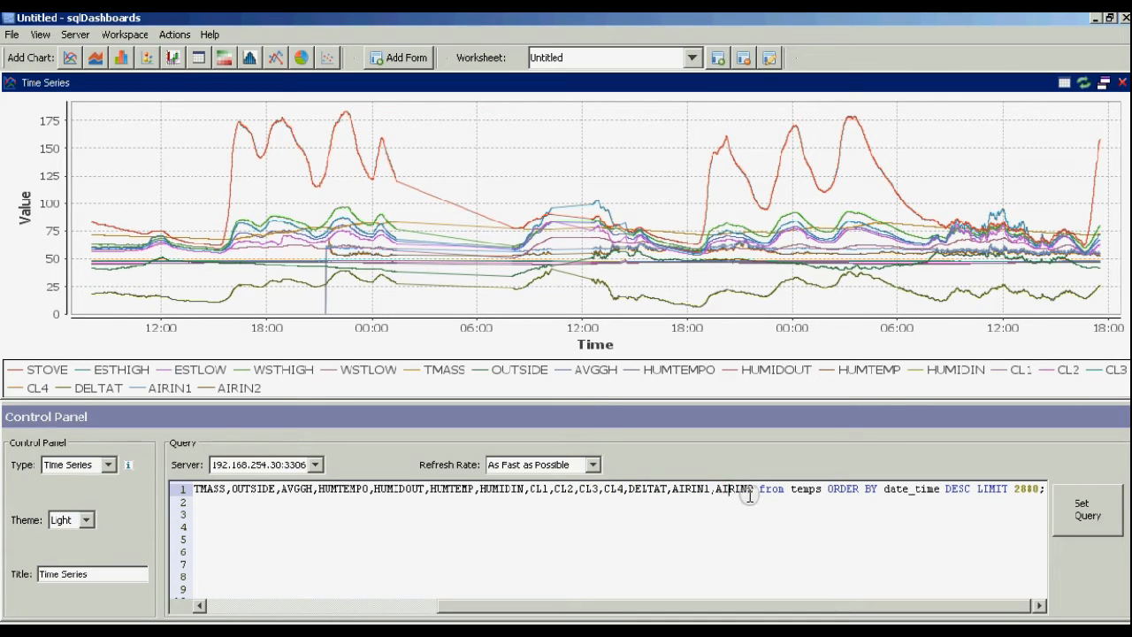
{"action": "mouse_move", "coordinate": [789, 541]}
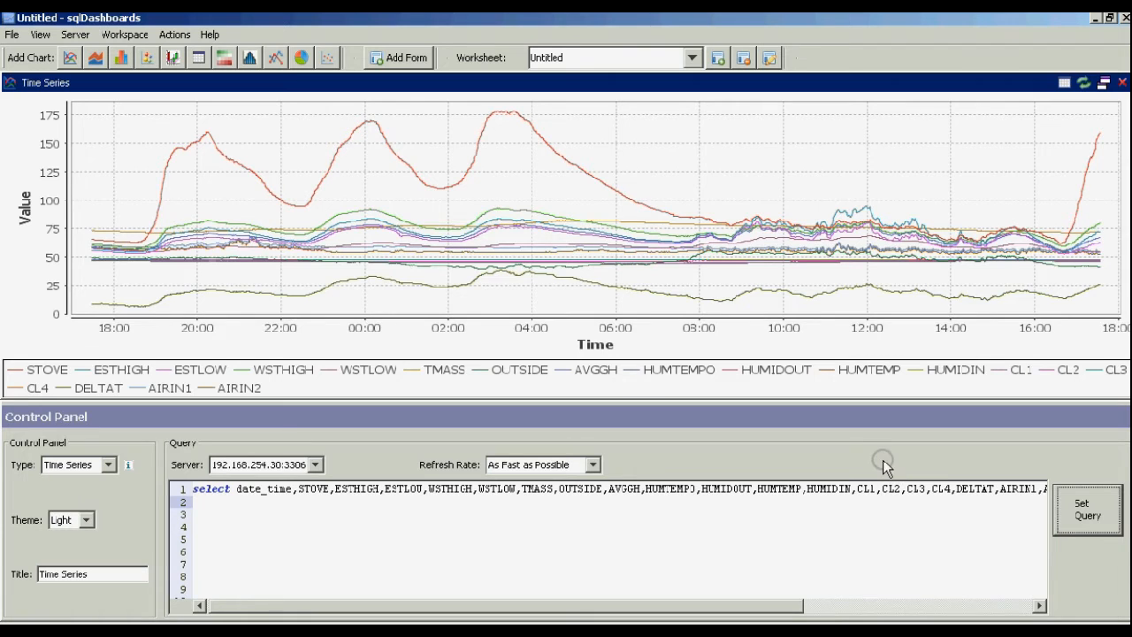
{"action": "mouse_move", "coordinate": [888, 463]}
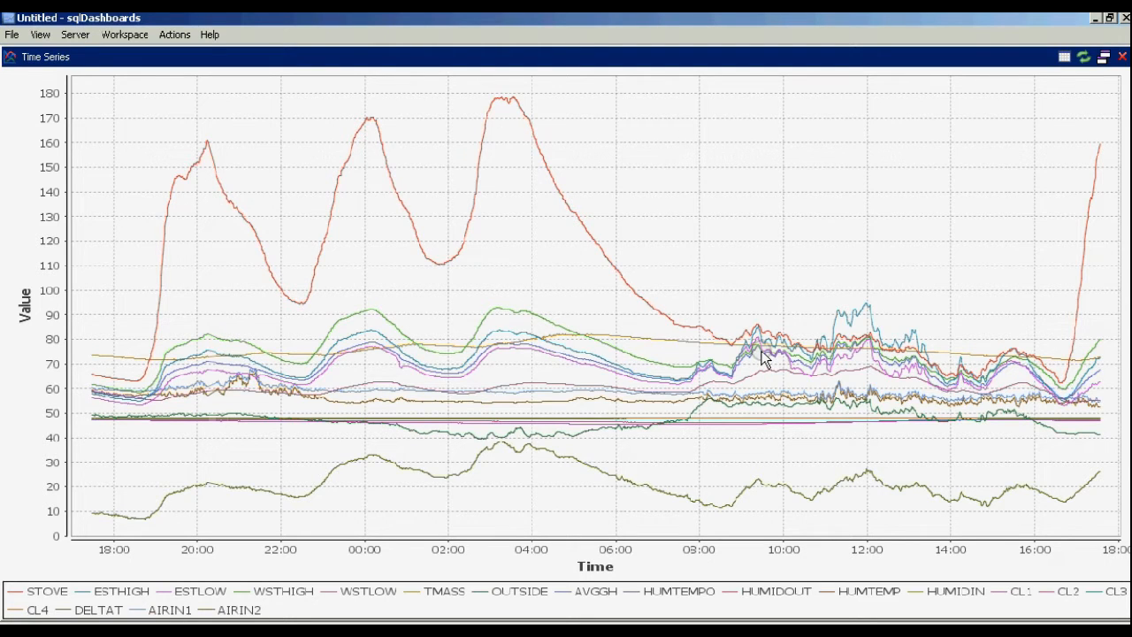
{"action": "mouse_move", "coordinate": [793, 357]}
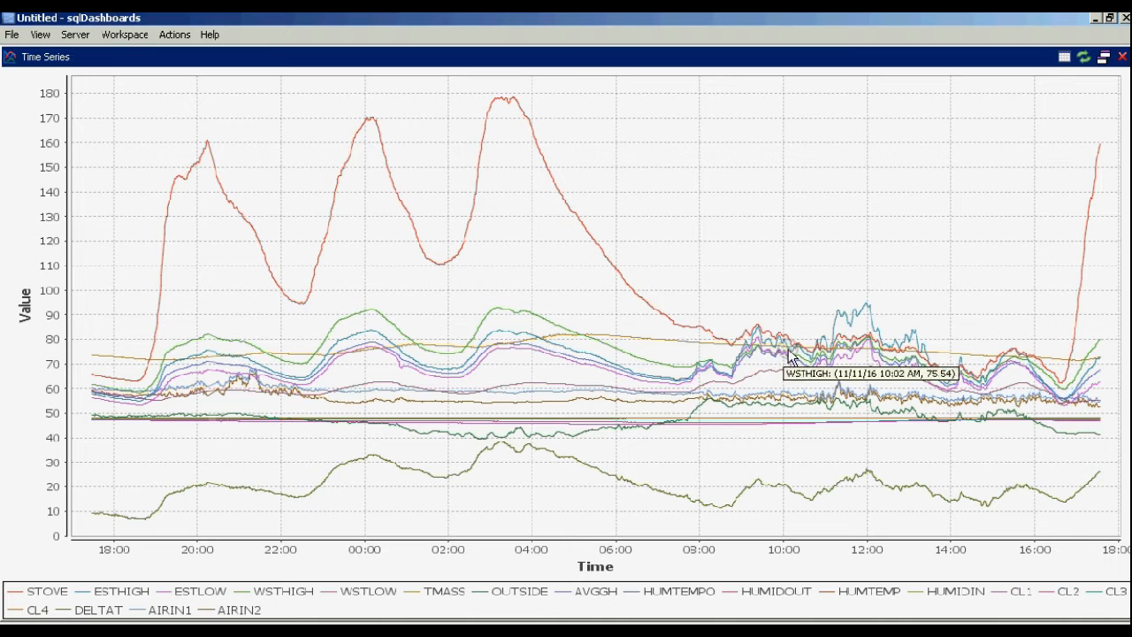
{"action": "mouse_move", "coordinate": [810, 343]}
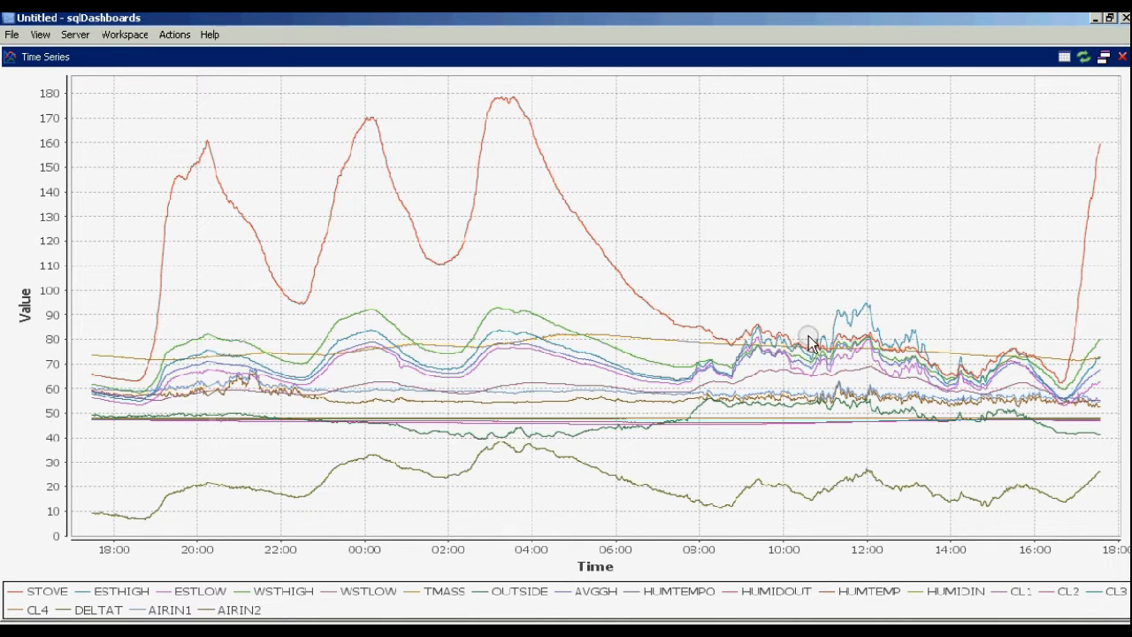
{"action": "mouse_move", "coordinate": [870, 335]}
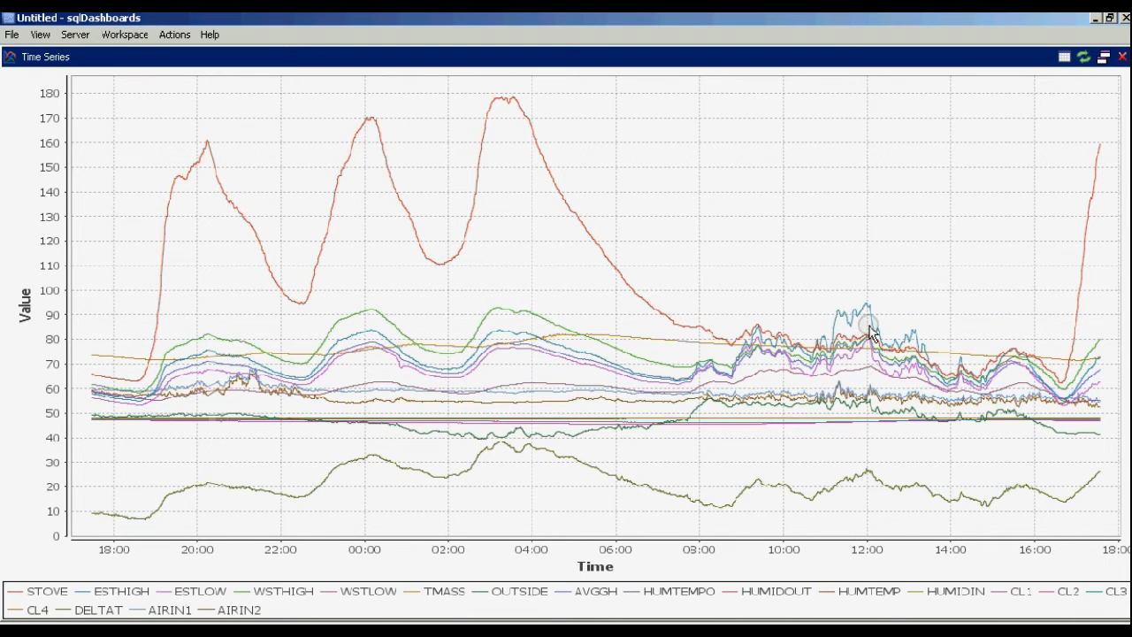
{"action": "mouse_move", "coordinate": [840, 327]}
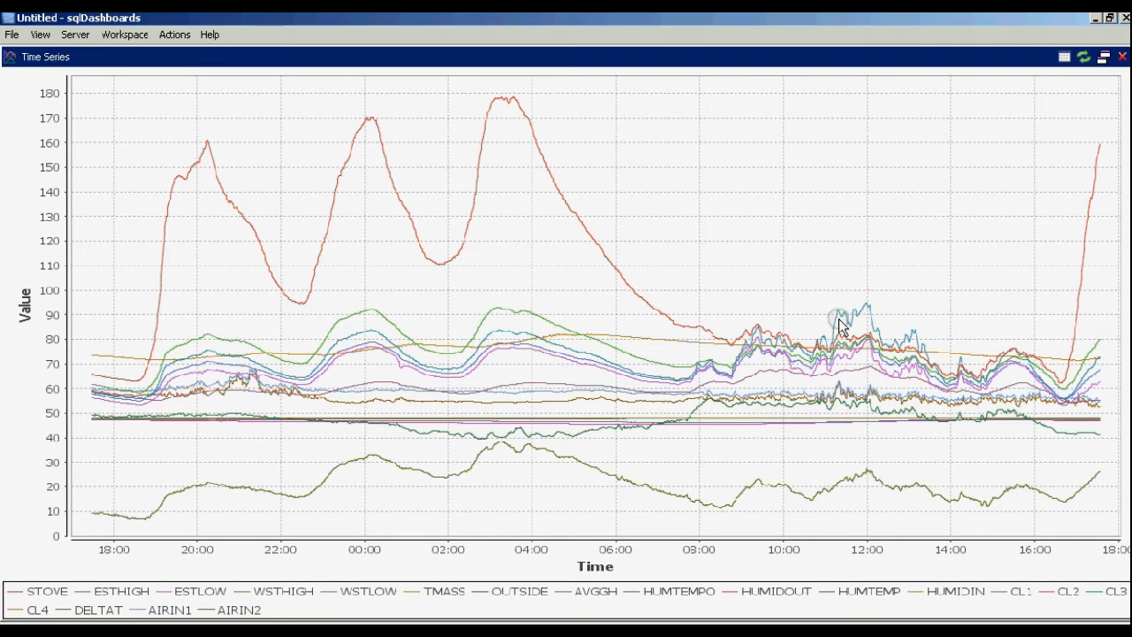
{"action": "mouse_move", "coordinate": [865, 319]}
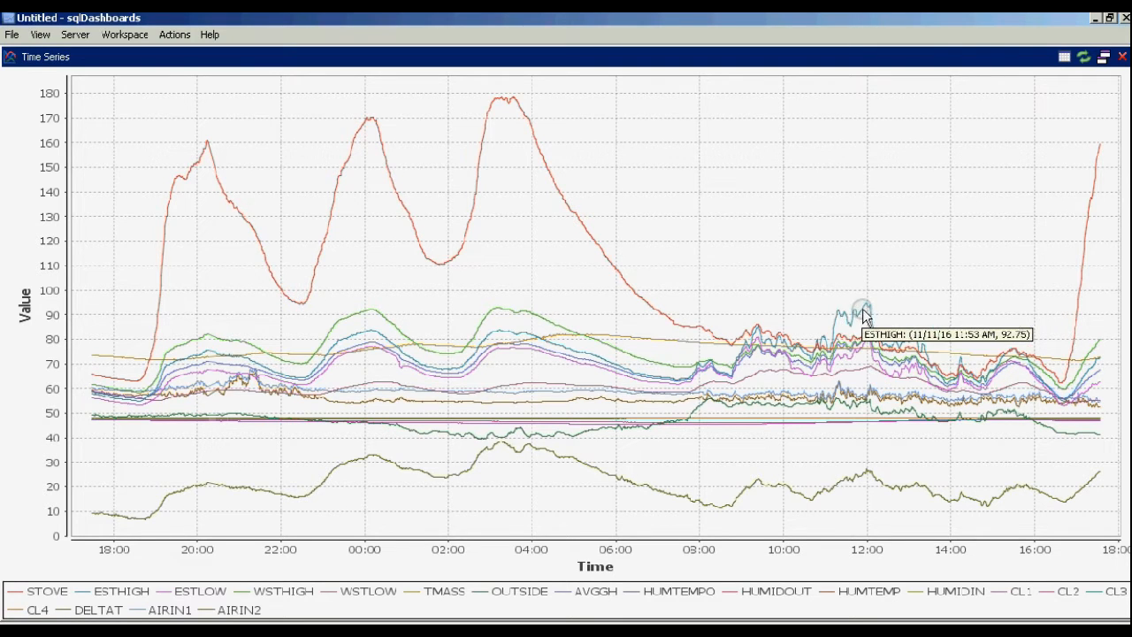
{"action": "mouse_move", "coordinate": [838, 315]}
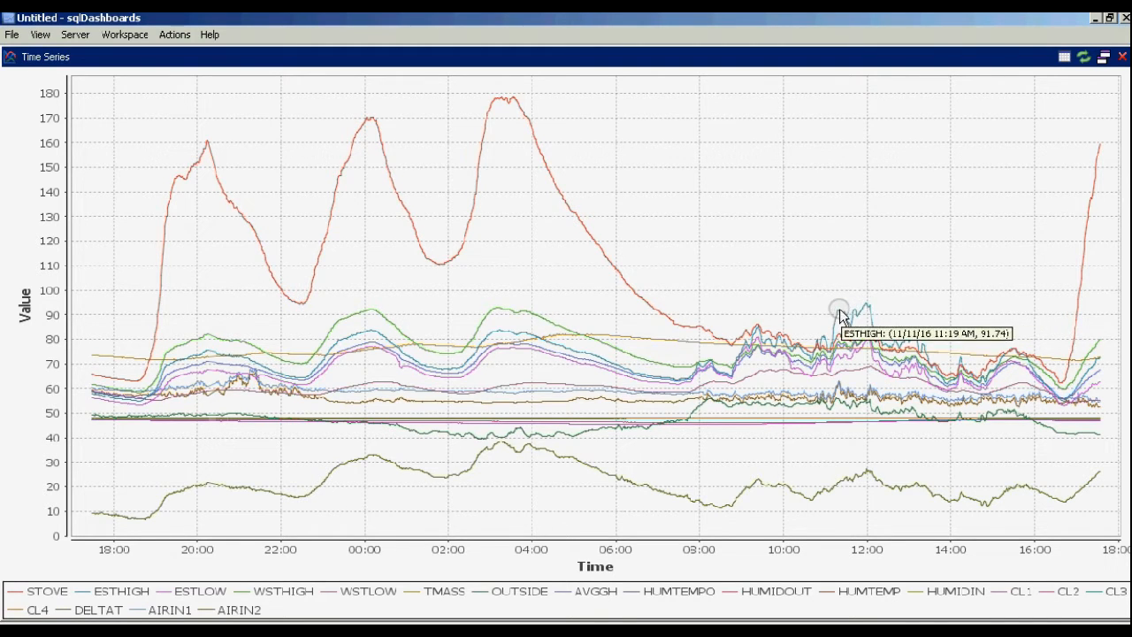
{"action": "mouse_move", "coordinate": [871, 297]}
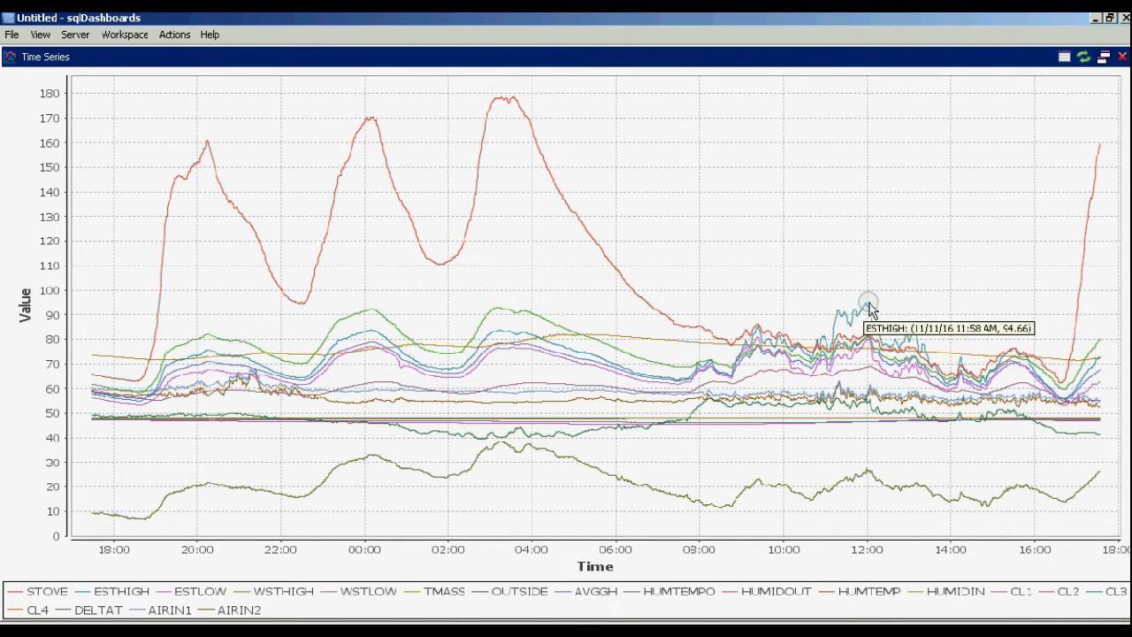
{"action": "mouse_move", "coordinate": [824, 369]}
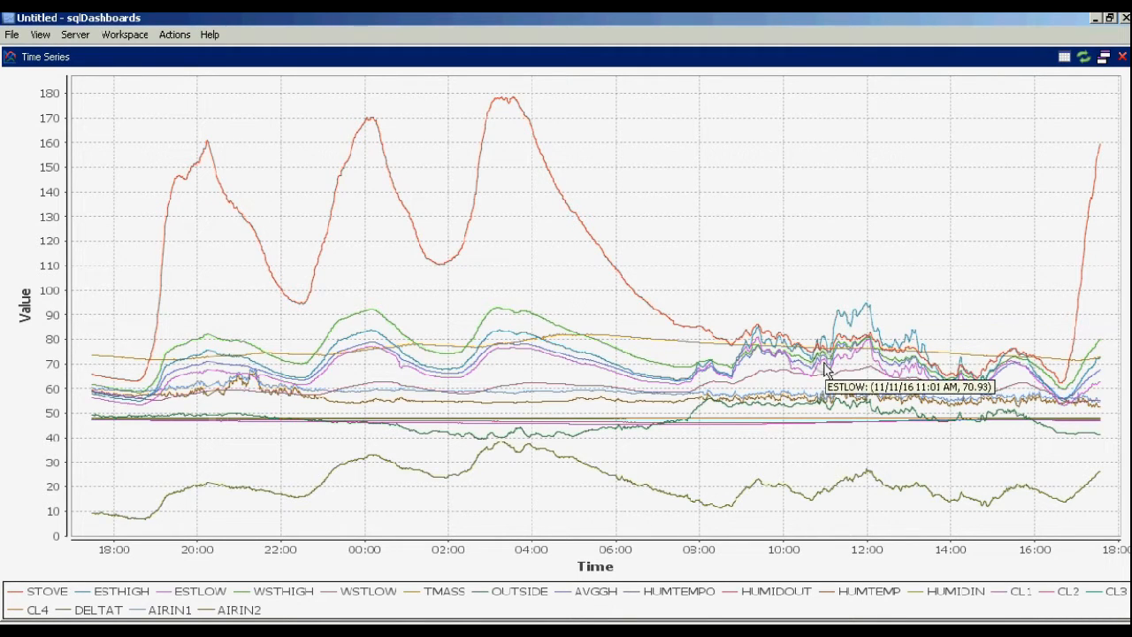
{"action": "mouse_move", "coordinate": [814, 361]}
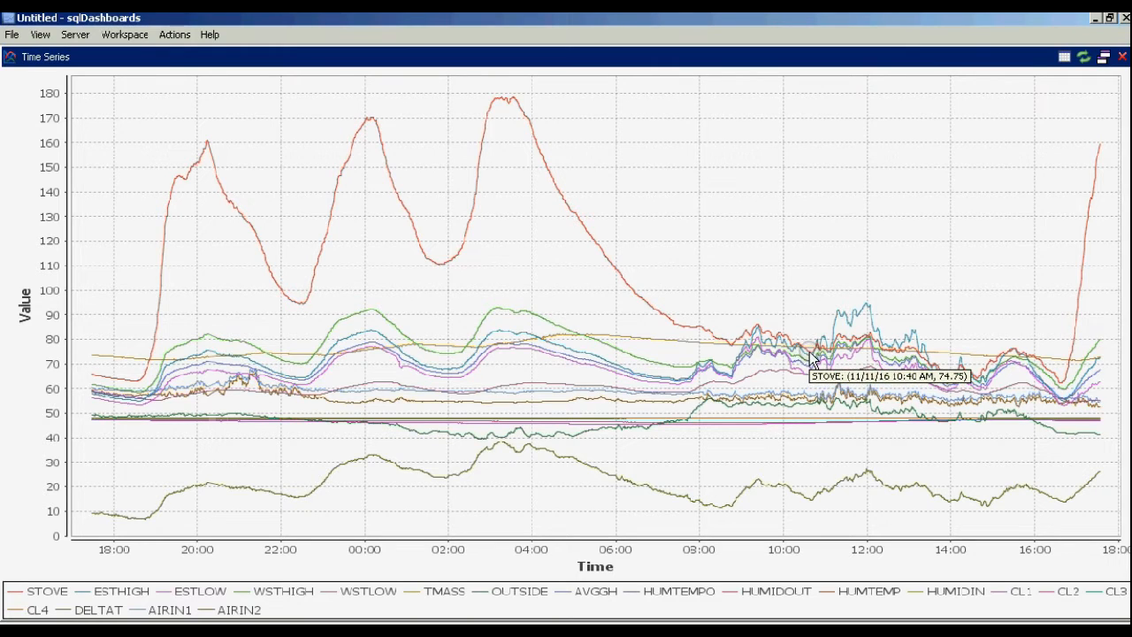
{"action": "mouse_move", "coordinate": [157, 343]}
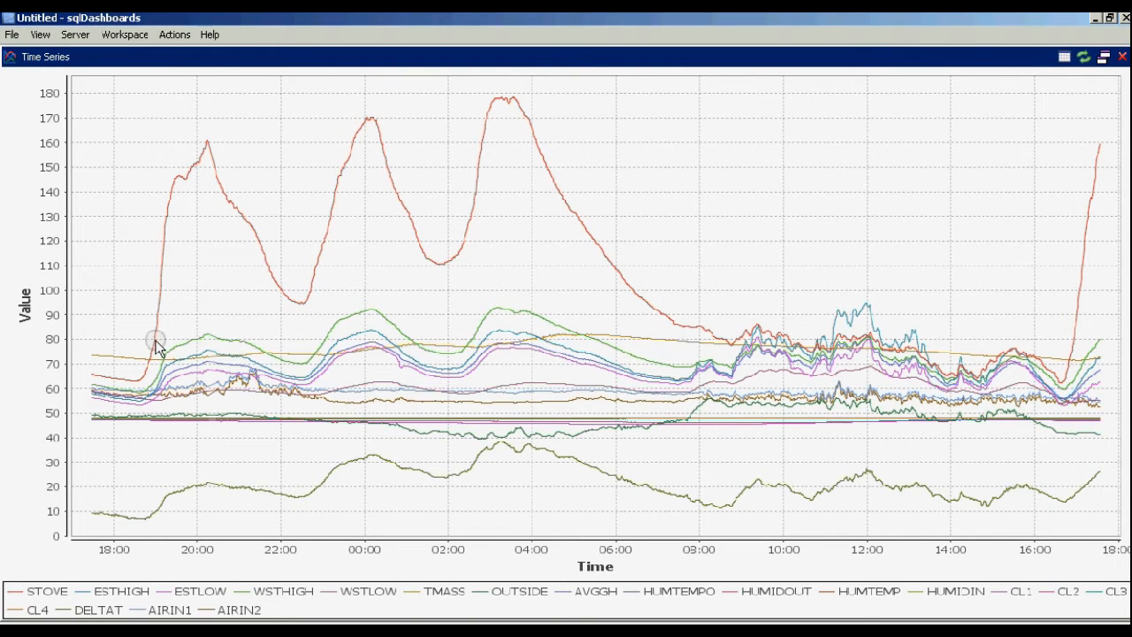
{"action": "mouse_move", "coordinate": [205, 156]}
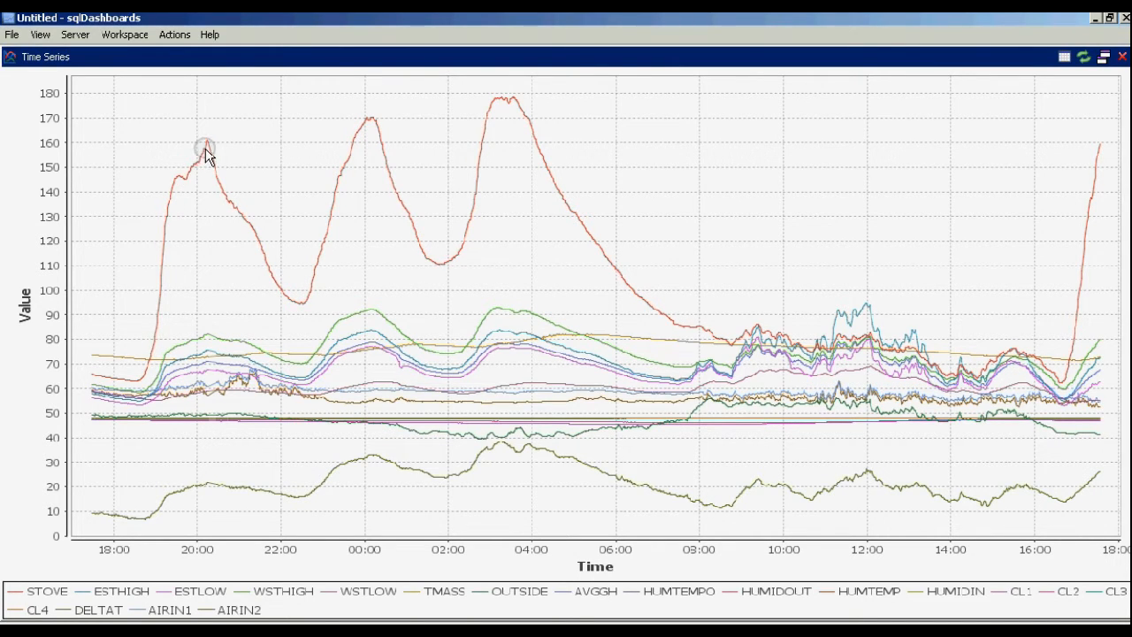
{"action": "mouse_move", "coordinate": [203, 280]}
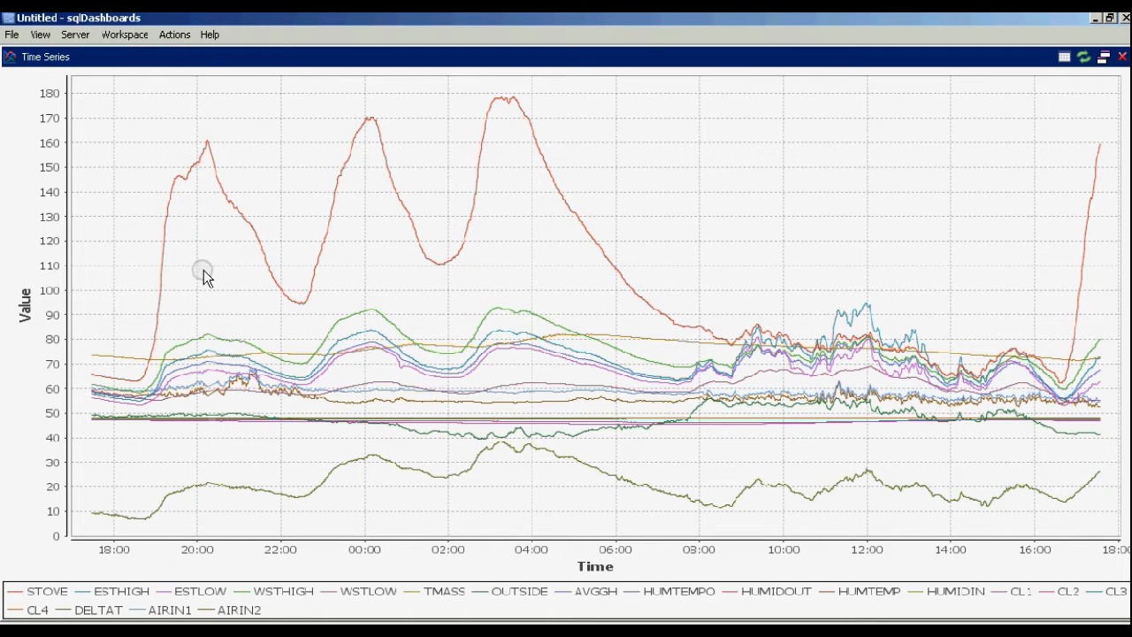
{"action": "mouse_move", "coordinate": [187, 381]}
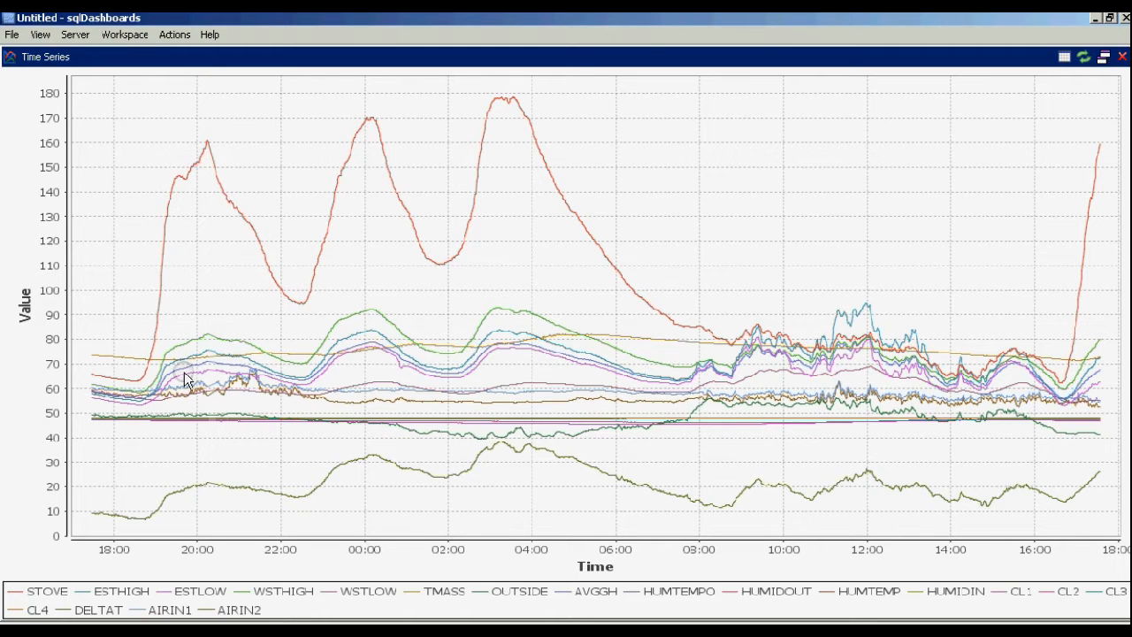
{"action": "mouse_move", "coordinate": [219, 366]}
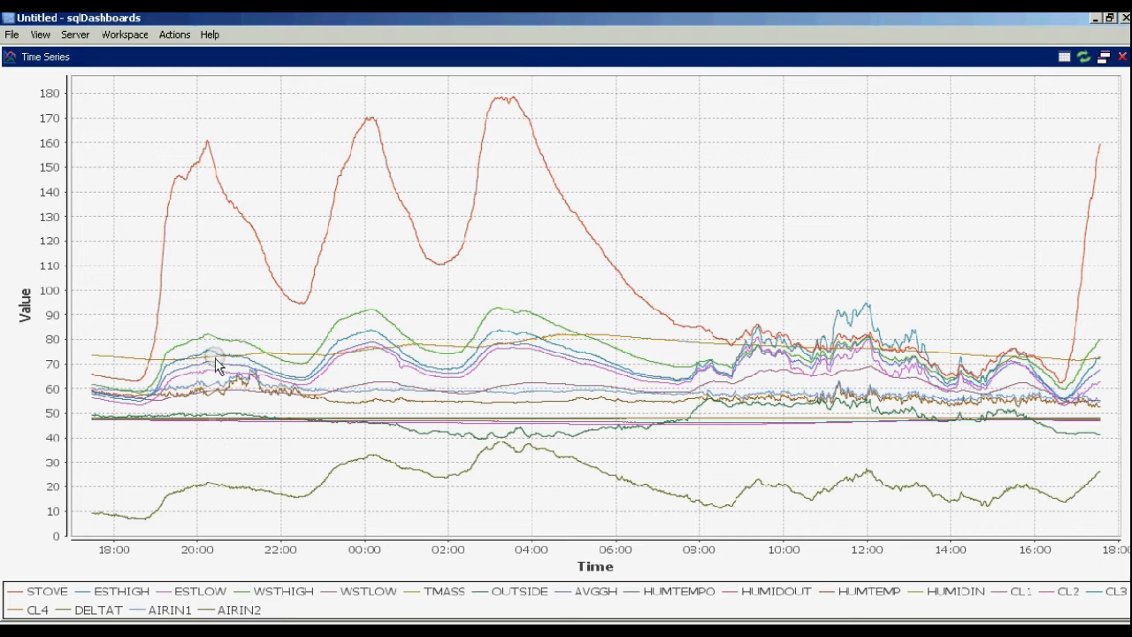
{"action": "mouse_move", "coordinate": [290, 379]}
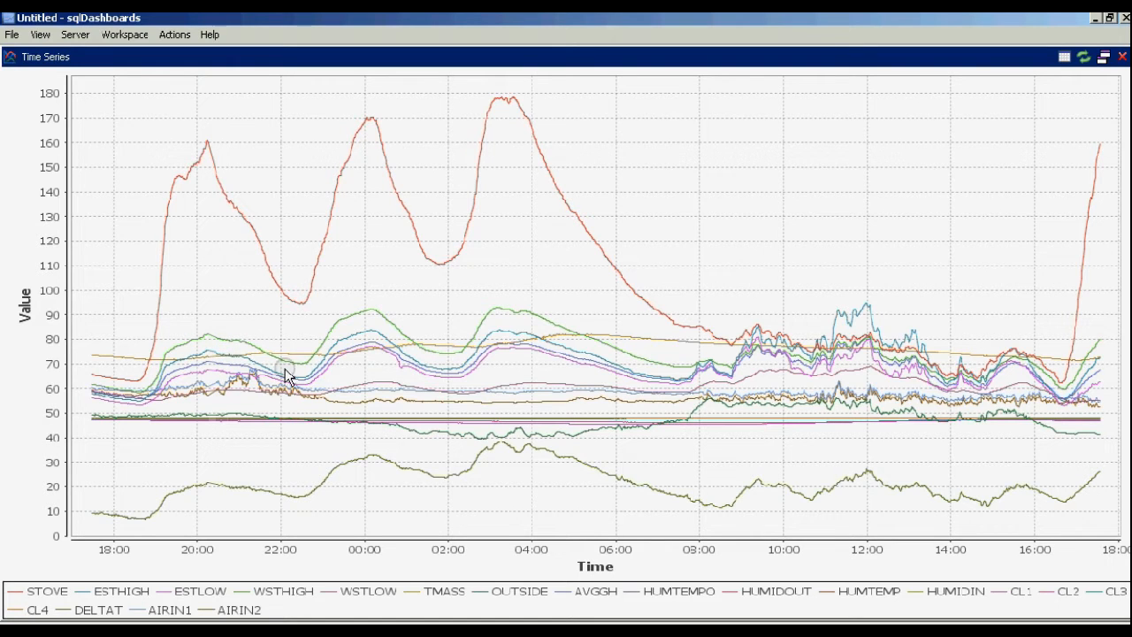
{"action": "mouse_move", "coordinate": [373, 343]}
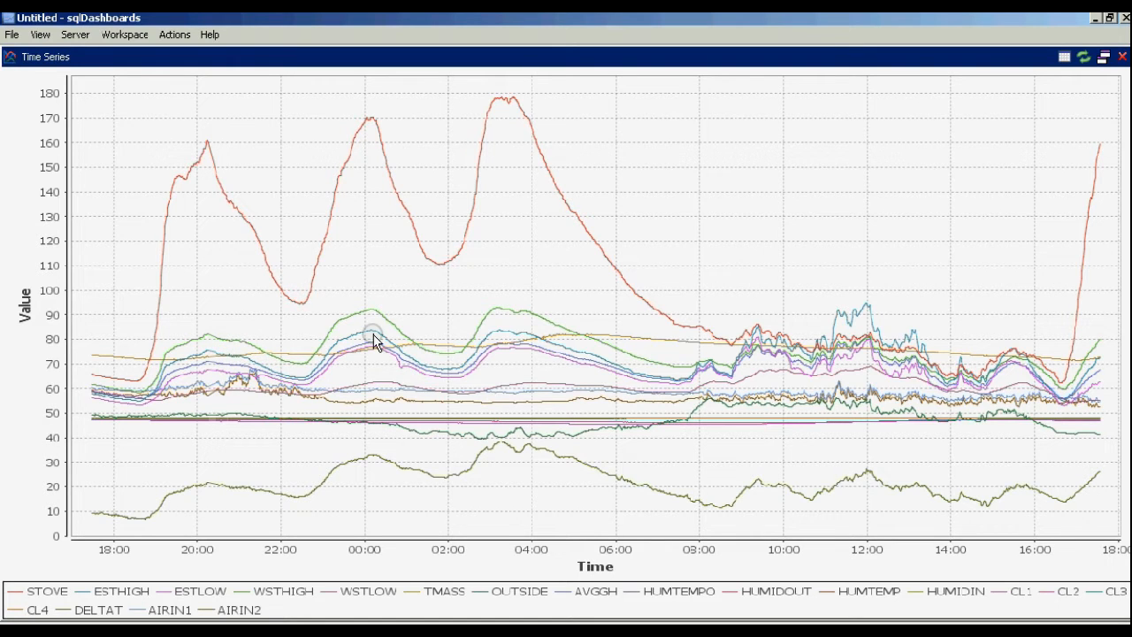
{"action": "mouse_move", "coordinate": [327, 488]}
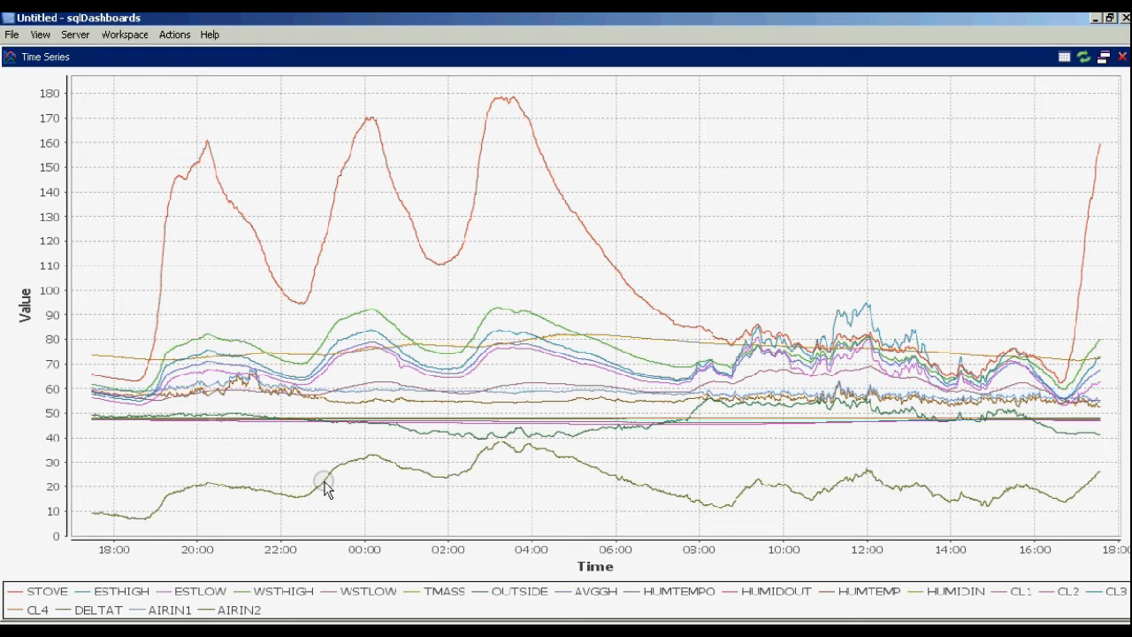
{"action": "mouse_move", "coordinate": [325, 485]}
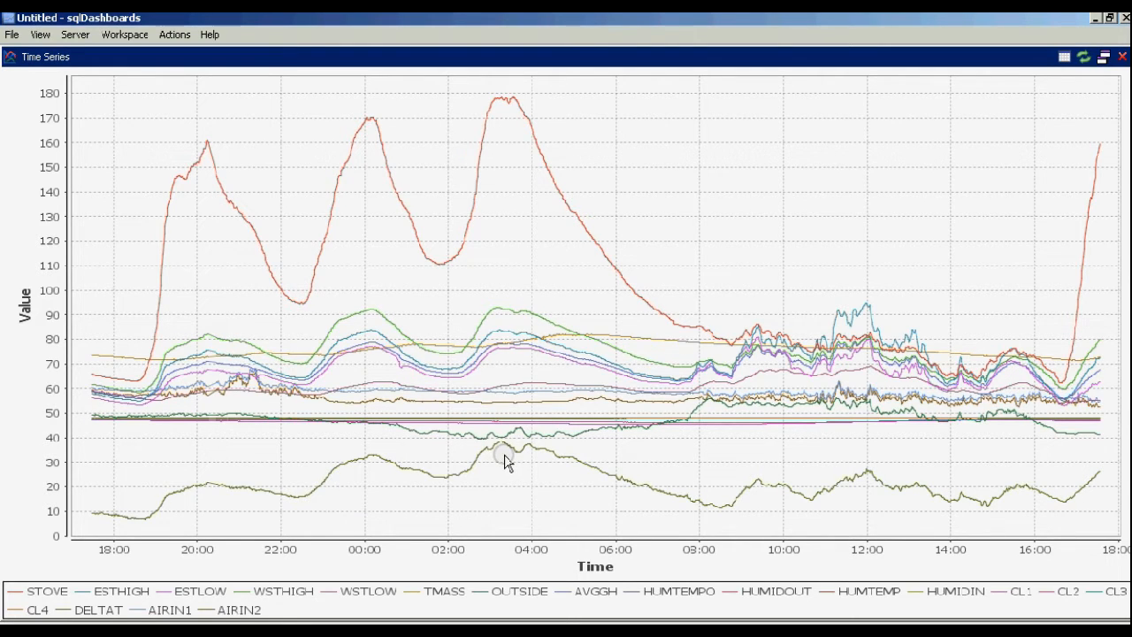
{"action": "mouse_move", "coordinate": [504, 452]}
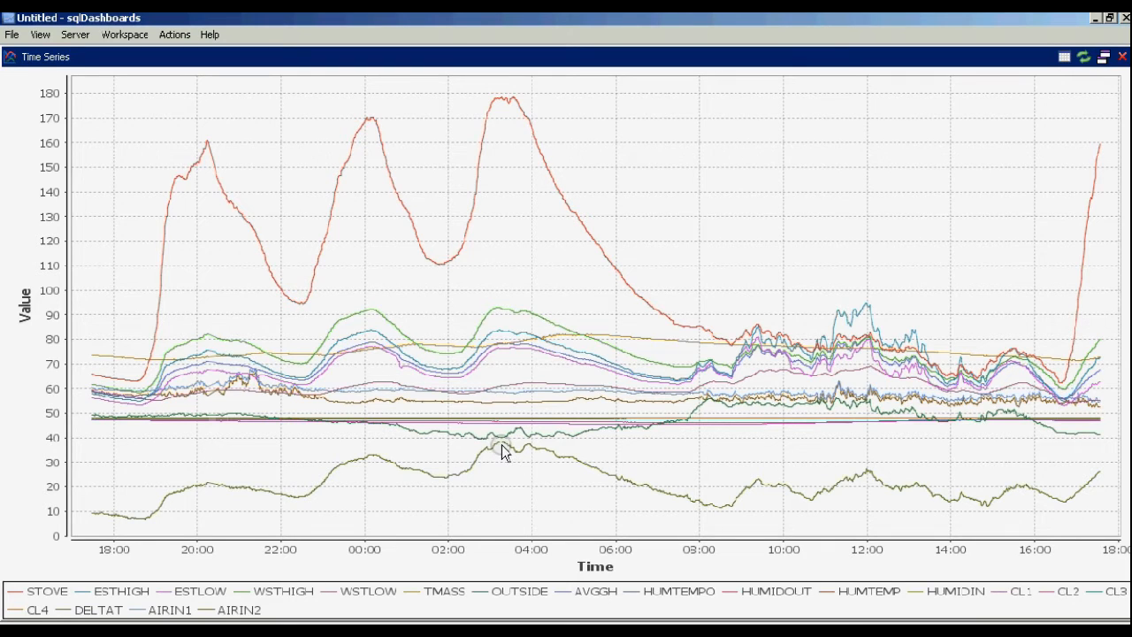
{"action": "mouse_move", "coordinate": [477, 128]}
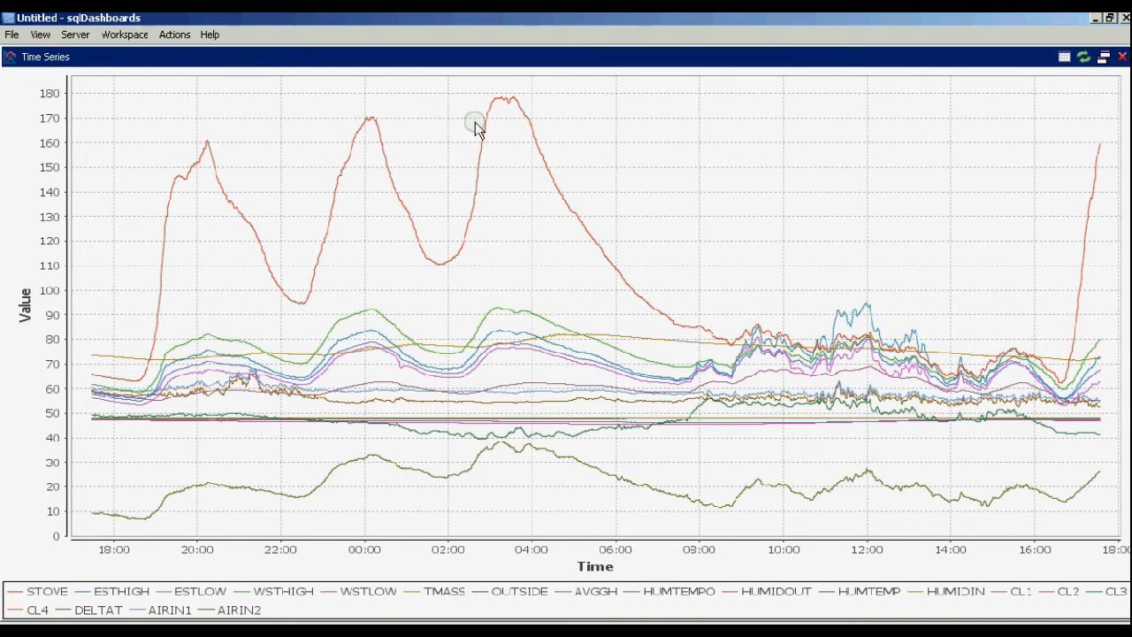
{"action": "mouse_move", "coordinate": [502, 104]}
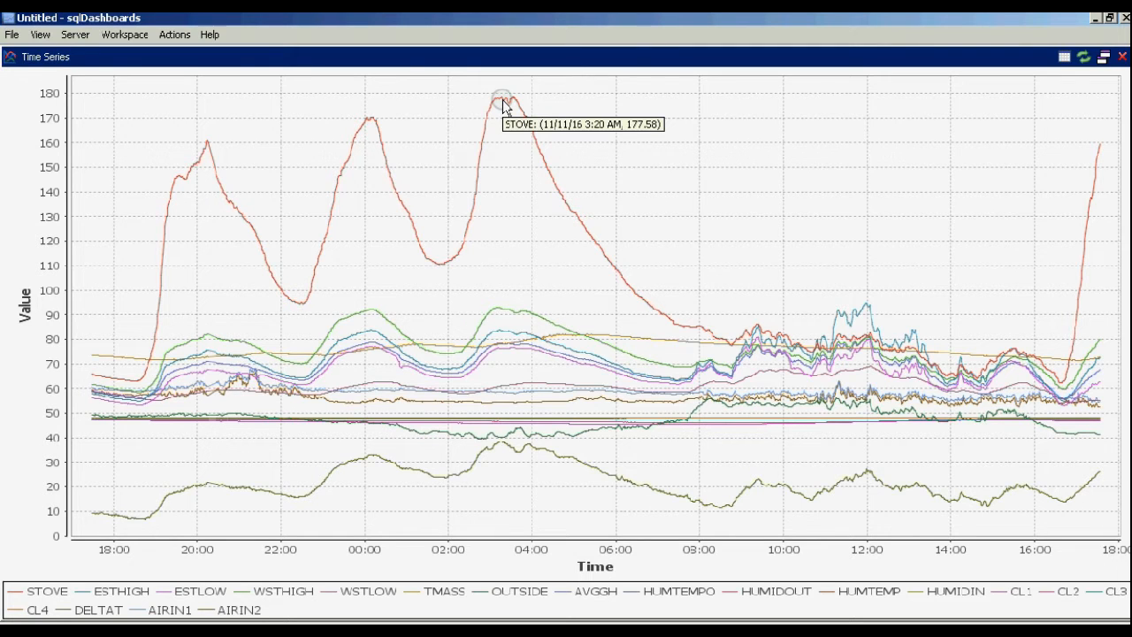
{"action": "mouse_move", "coordinate": [511, 456]}
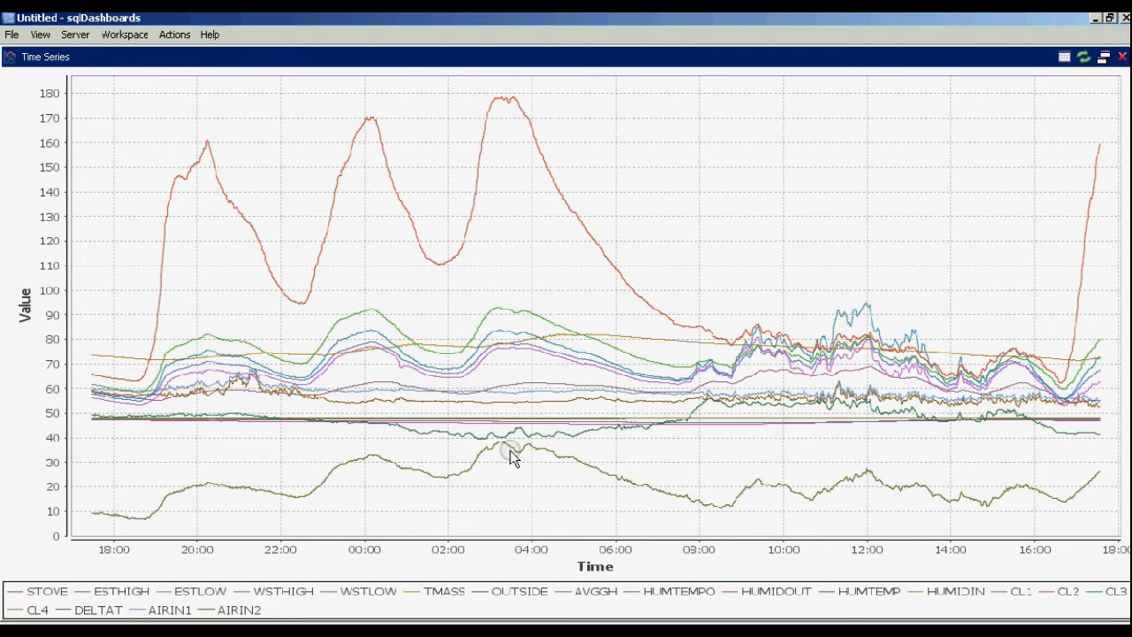
{"action": "mouse_move", "coordinate": [504, 446]}
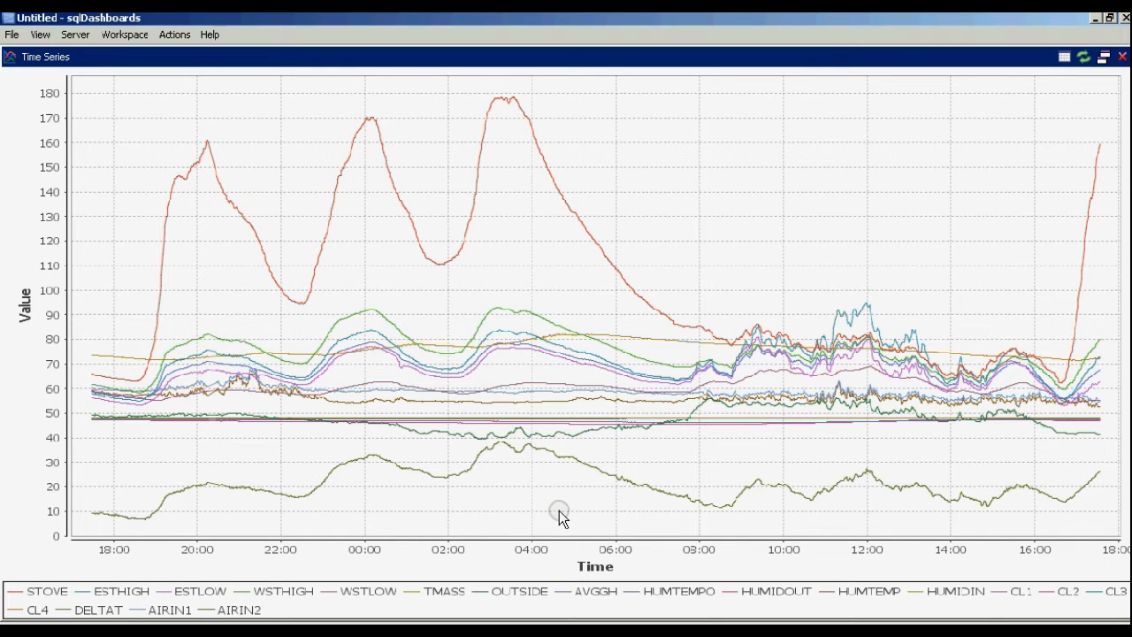
{"action": "mouse_move", "coordinate": [789, 315]}
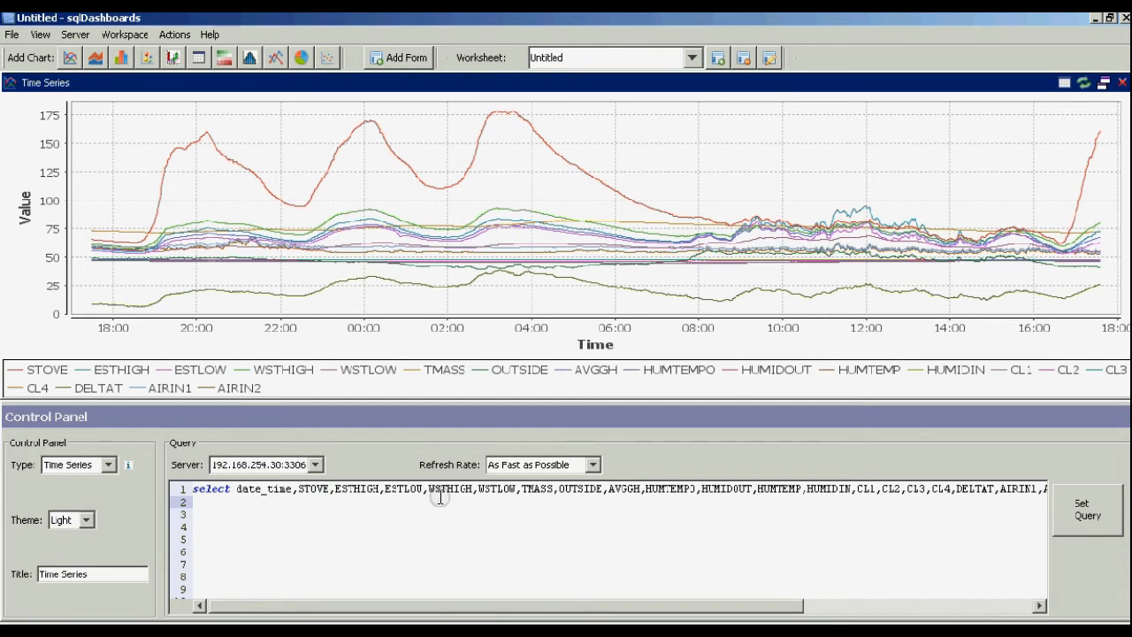
{"action": "mouse_move", "coordinate": [860, 500]}
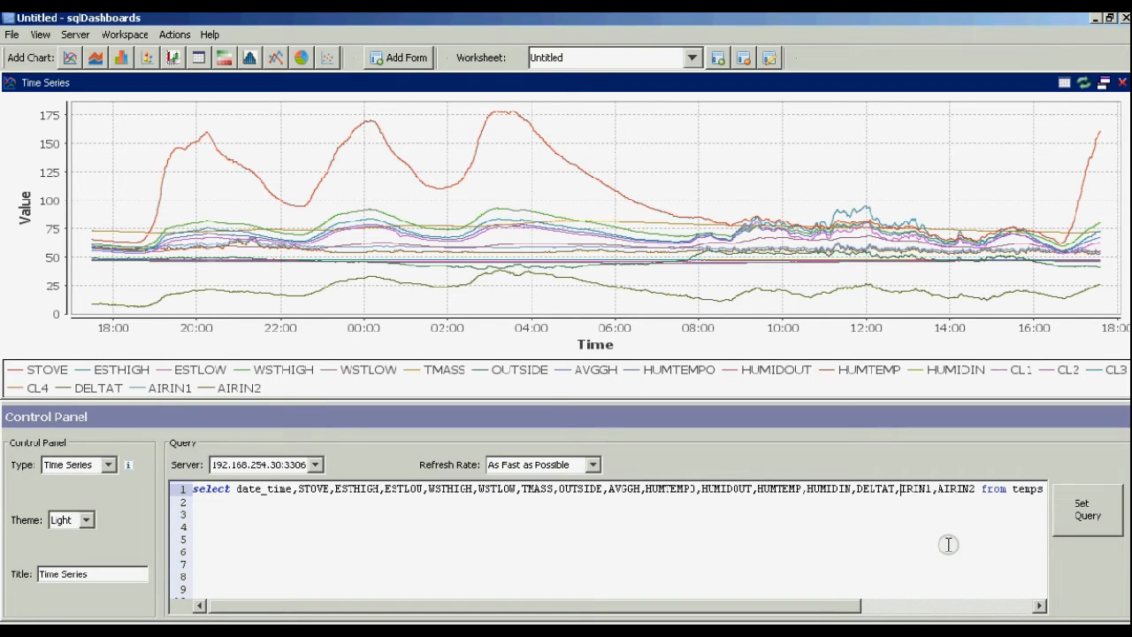
- Add an ORDER BY date_time clause to the time series SQL query
{"action": "type", "text": "ORDER BY de"}
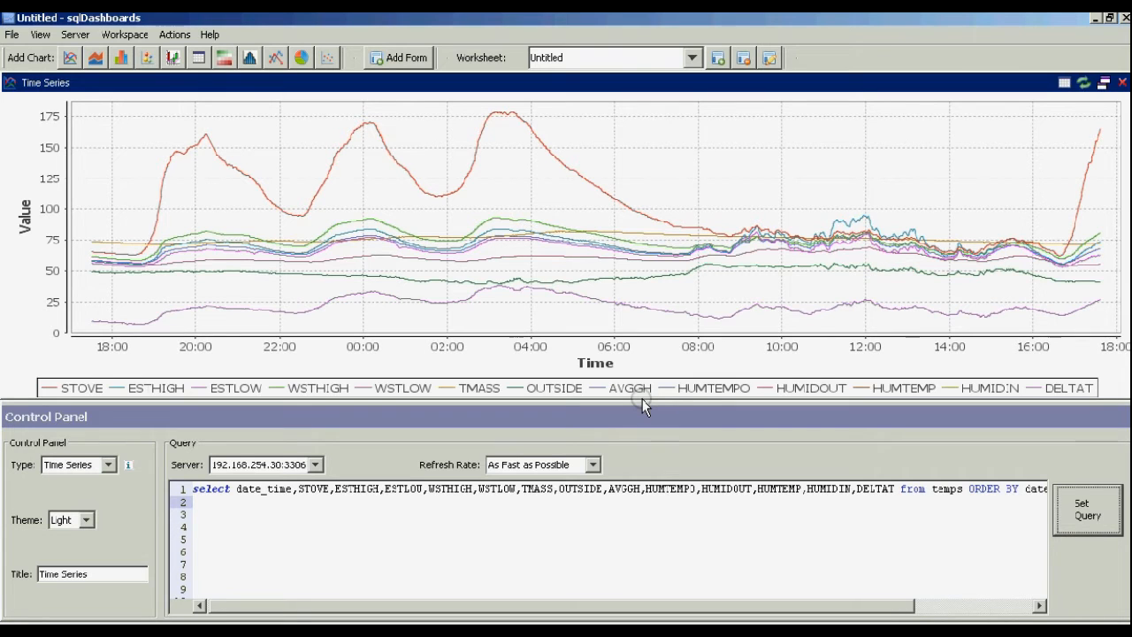
{"action": "mouse_move", "coordinate": [741, 292]}
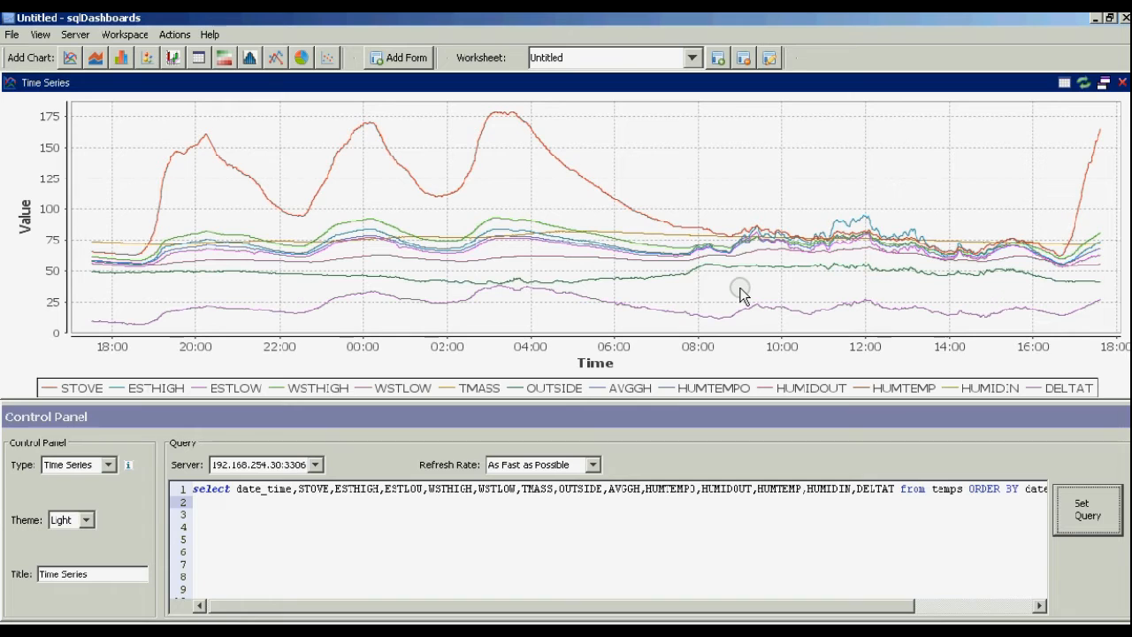
{"action": "mouse_move", "coordinate": [378, 502]}
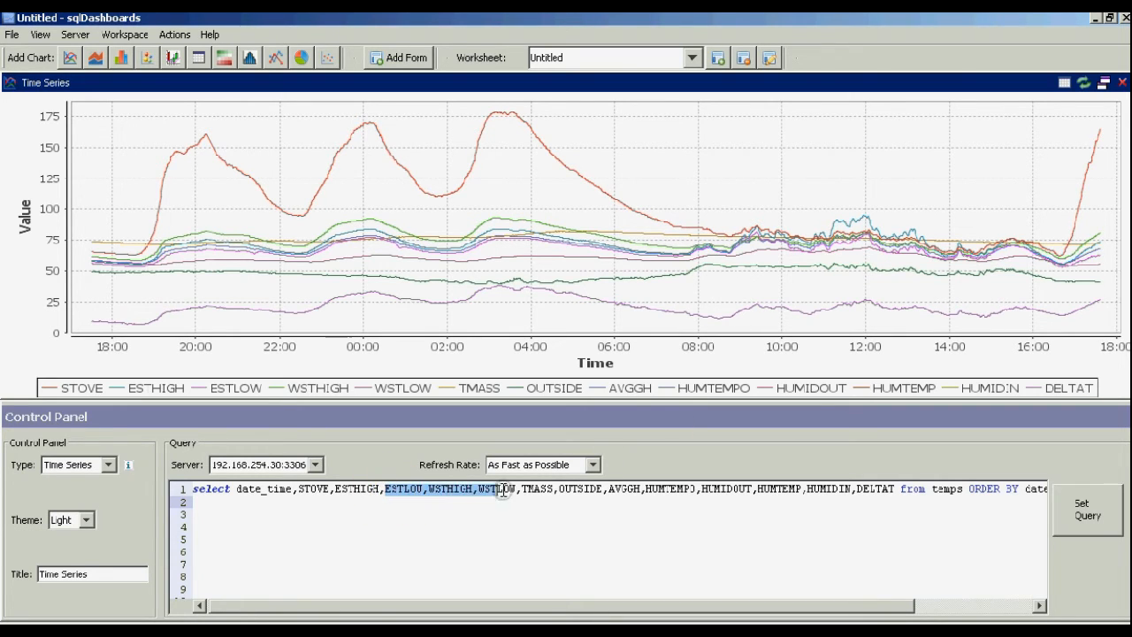
{"action": "mouse_move", "coordinate": [335, 488]}
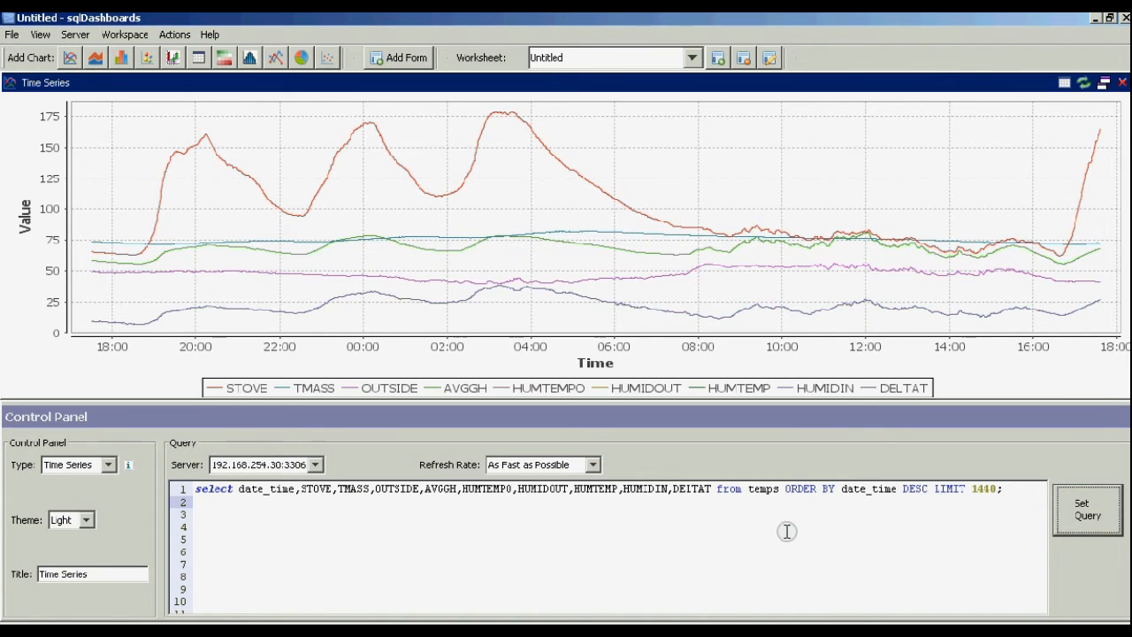
{"action": "mouse_move", "coordinate": [637, 264]}
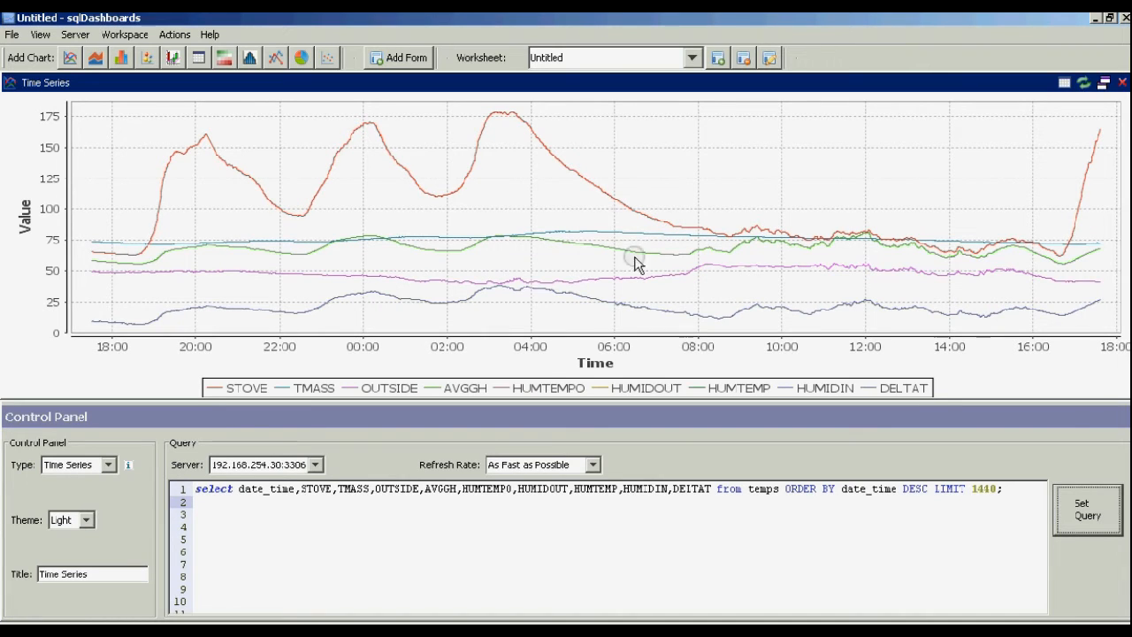
{"action": "mouse_move", "coordinate": [638, 238]}
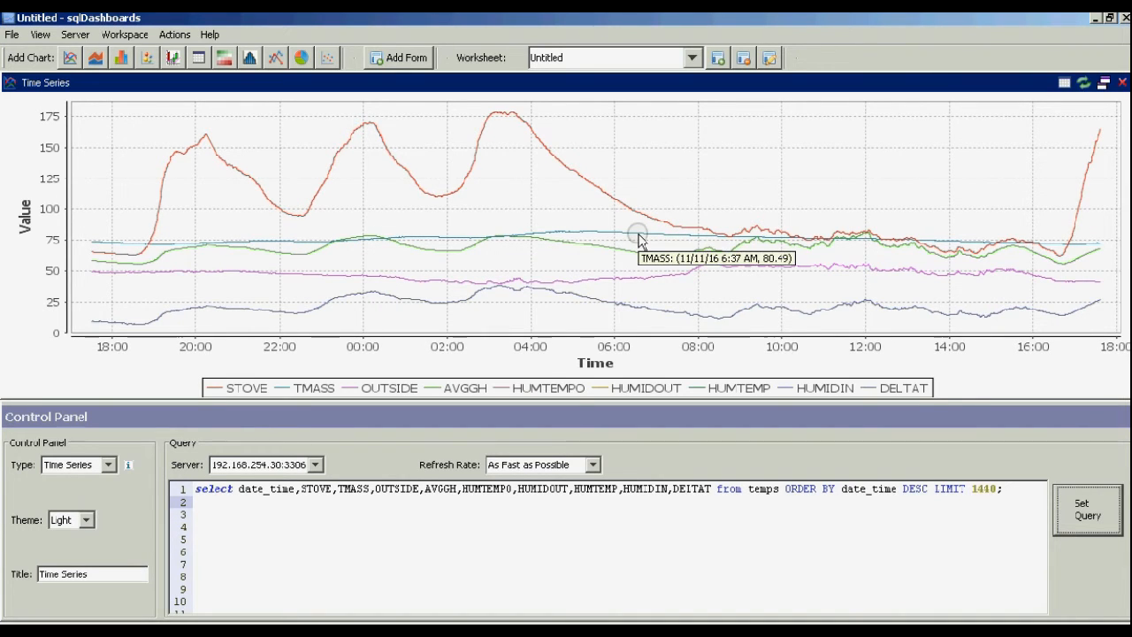
{"action": "mouse_move", "coordinate": [638, 240]}
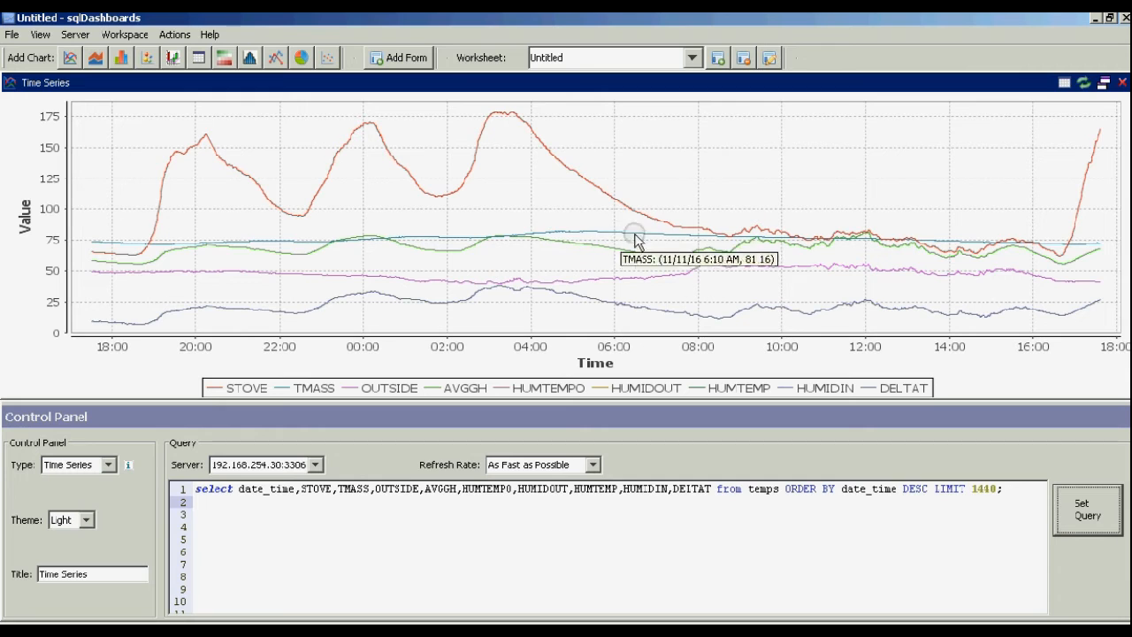
{"action": "mouse_move", "coordinate": [470, 251]}
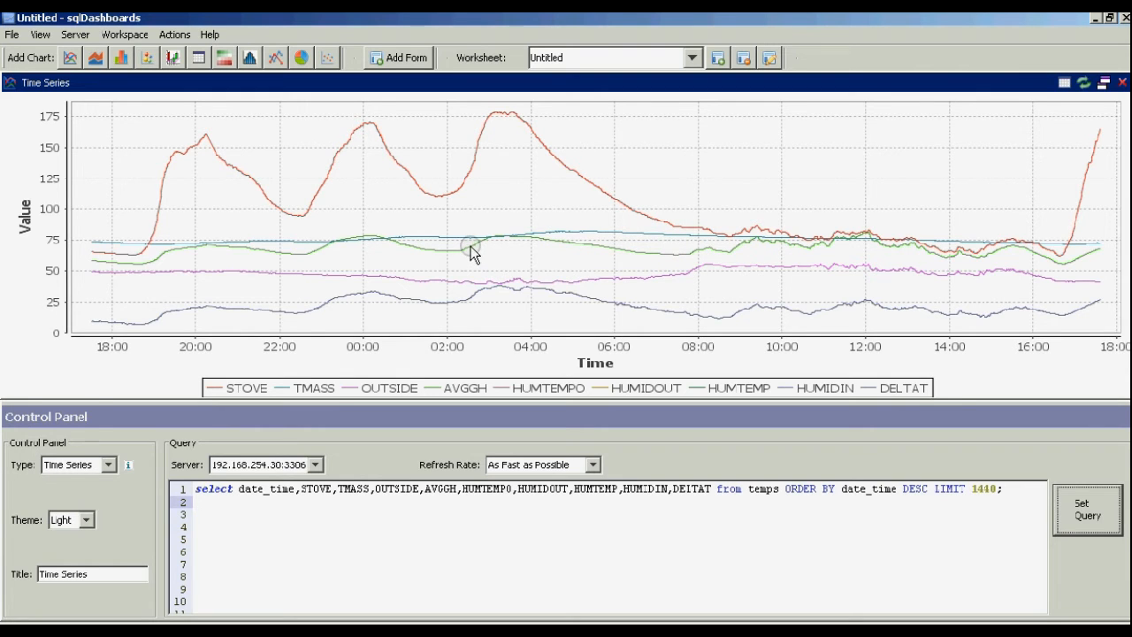
{"action": "mouse_move", "coordinate": [468, 247]}
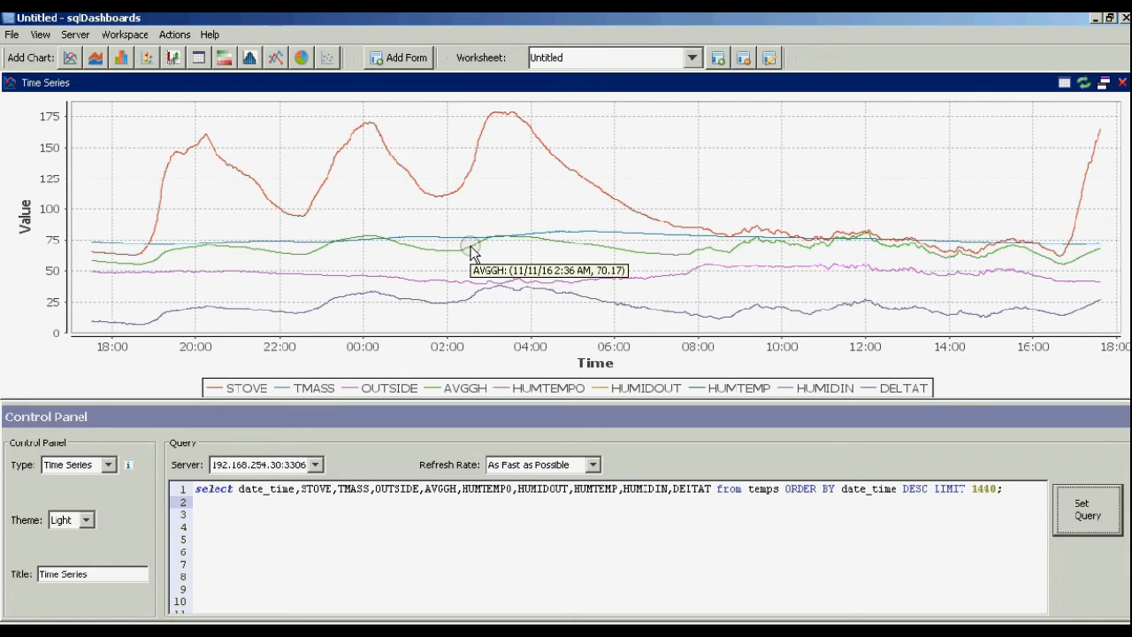
{"action": "mouse_move", "coordinate": [410, 265]}
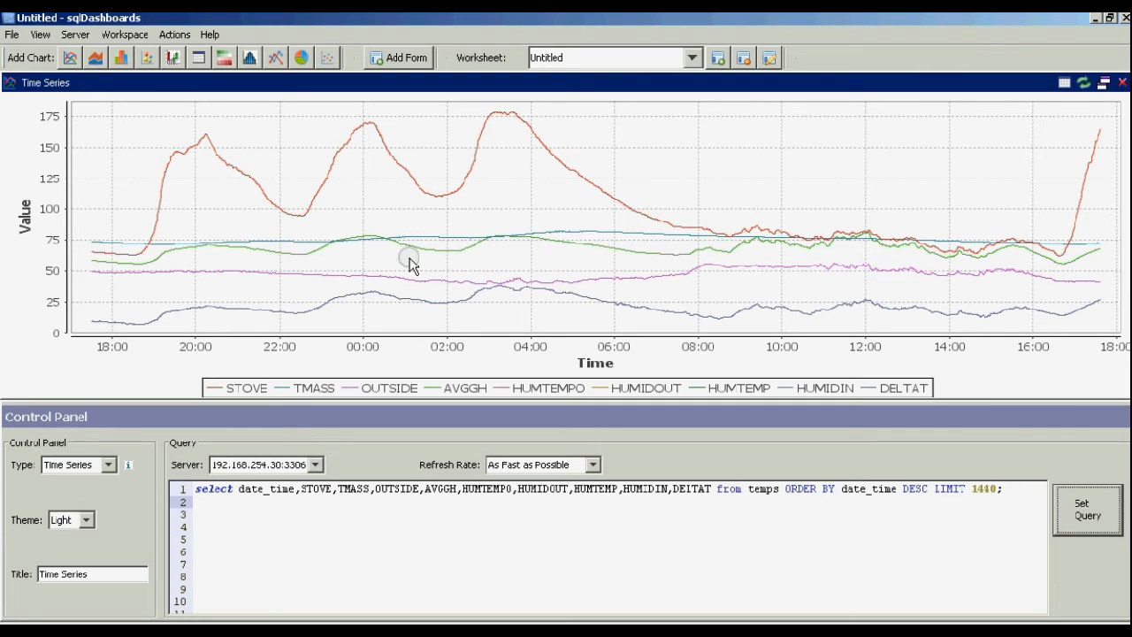
{"action": "mouse_move", "coordinate": [499, 251]}
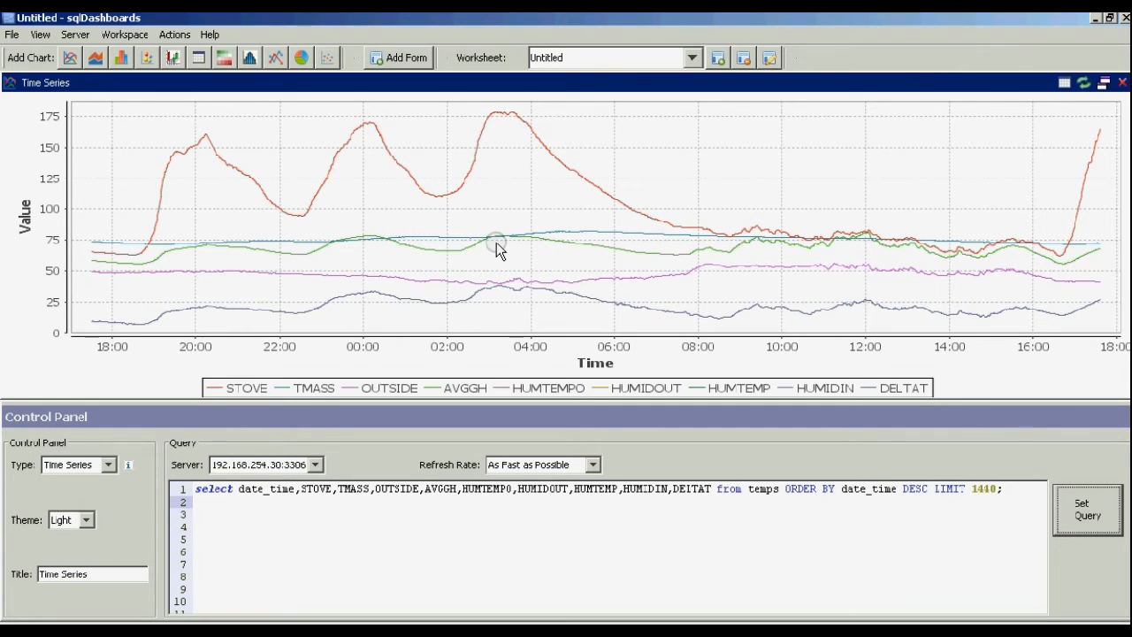
{"action": "mouse_move", "coordinate": [188, 322]}
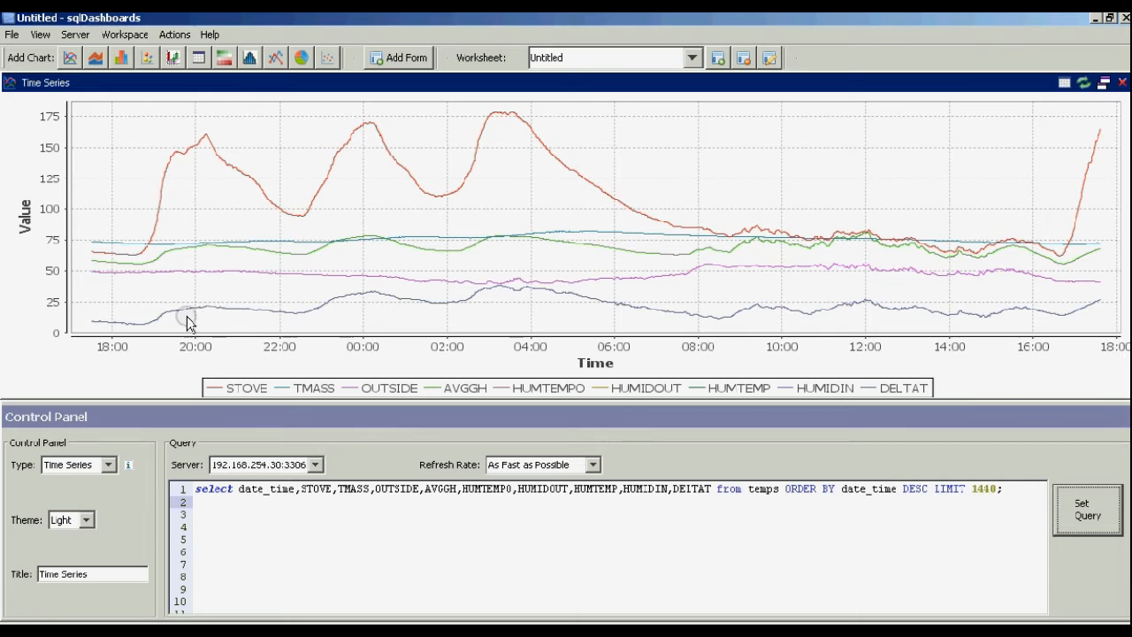
{"action": "mouse_move", "coordinate": [180, 272]}
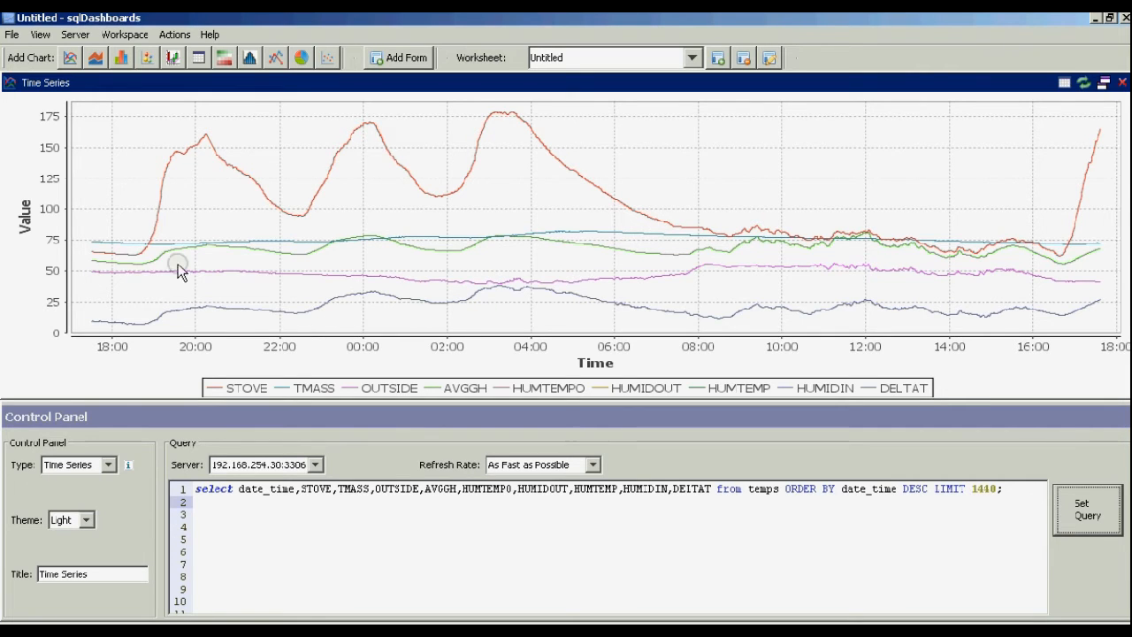
{"action": "mouse_move", "coordinate": [623, 283]}
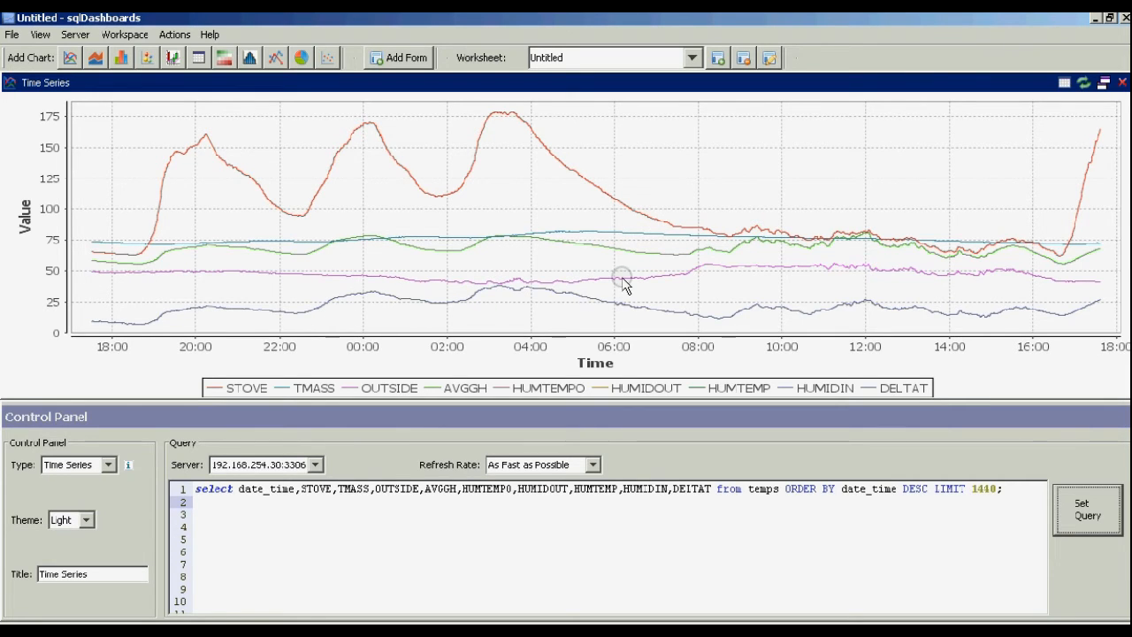
{"action": "mouse_move", "coordinate": [623, 274]}
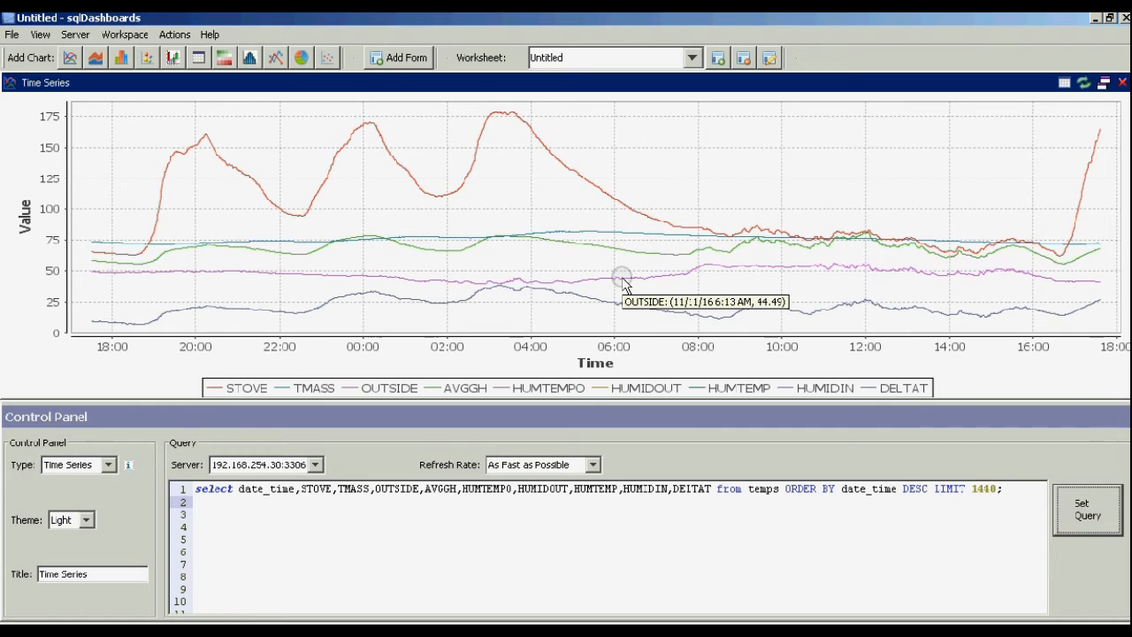
{"action": "mouse_move", "coordinate": [694, 310]}
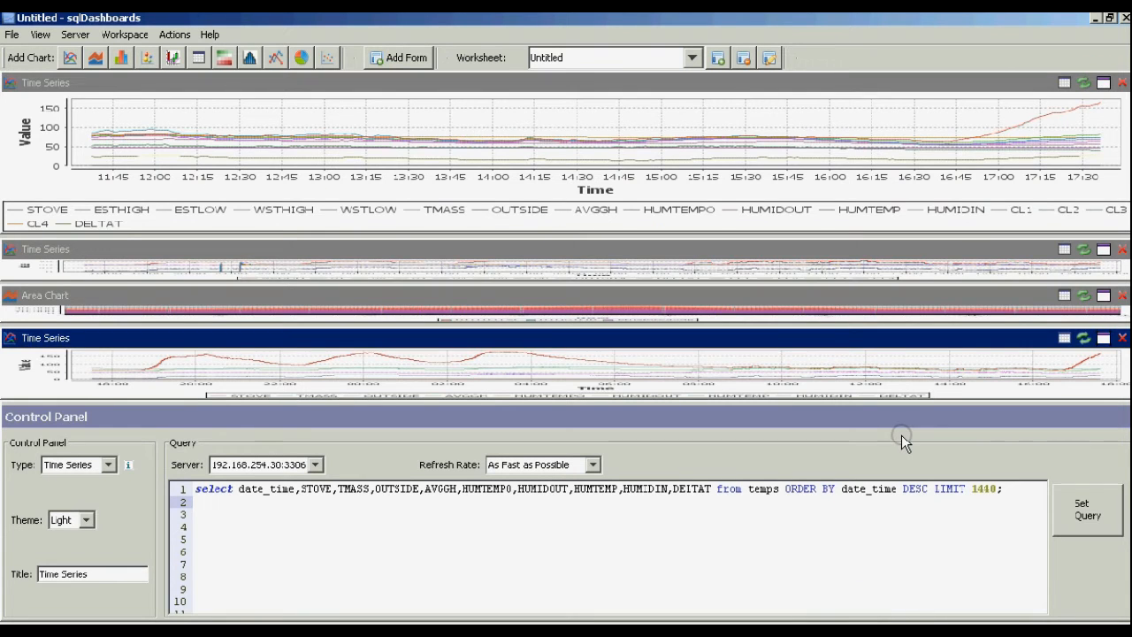
{"action": "mouse_move", "coordinate": [913, 315]}
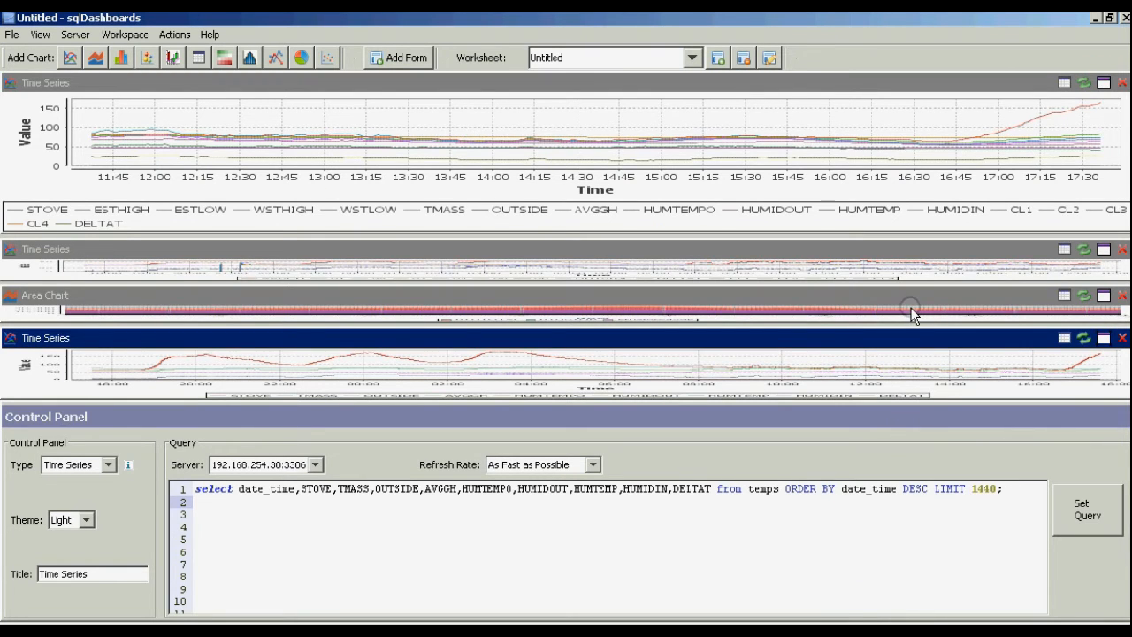
{"action": "mouse_move", "coordinate": [539, 142]}
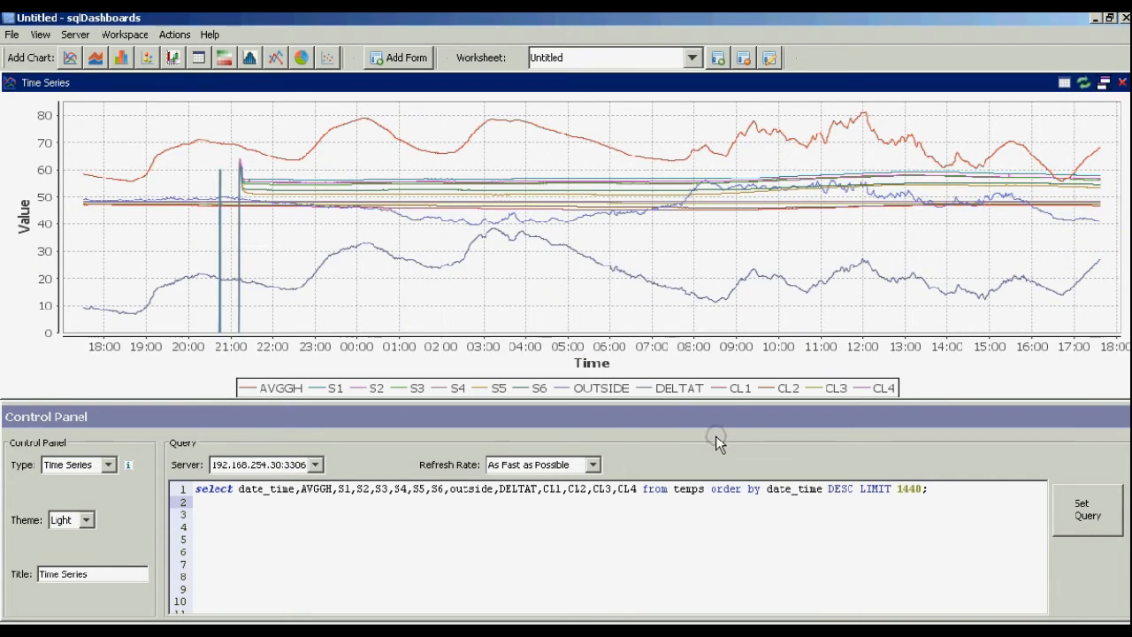
{"action": "mouse_move", "coordinate": [616, 405]}
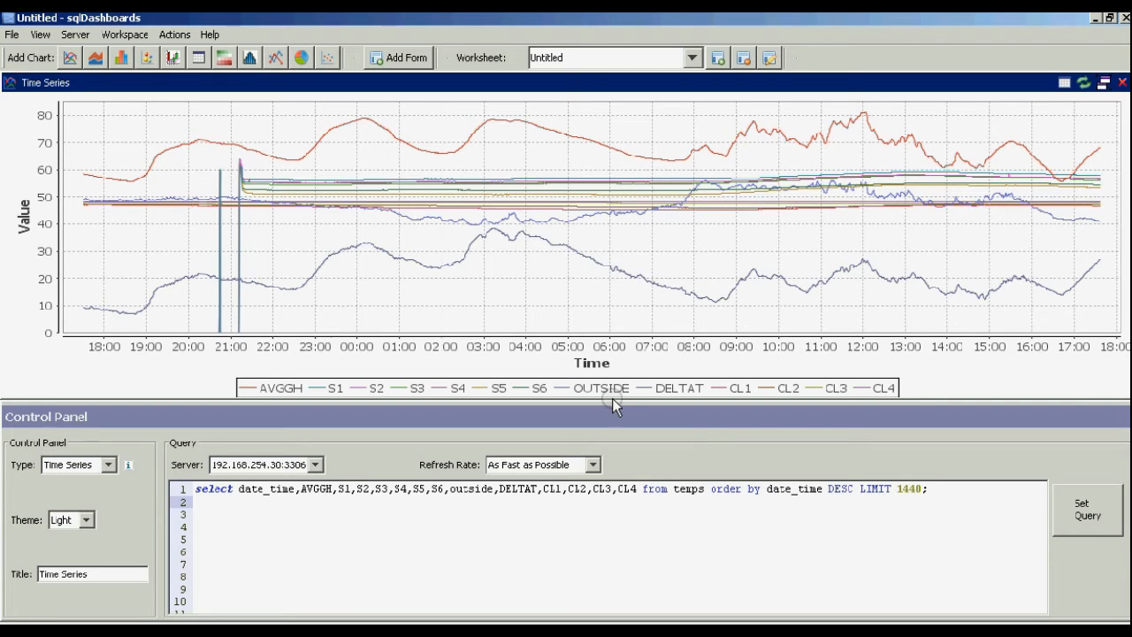
{"action": "mouse_move", "coordinate": [288, 499]}
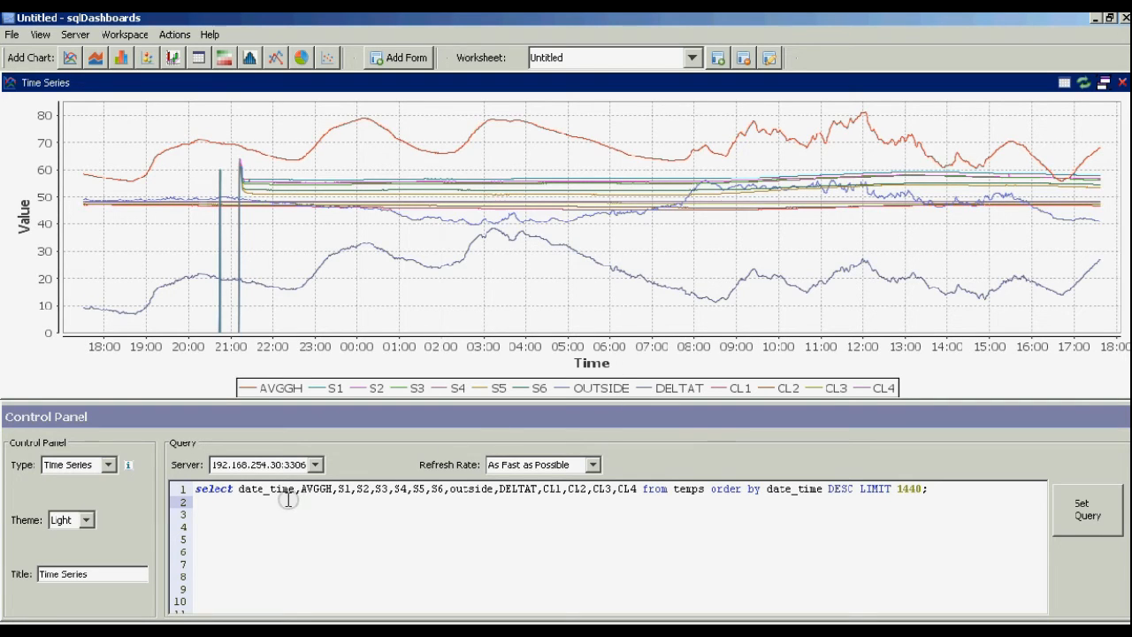
{"action": "mouse_move", "coordinate": [343, 493]}
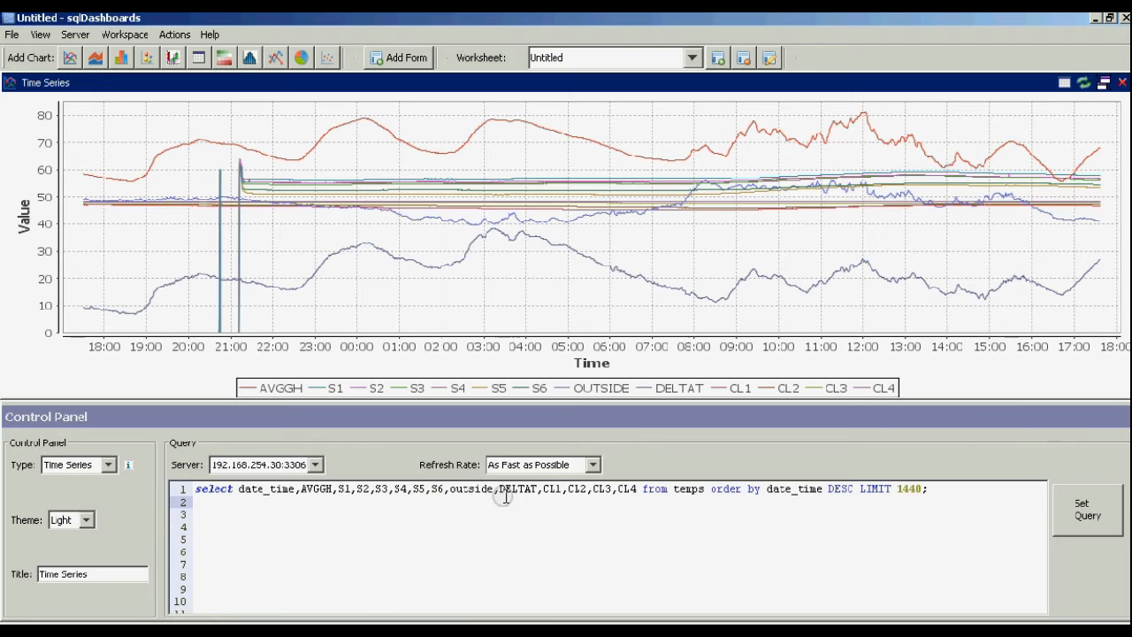
{"action": "mouse_move", "coordinate": [520, 492]}
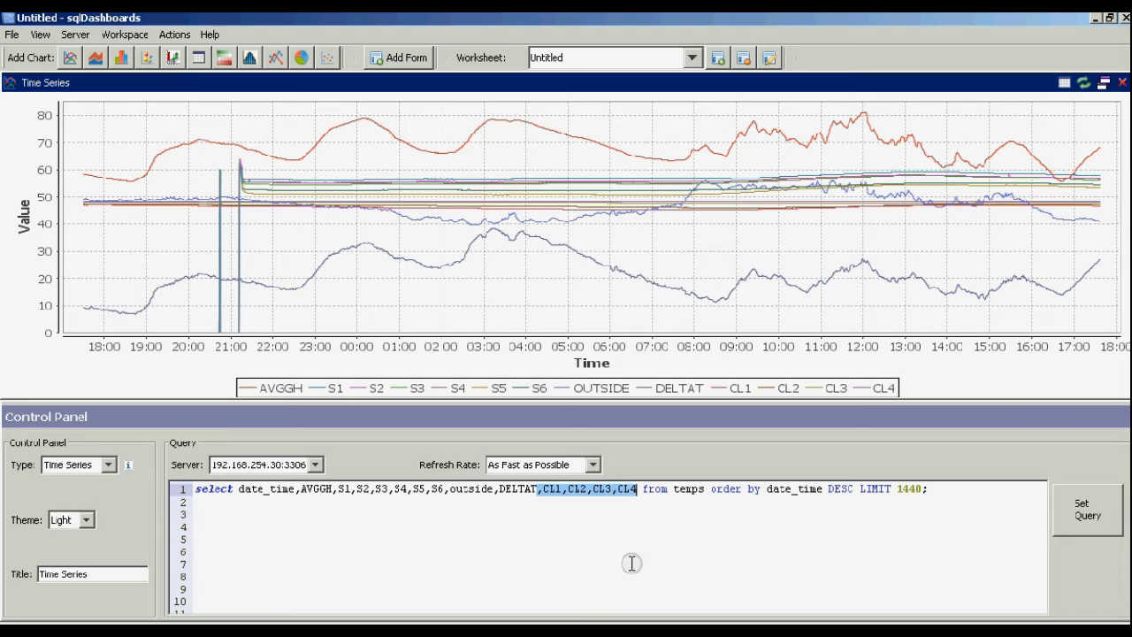
- Delete the CL1–CL4 columns from the query and apply it to redraw the chart
{"action": "key", "text": "Delete"}
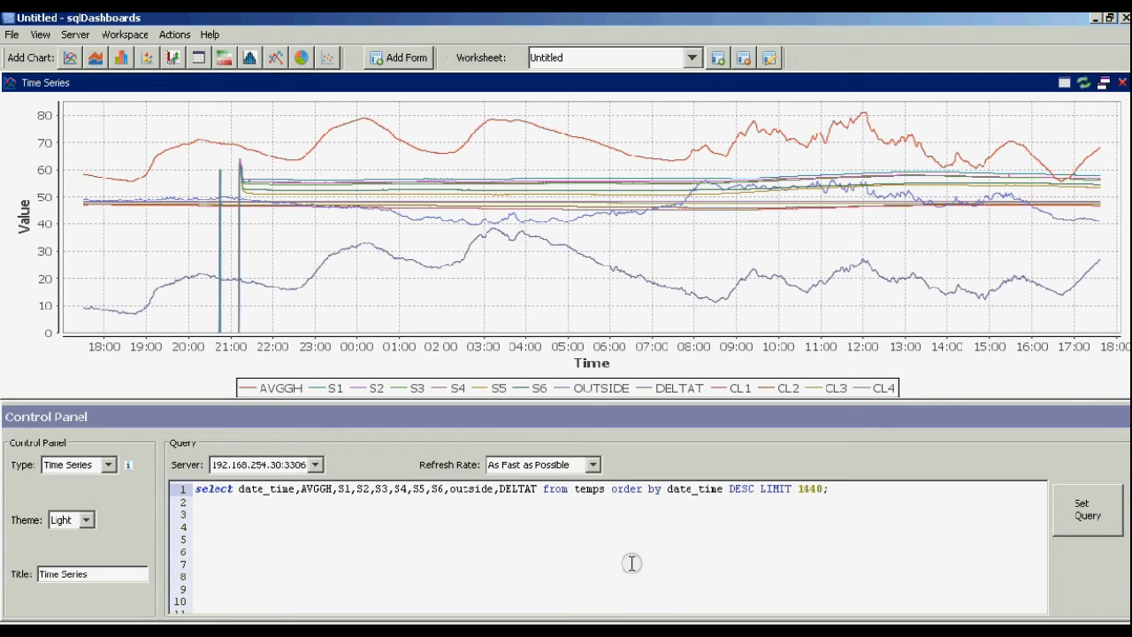
{"action": "mouse_move", "coordinate": [1024, 559]}
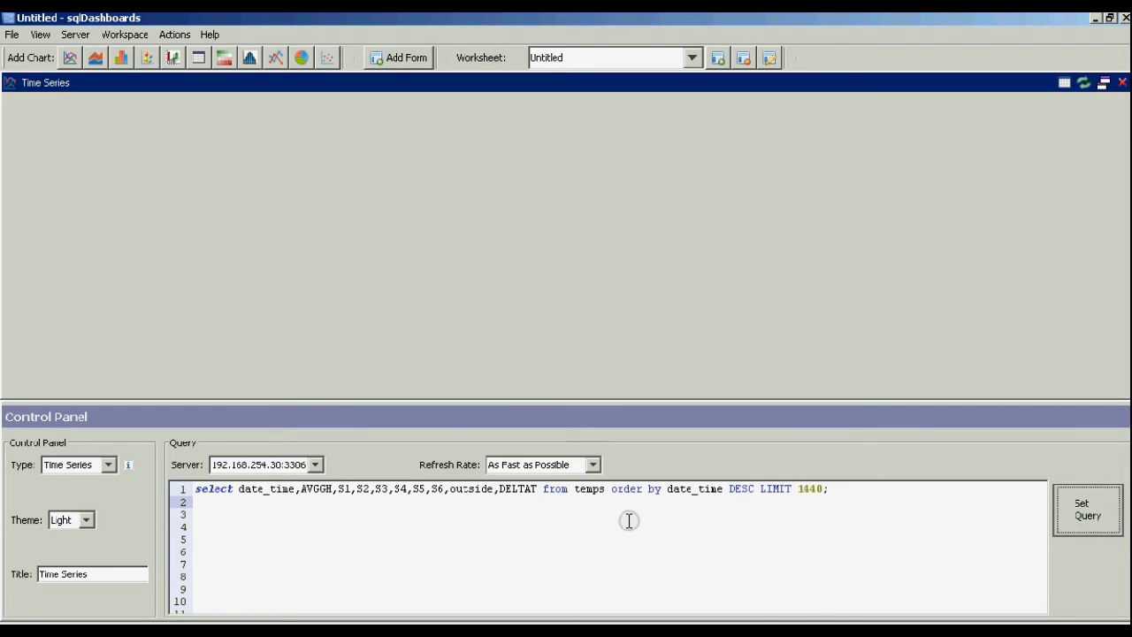
{"action": "left_click", "coordinate": [1086, 509]}
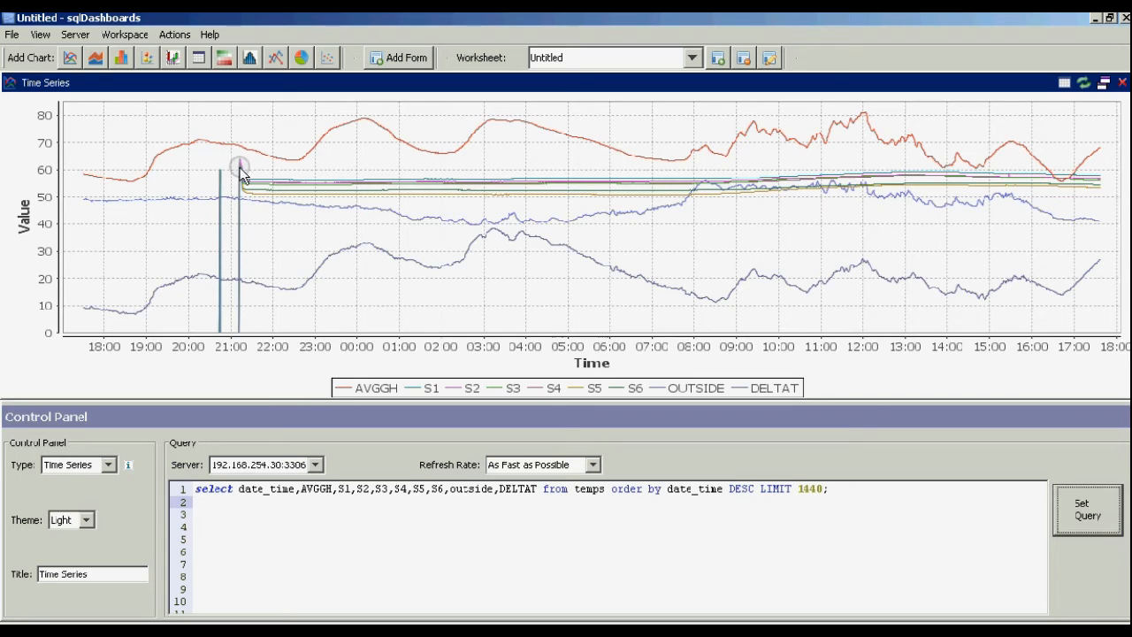
{"action": "mouse_move", "coordinate": [251, 191]}
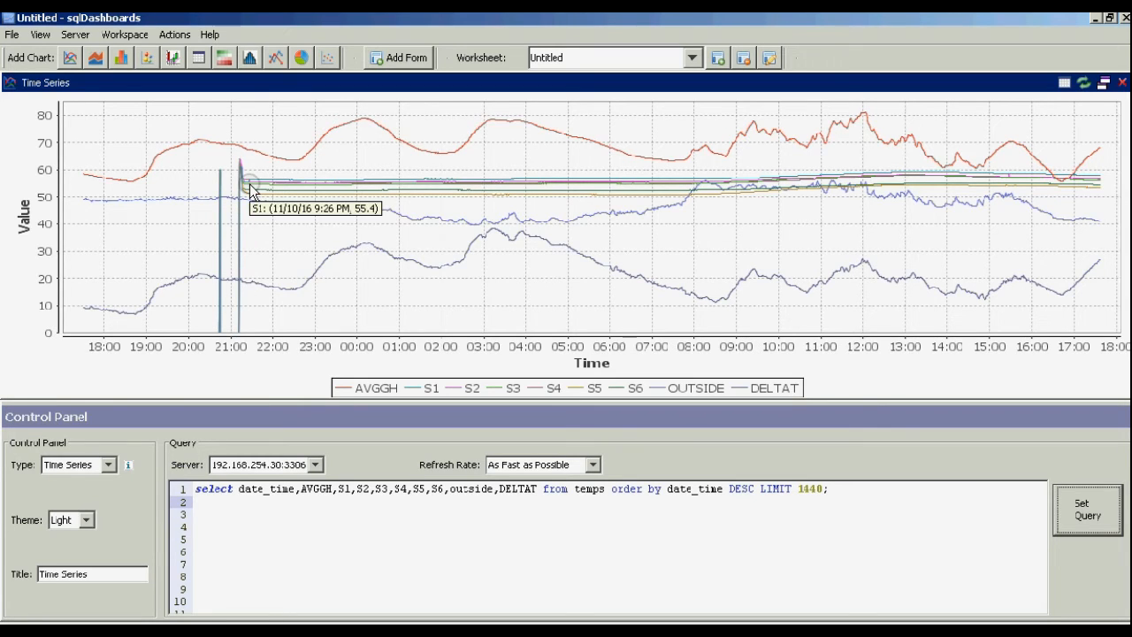
{"action": "mouse_move", "coordinate": [239, 336]}
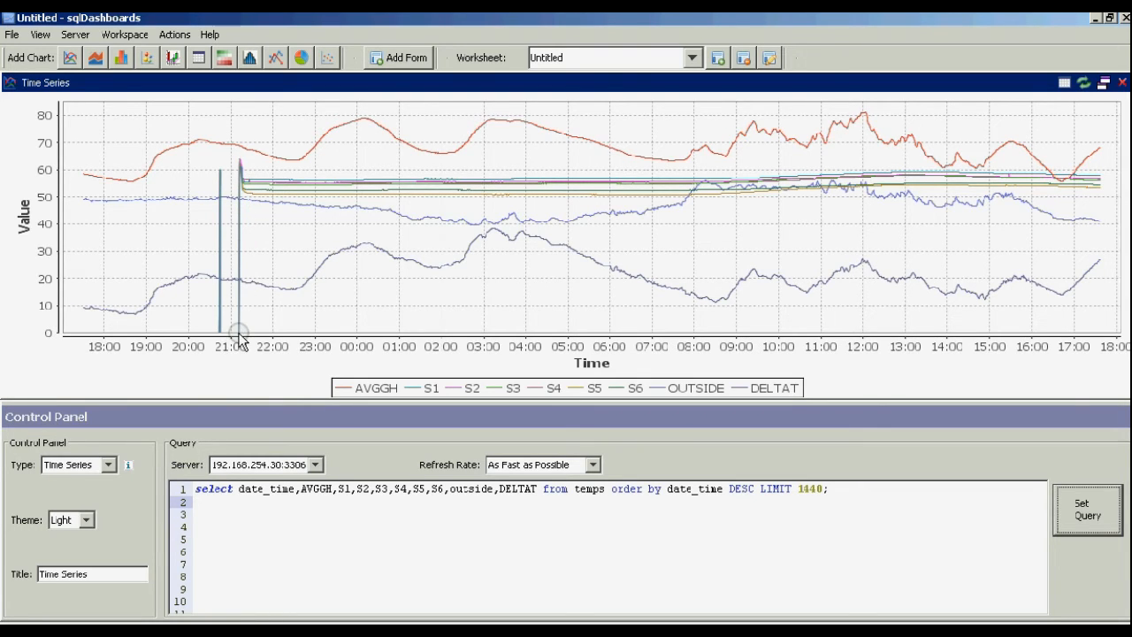
{"action": "mouse_move", "coordinate": [244, 170]}
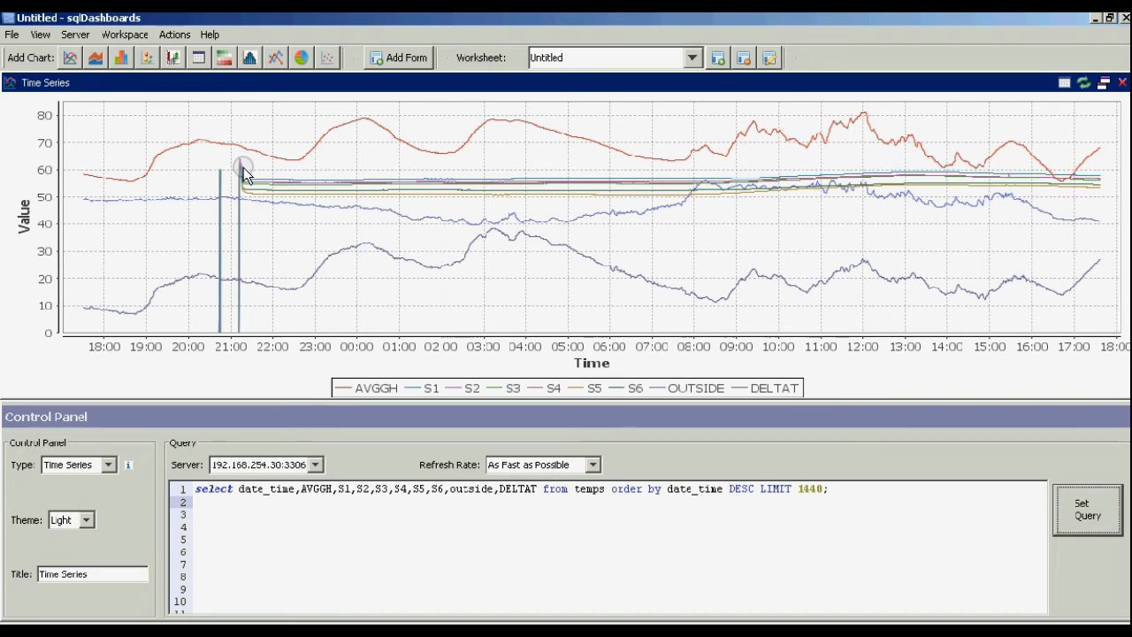
{"action": "mouse_move", "coordinate": [474, 196]}
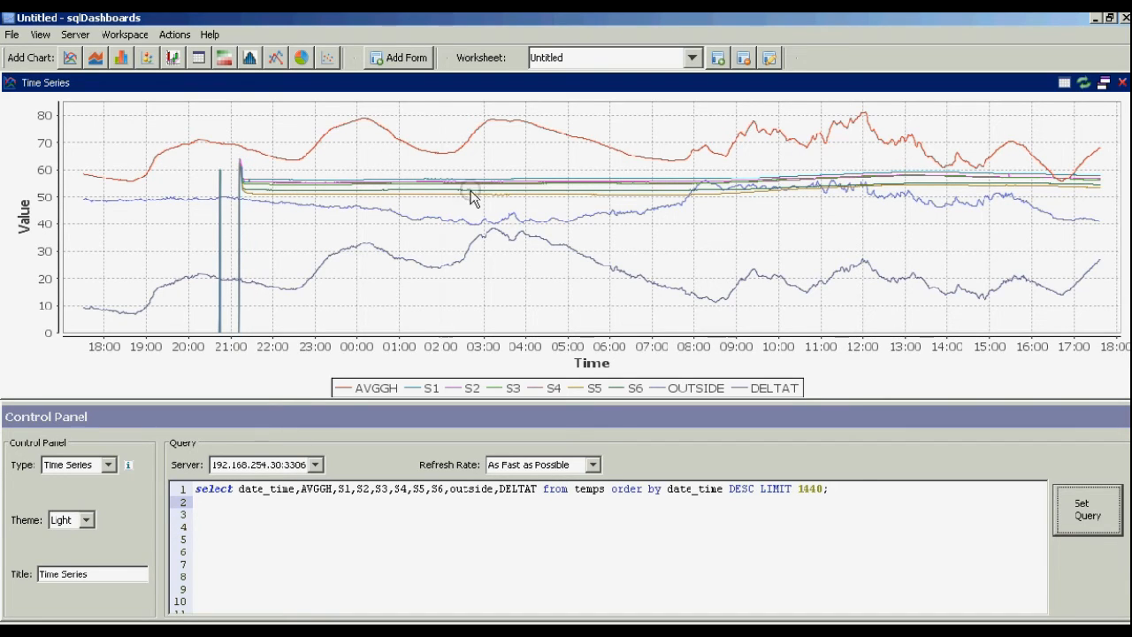
{"action": "mouse_move", "coordinate": [911, 195]}
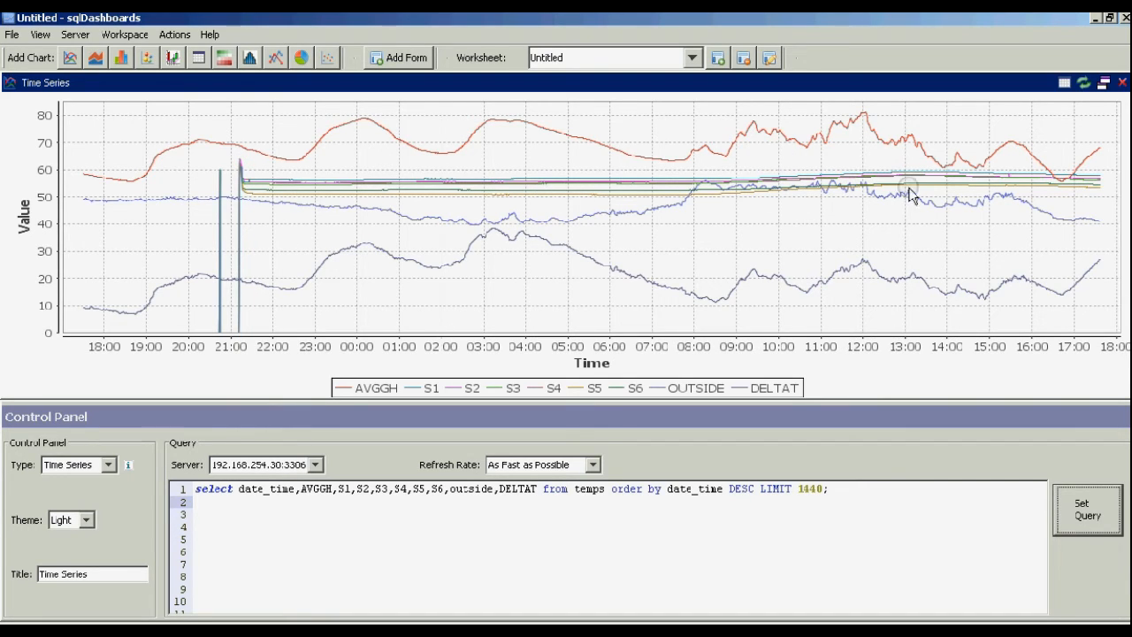
{"action": "mouse_move", "coordinate": [976, 187]}
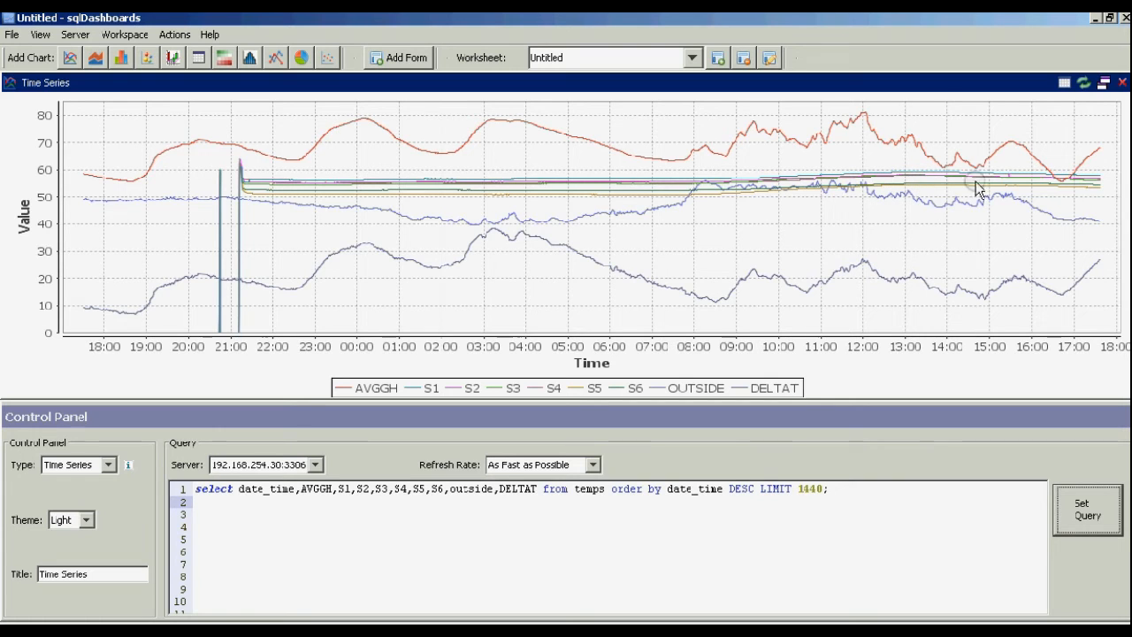
{"action": "mouse_move", "coordinate": [916, 205]}
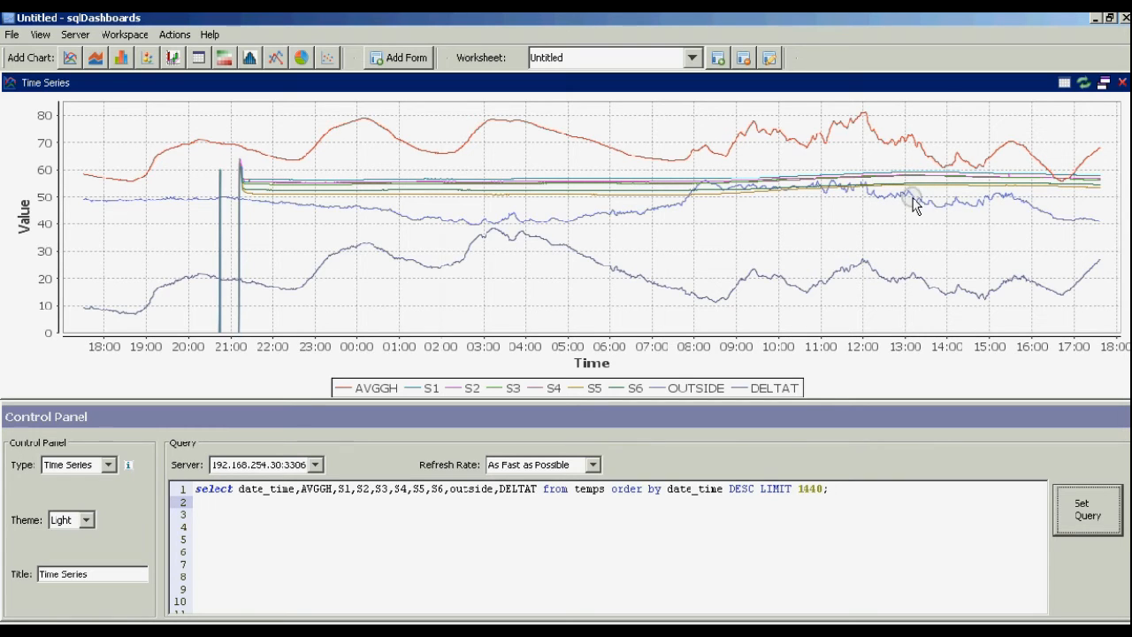
{"action": "mouse_move", "coordinate": [911, 191]}
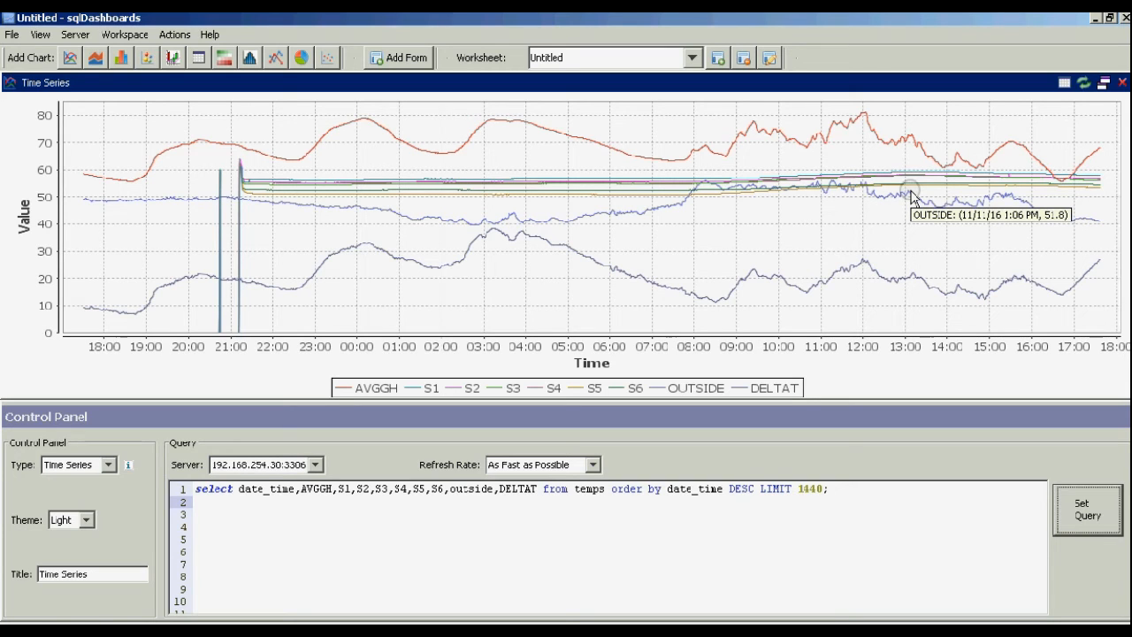
{"action": "mouse_move", "coordinate": [913, 199]}
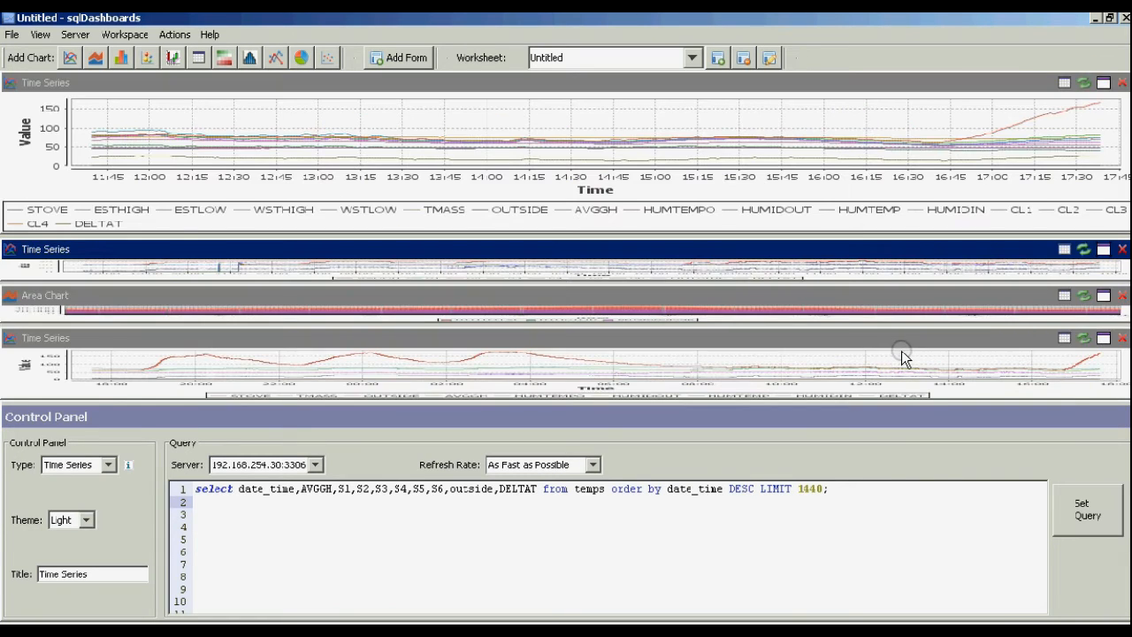
{"action": "left_click", "coordinate": [1104, 294]}
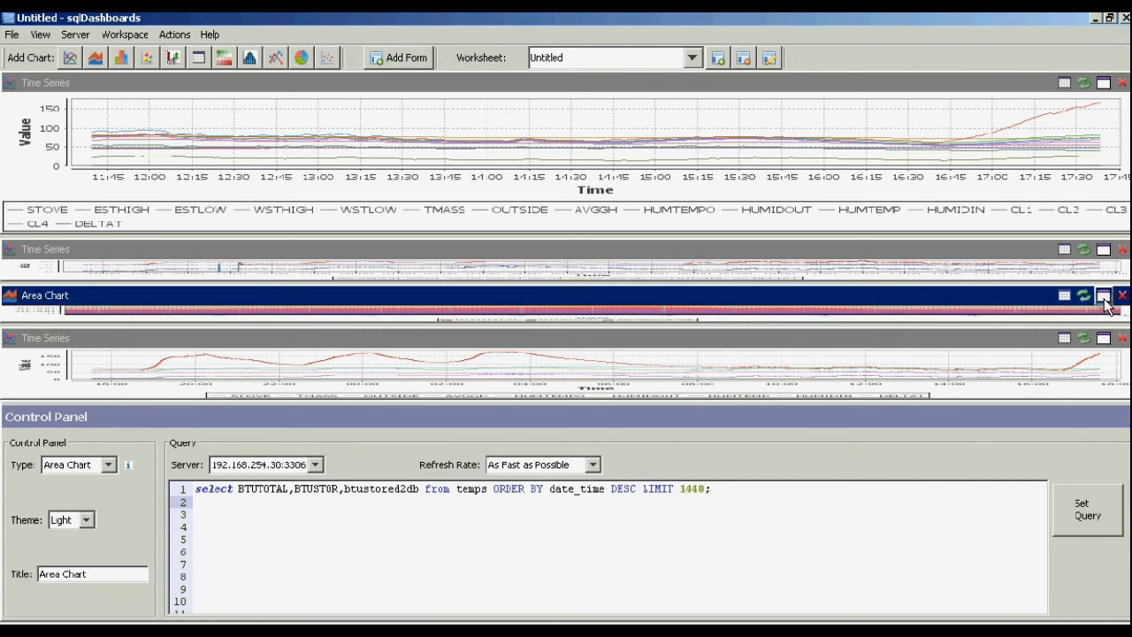
{"action": "left_click", "coordinate": [1104, 296]}
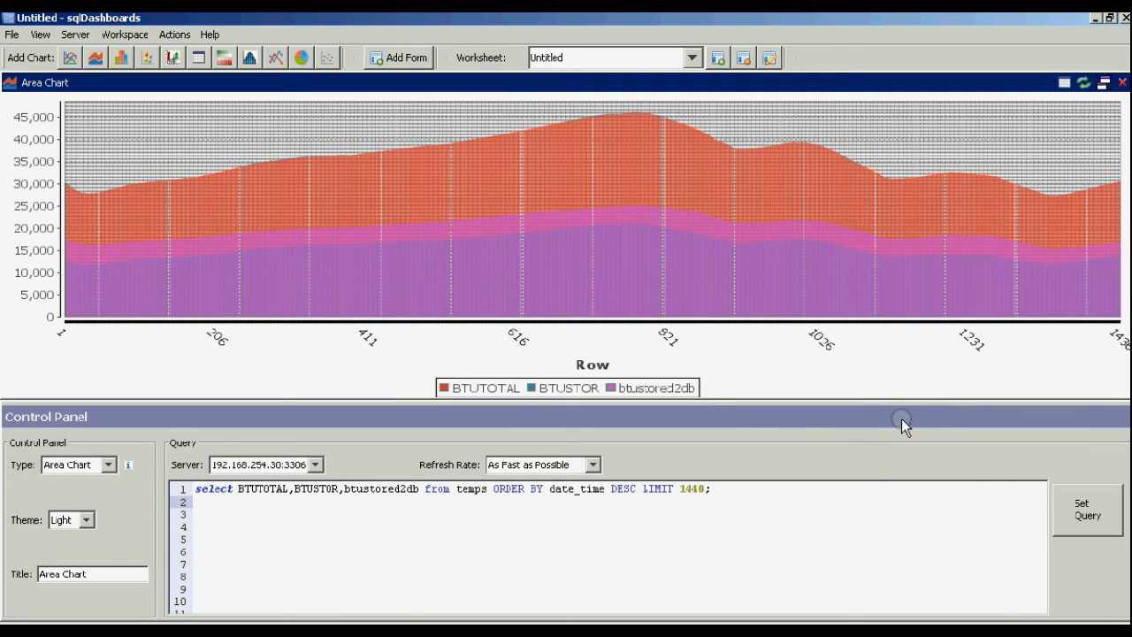
{"action": "mouse_move", "coordinate": [72, 194]}
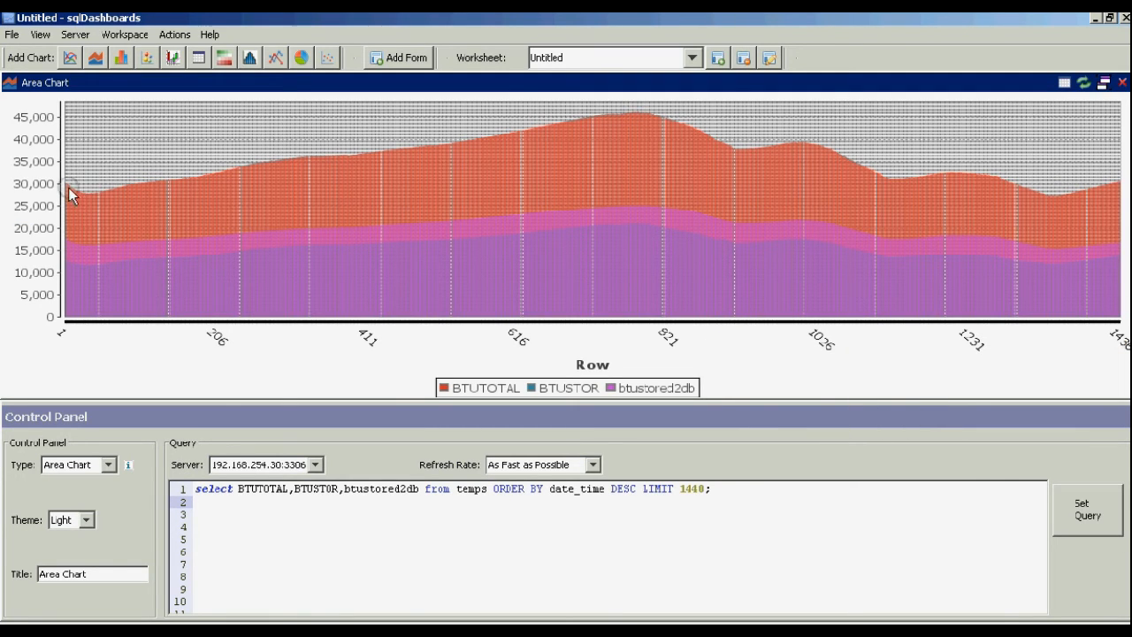
{"action": "mouse_move", "coordinate": [905, 194]}
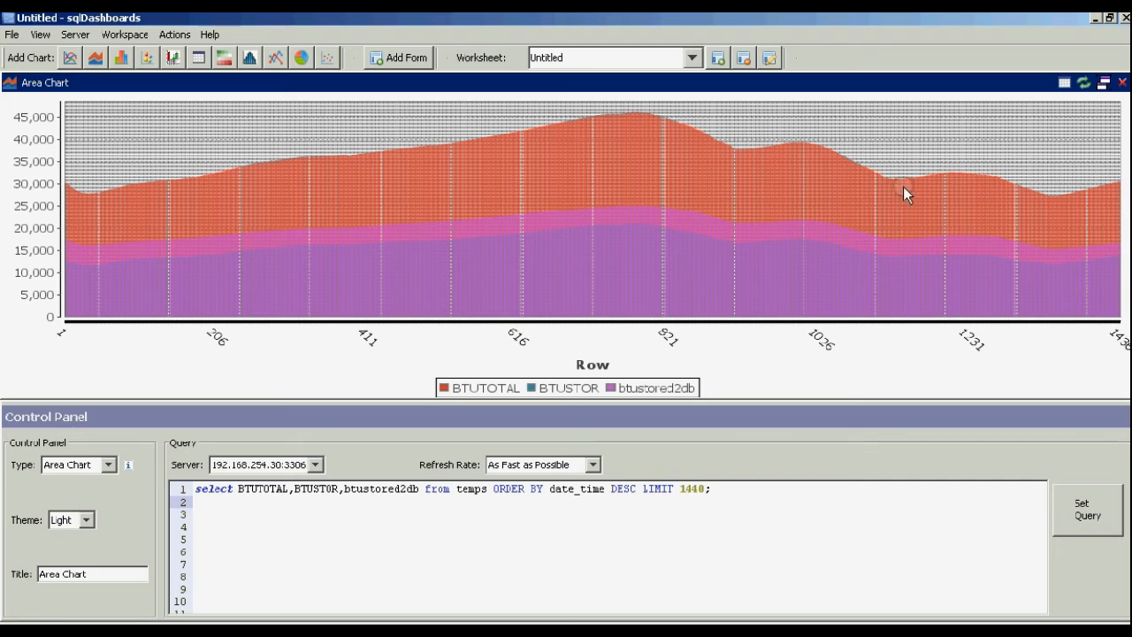
{"action": "mouse_move", "coordinate": [292, 238]}
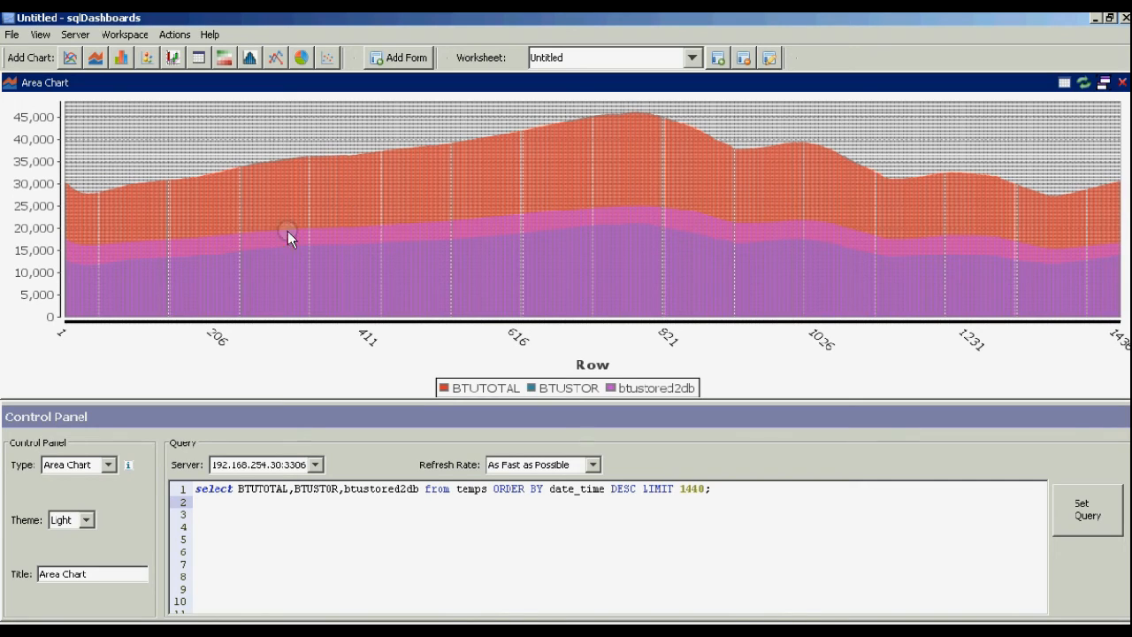
{"action": "mouse_move", "coordinate": [643, 317]}
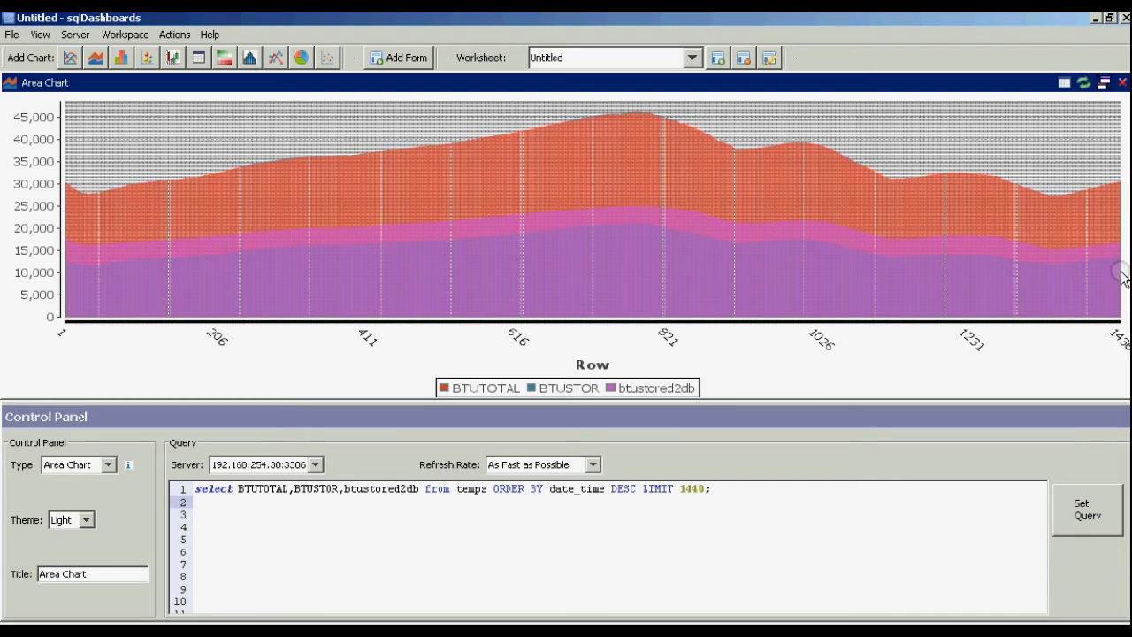
{"action": "mouse_move", "coordinate": [1123, 353]}
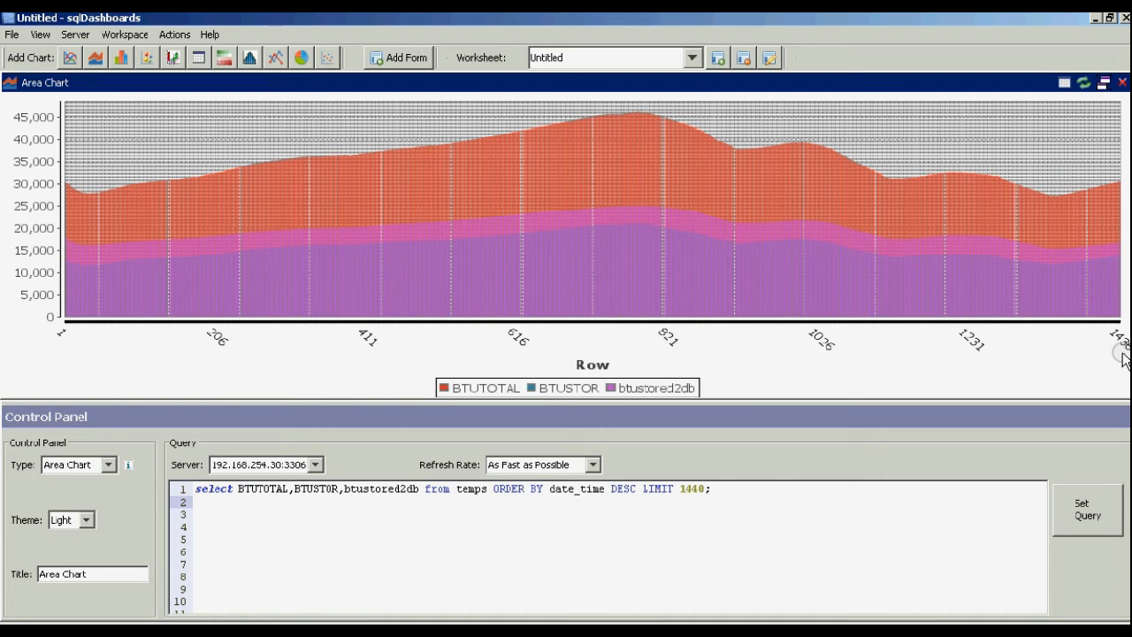
{"action": "mouse_move", "coordinate": [160, 212]}
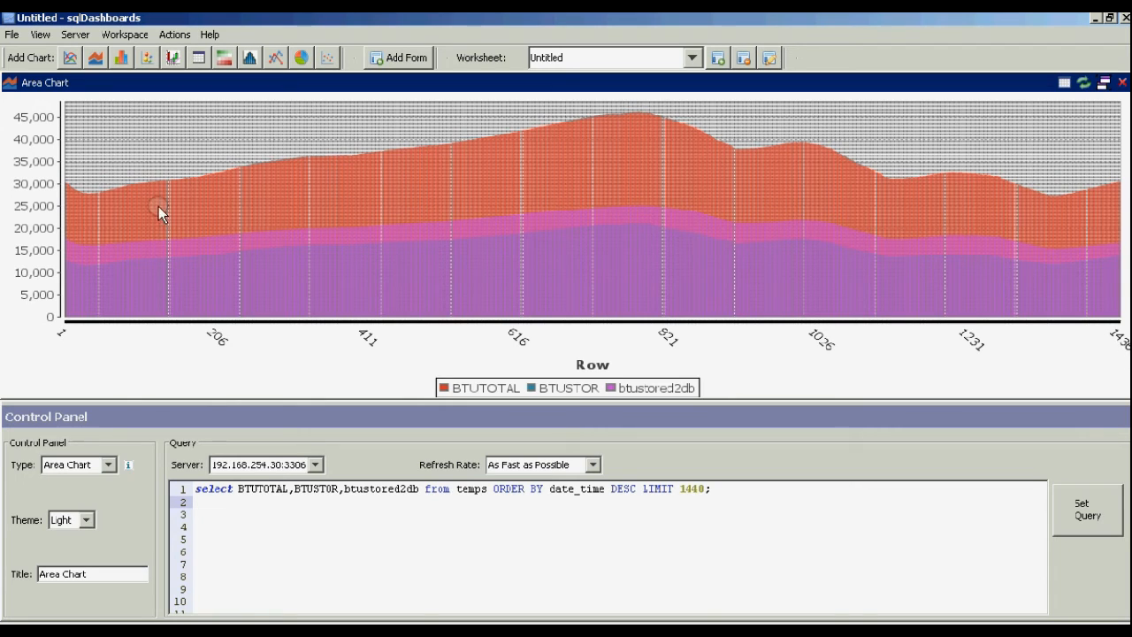
{"action": "mouse_move", "coordinate": [343, 506]}
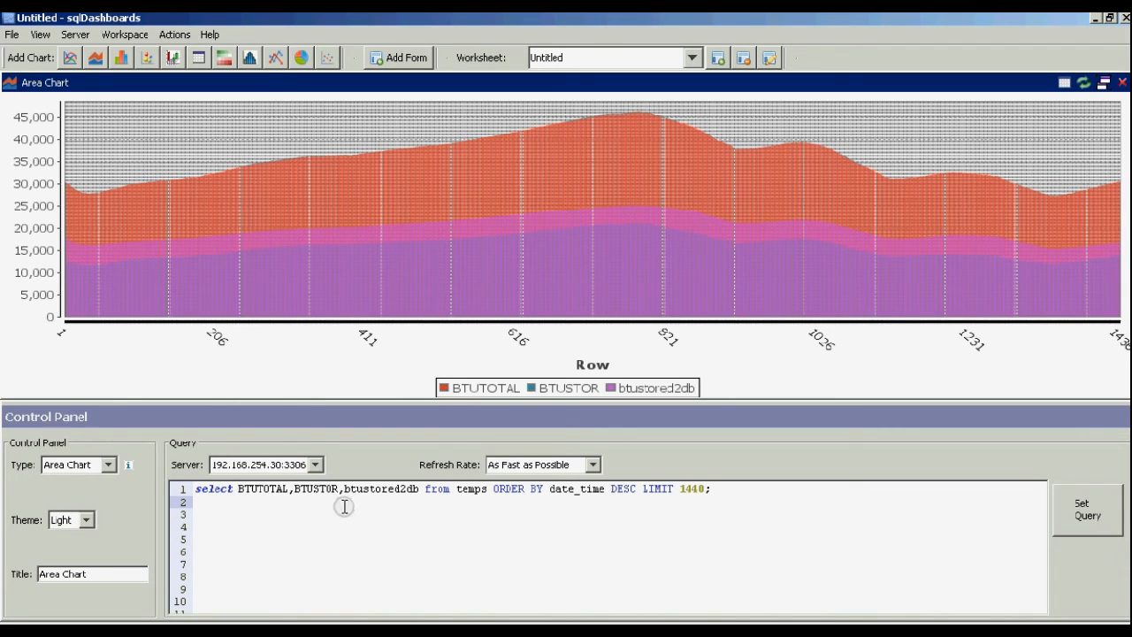
{"action": "mouse_move", "coordinate": [265, 492]}
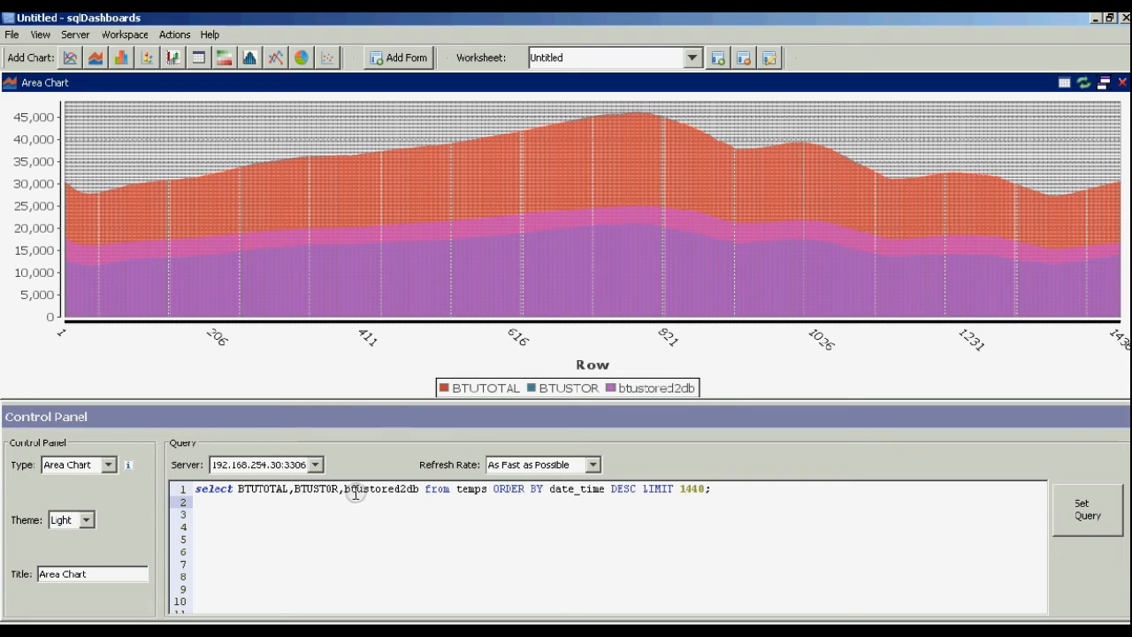
{"action": "mouse_move", "coordinate": [262, 247]}
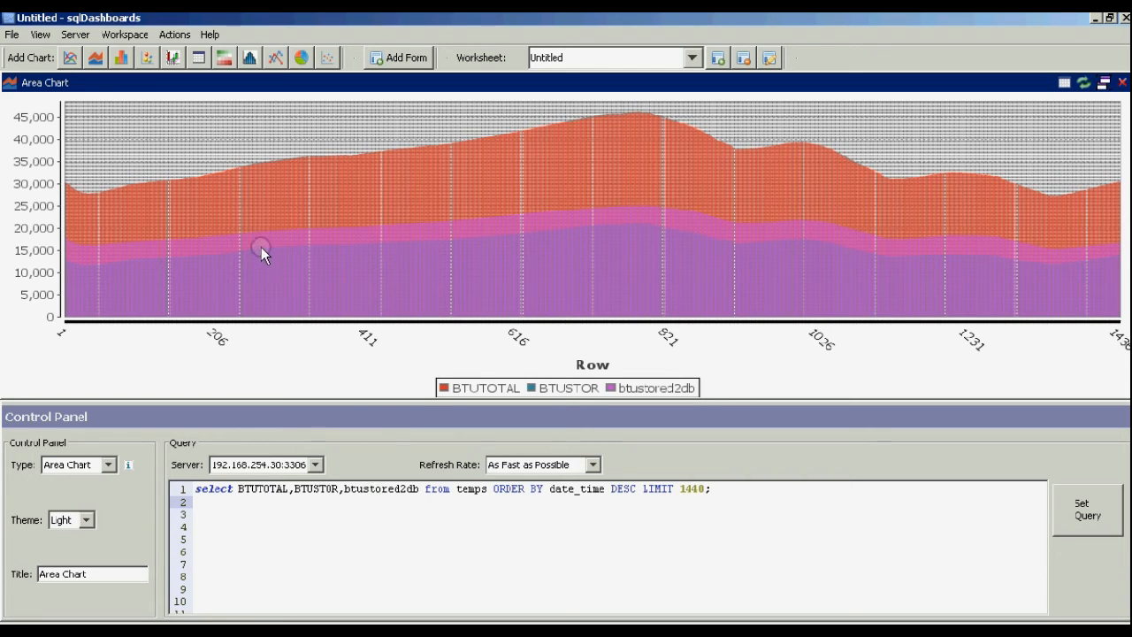
{"action": "mouse_move", "coordinate": [262, 240]}
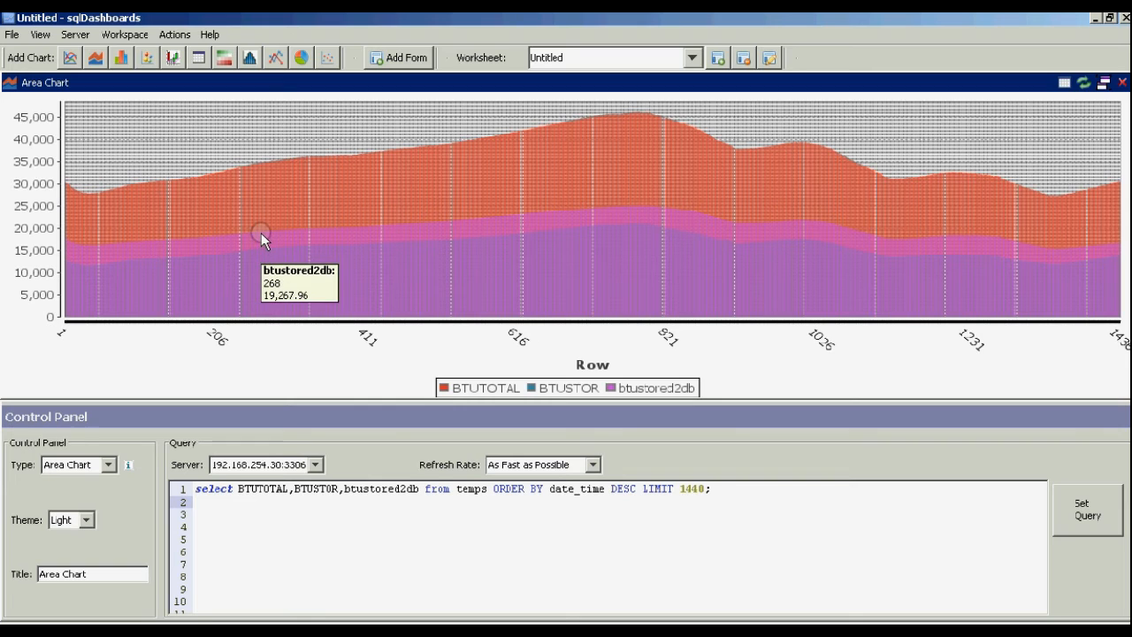
{"action": "mouse_move", "coordinate": [292, 168]}
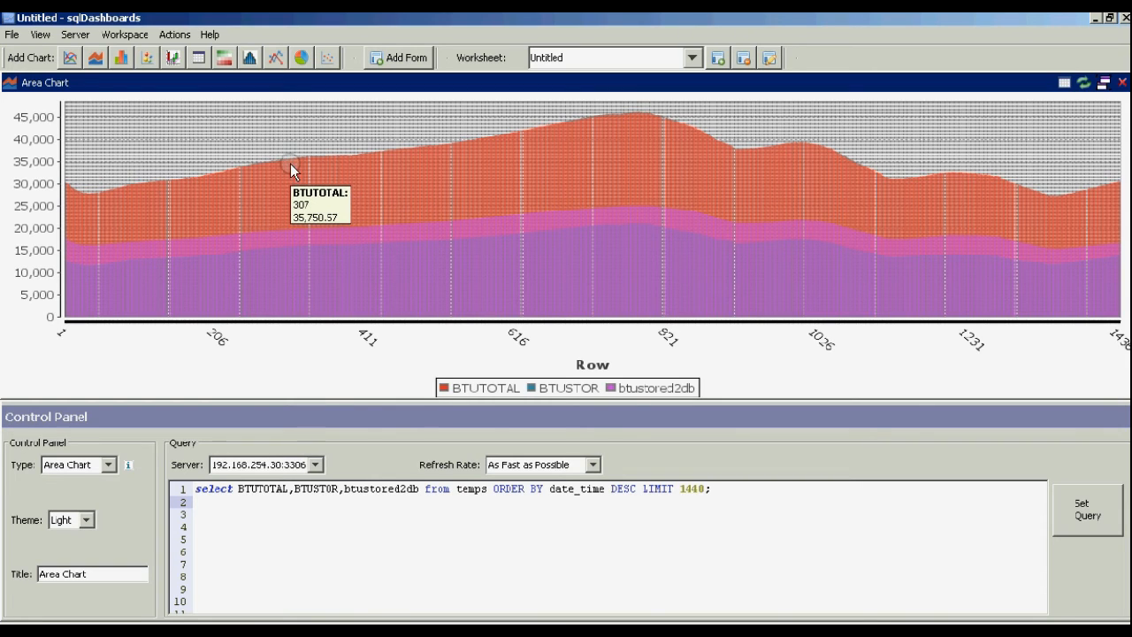
{"action": "mouse_move", "coordinate": [569, 141]}
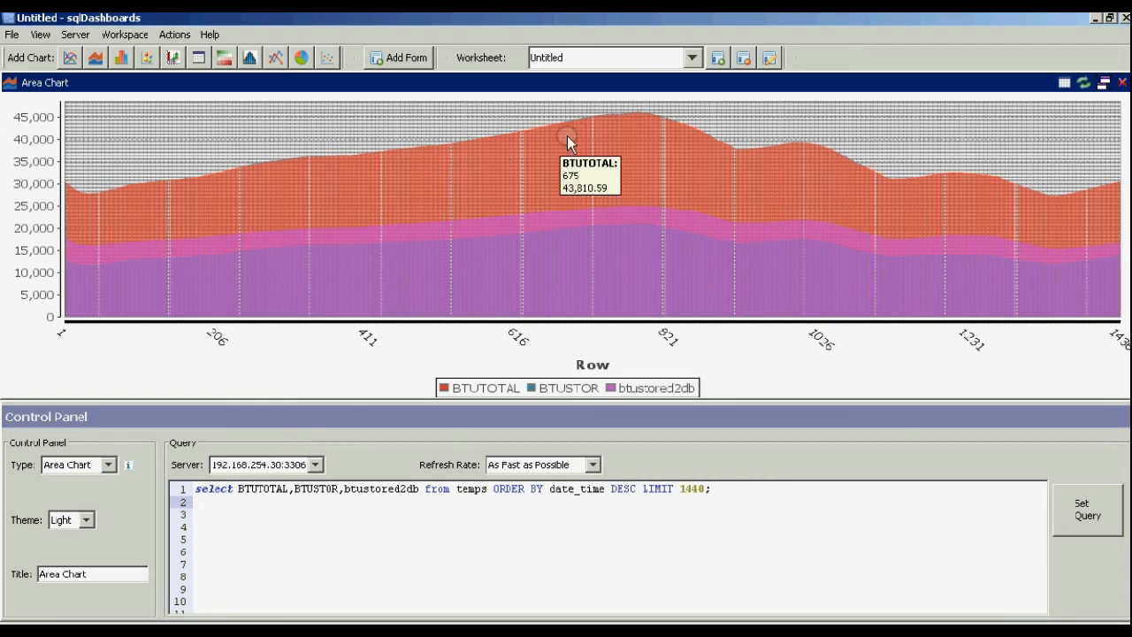
{"action": "mouse_move", "coordinate": [630, 120]}
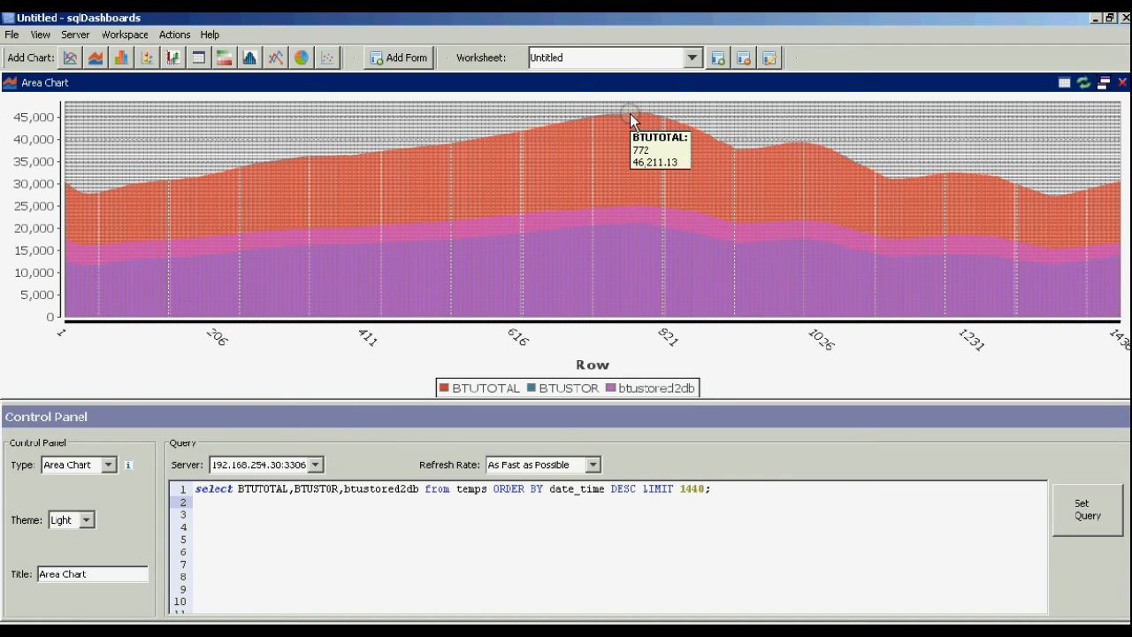
{"action": "mouse_move", "coordinate": [643, 237]}
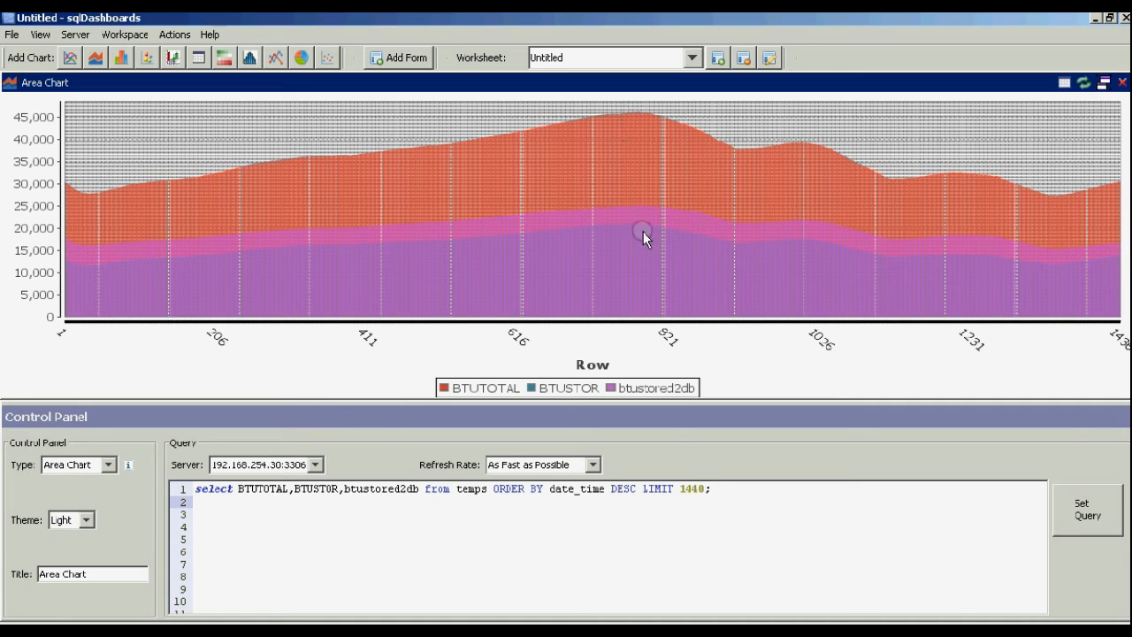
{"action": "mouse_move", "coordinate": [1103, 108]}
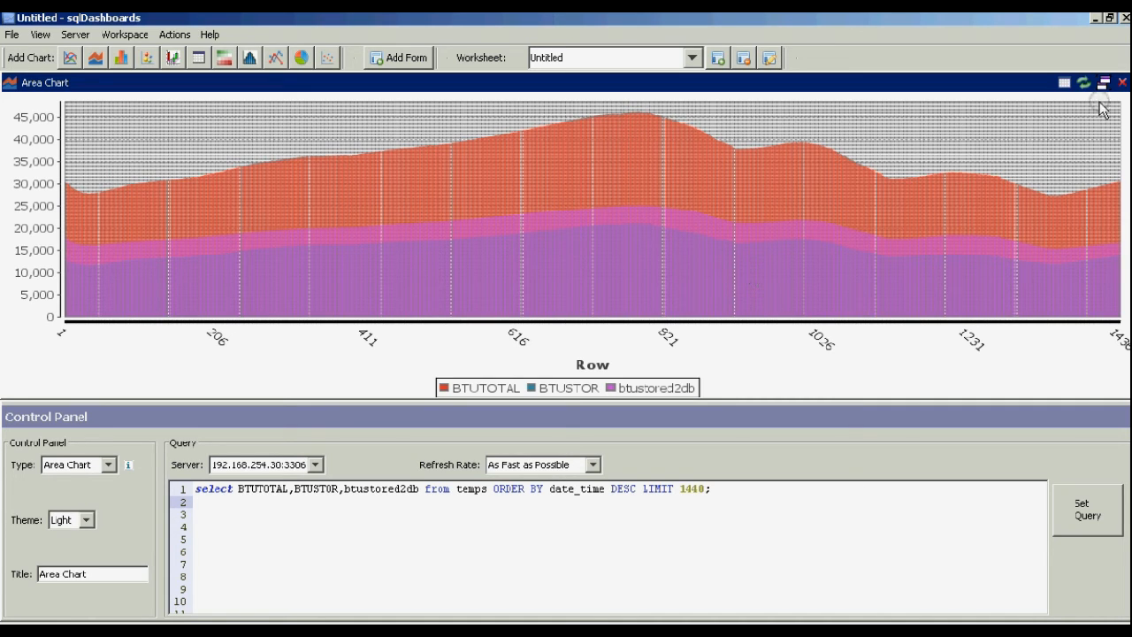
{"action": "mouse_move", "coordinate": [1103, 85]}
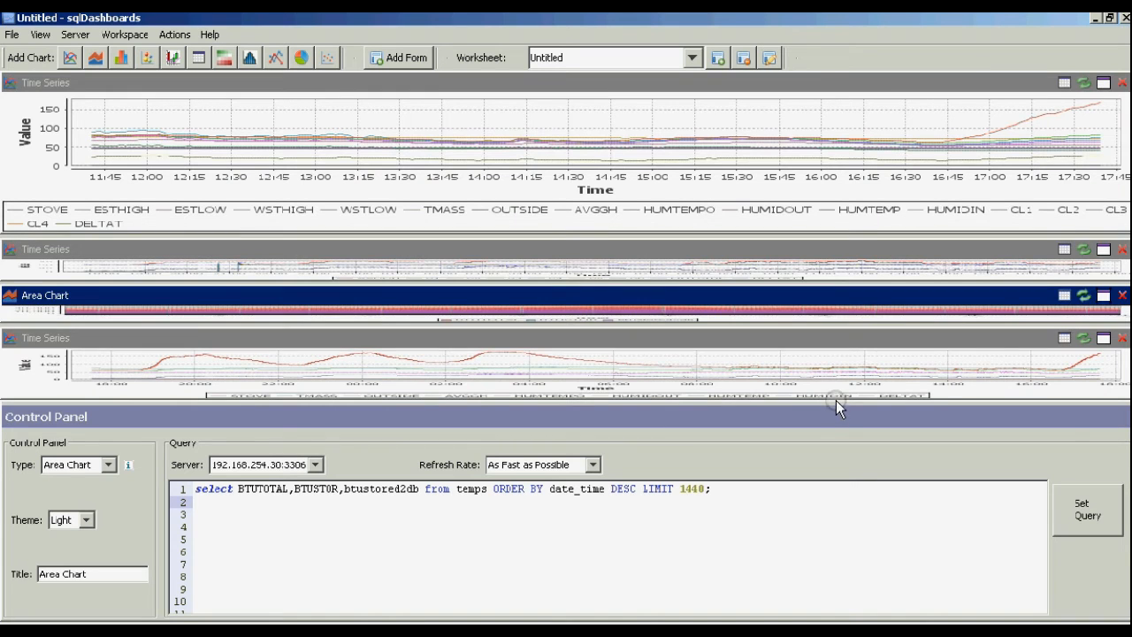
{"action": "left_click", "coordinate": [778, 248]}
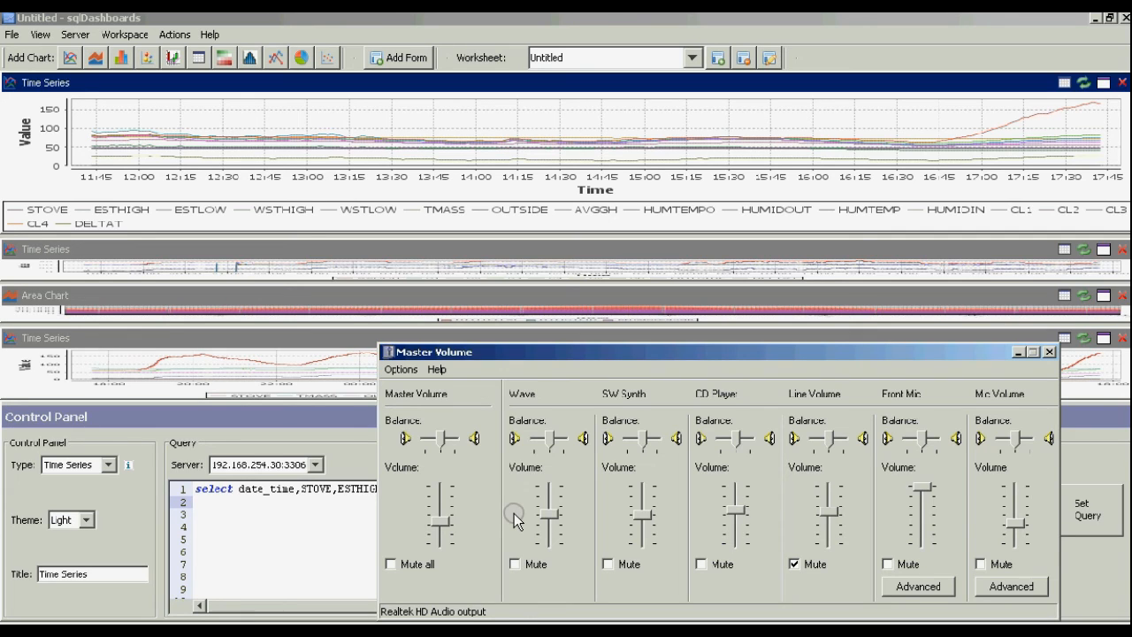
{"action": "mouse_move", "coordinate": [698, 18]}
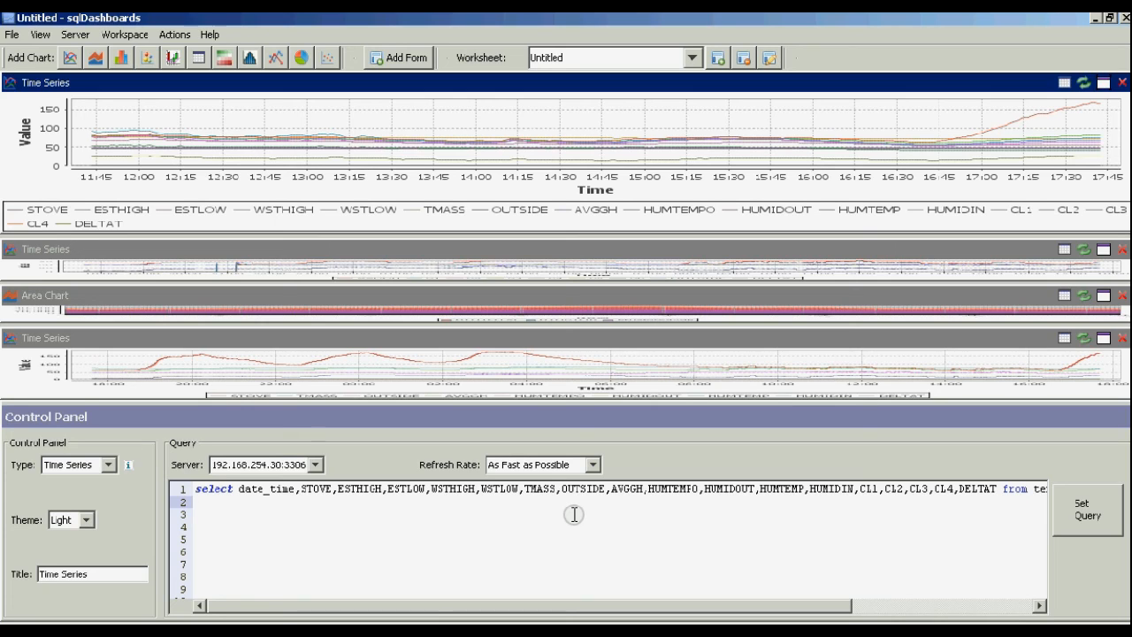
{"action": "mouse_move", "coordinate": [580, 516]}
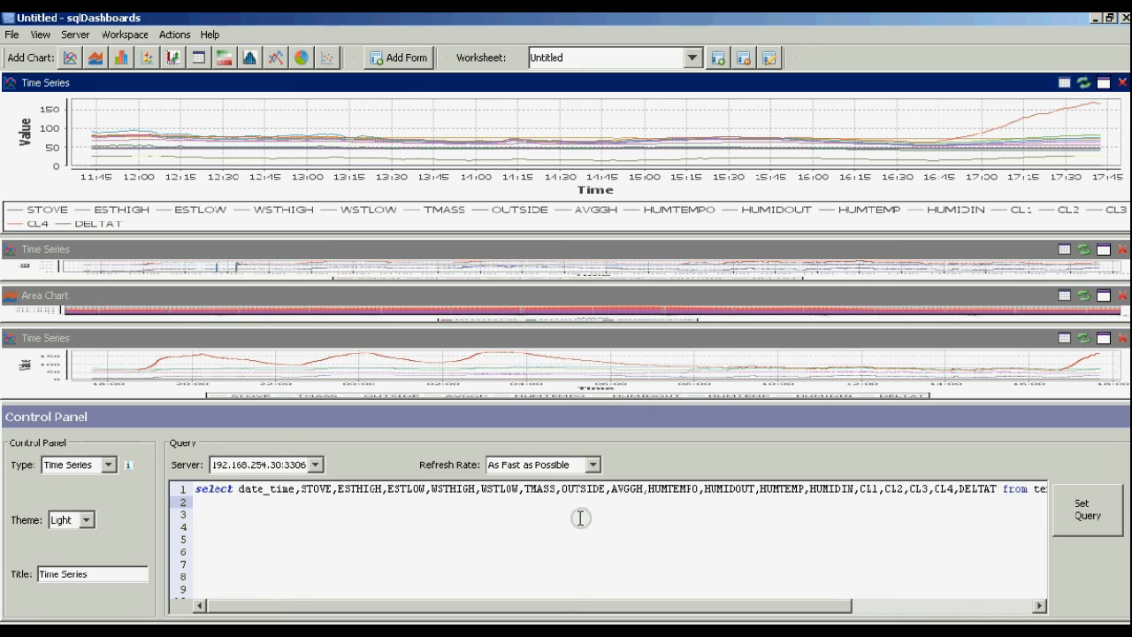
{"action": "mouse_move", "coordinate": [566, 531]}
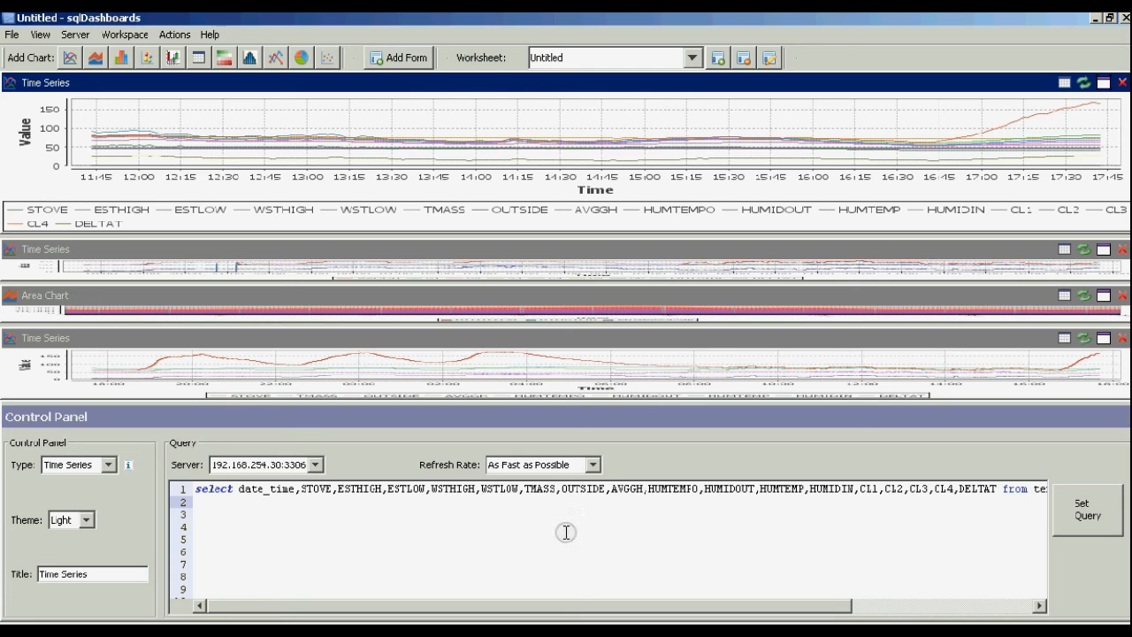